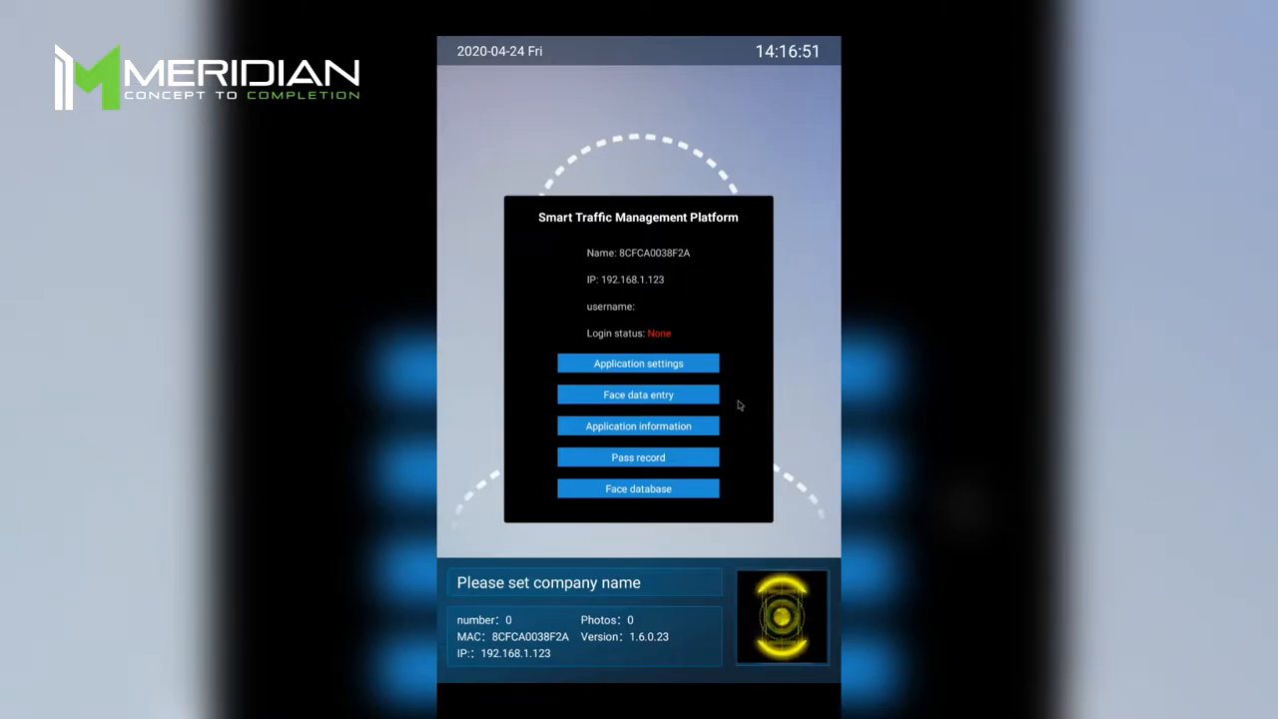
pyautogui.moveTo(703, 401)
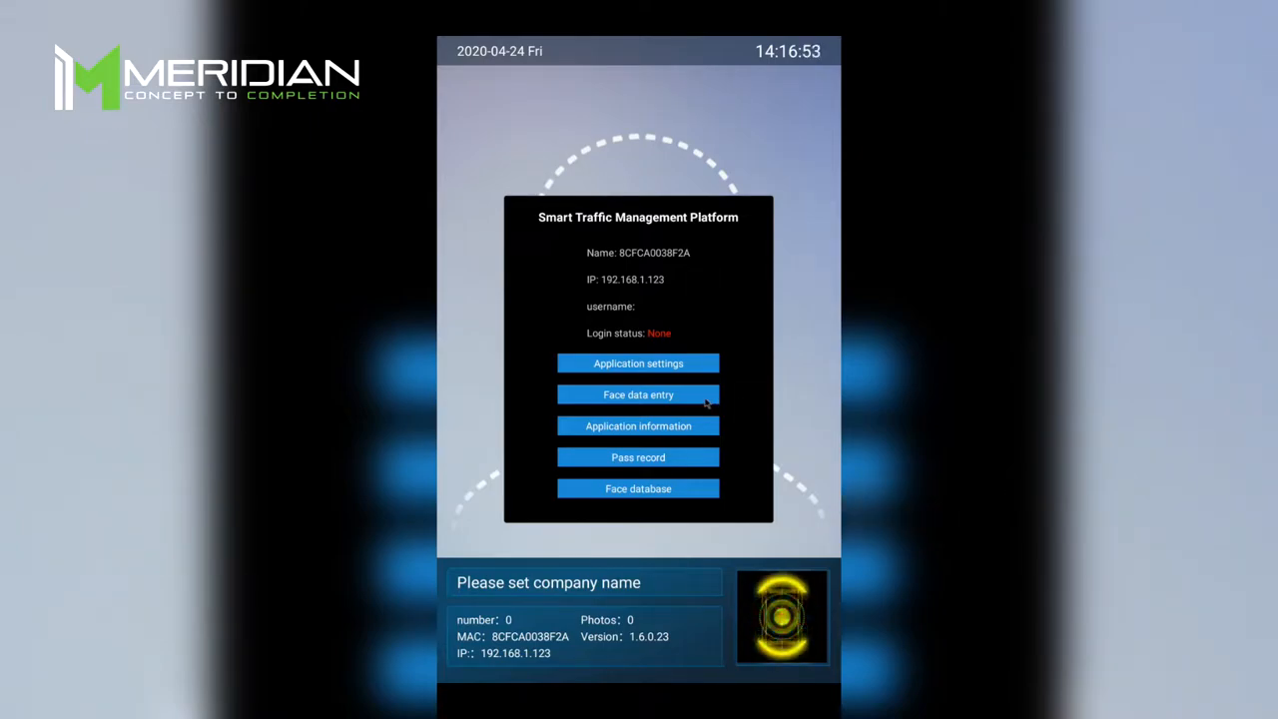
# Browse face data entry and application information, then view the Pass record page, keeping the 2020-04-24 date range.
pyautogui.click(640, 395)
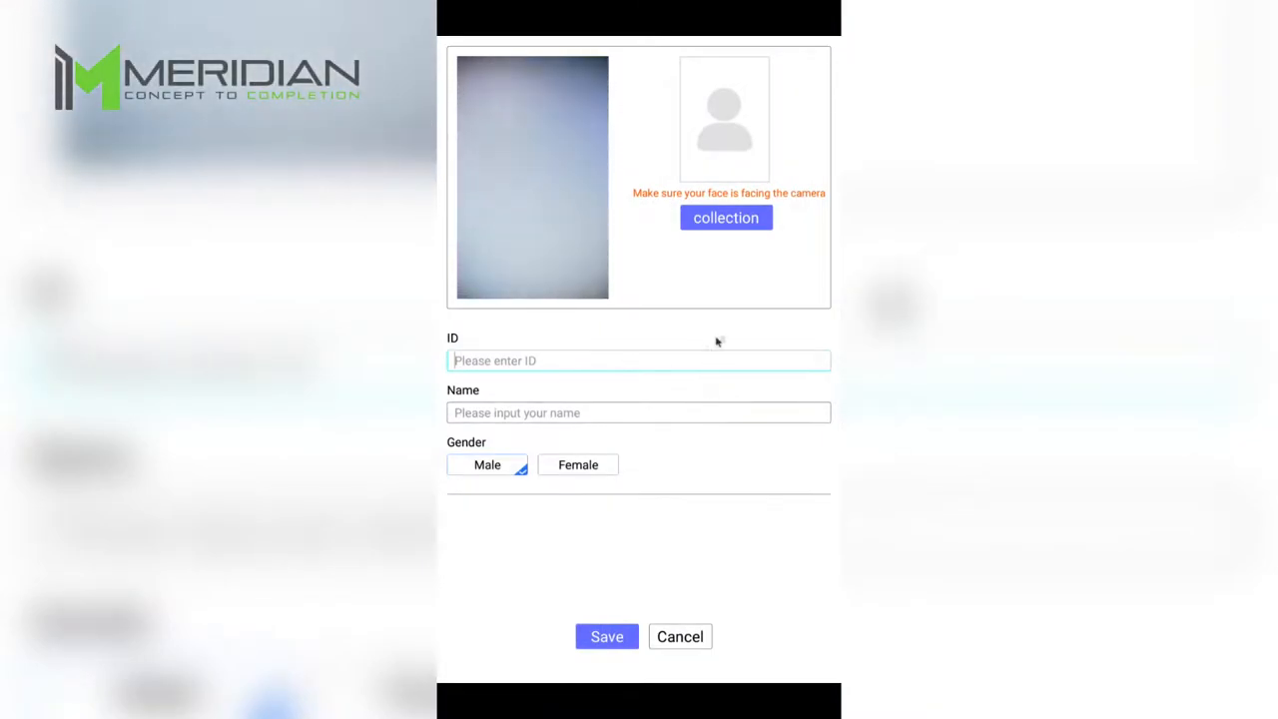
pyautogui.moveTo(761, 388)
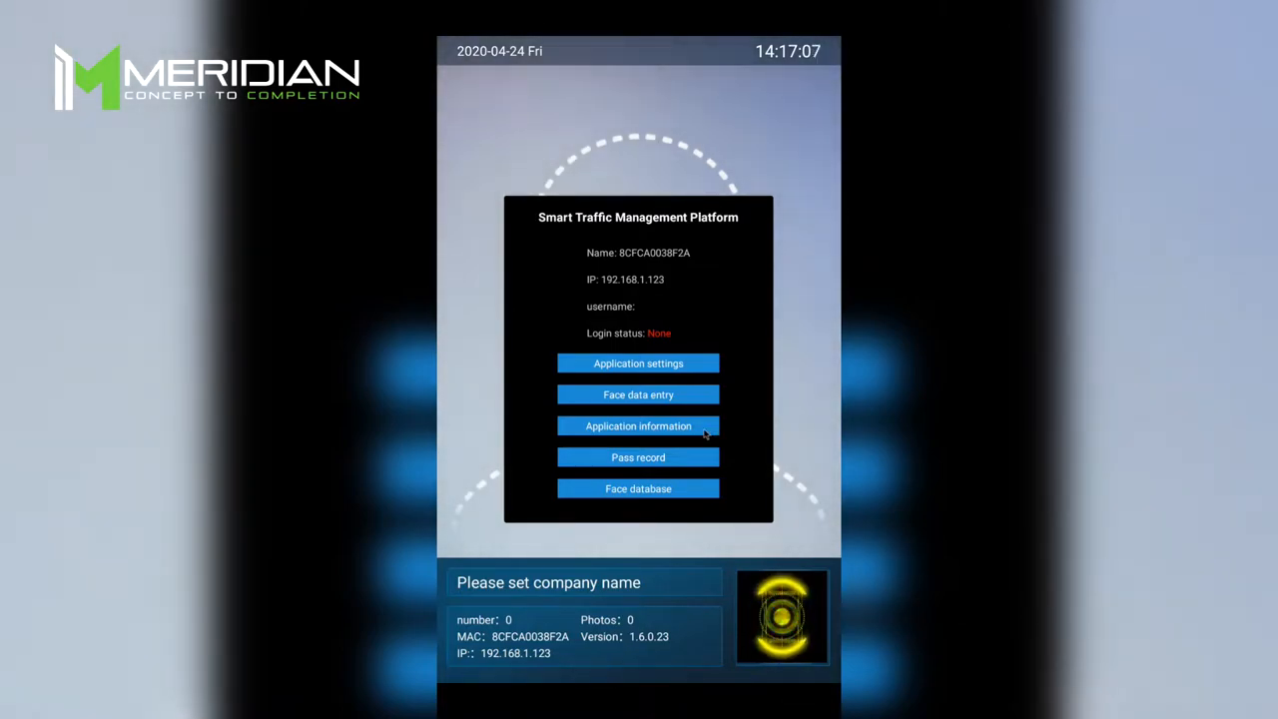
pyautogui.click(639, 427)
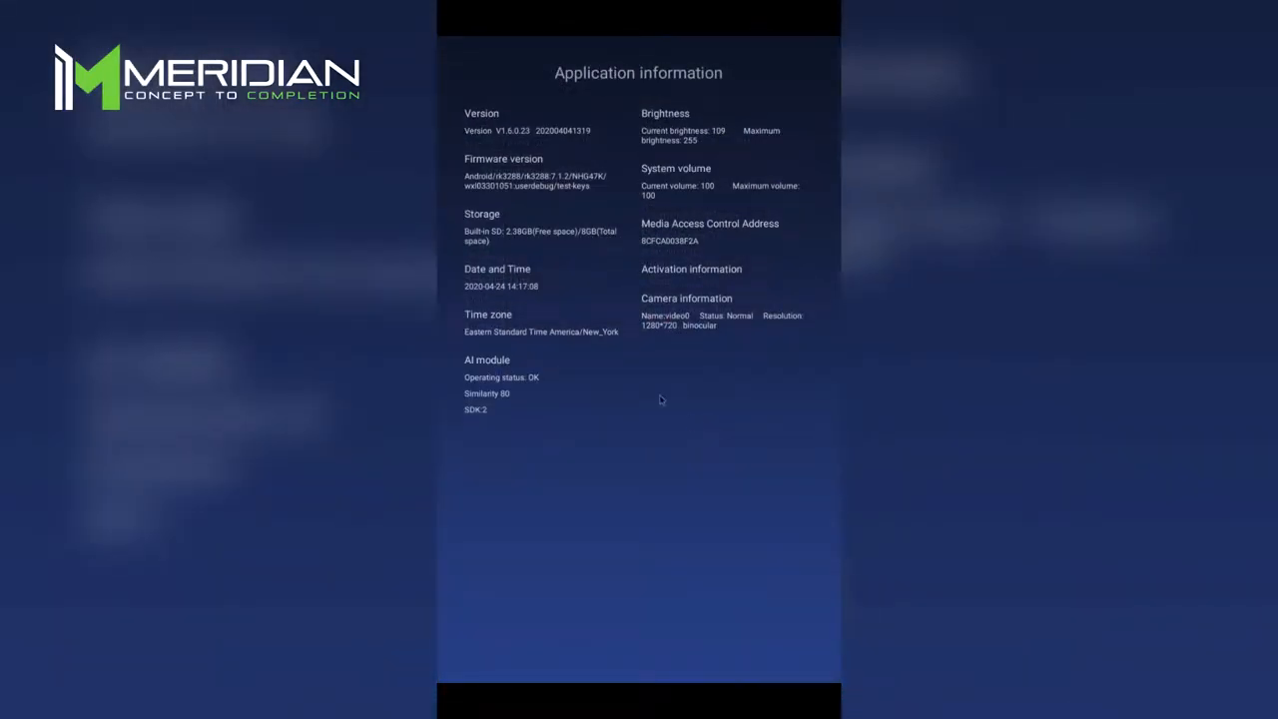
pyautogui.moveTo(516, 191)
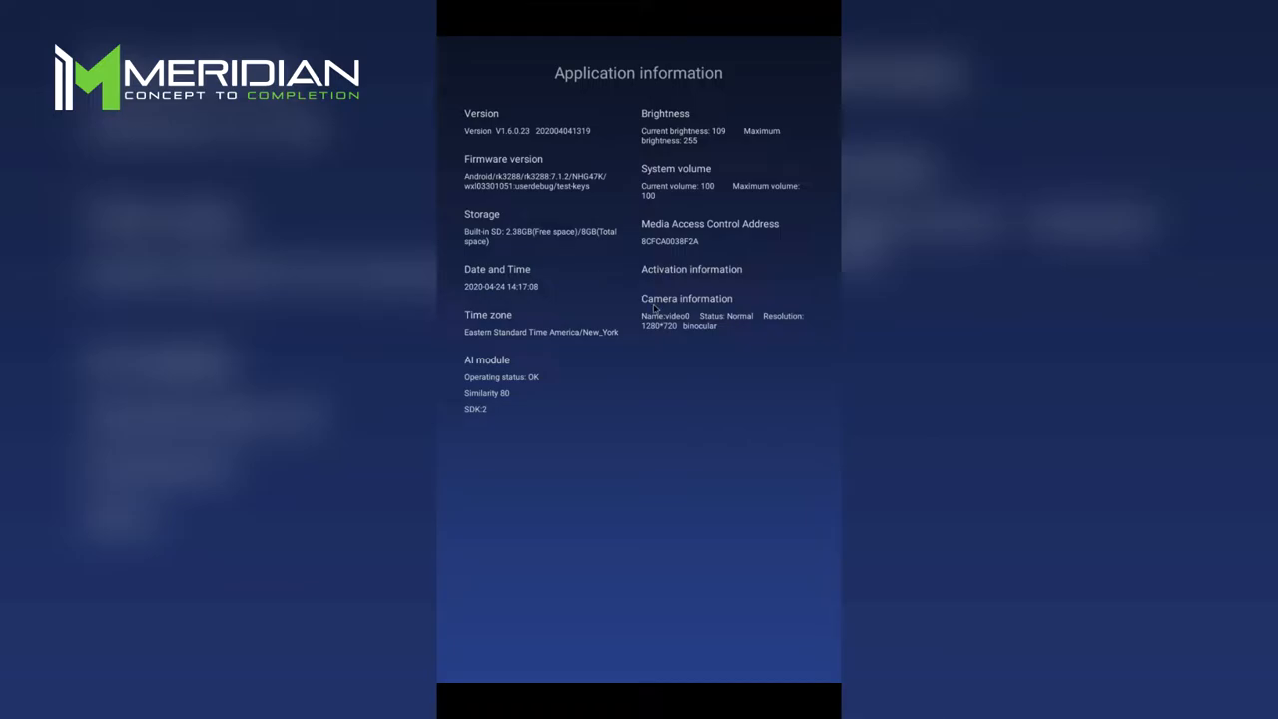
pyautogui.moveTo(627, 308)
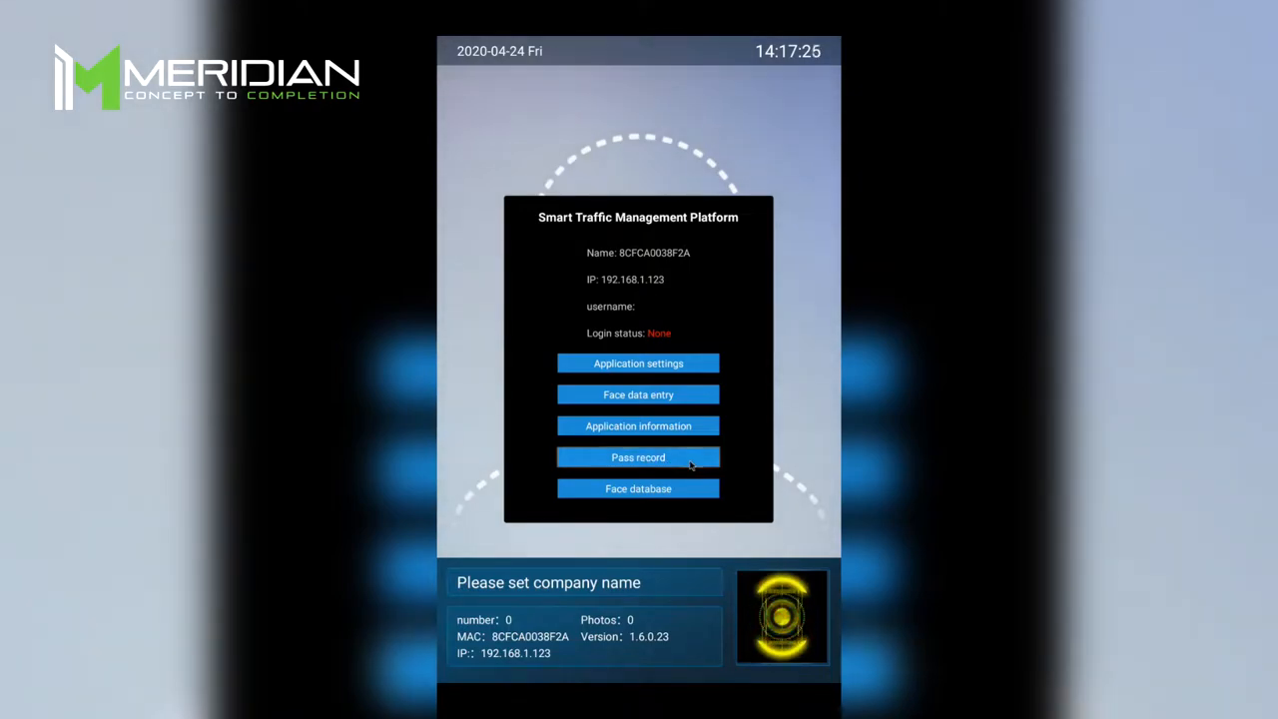
pyautogui.click(640, 457)
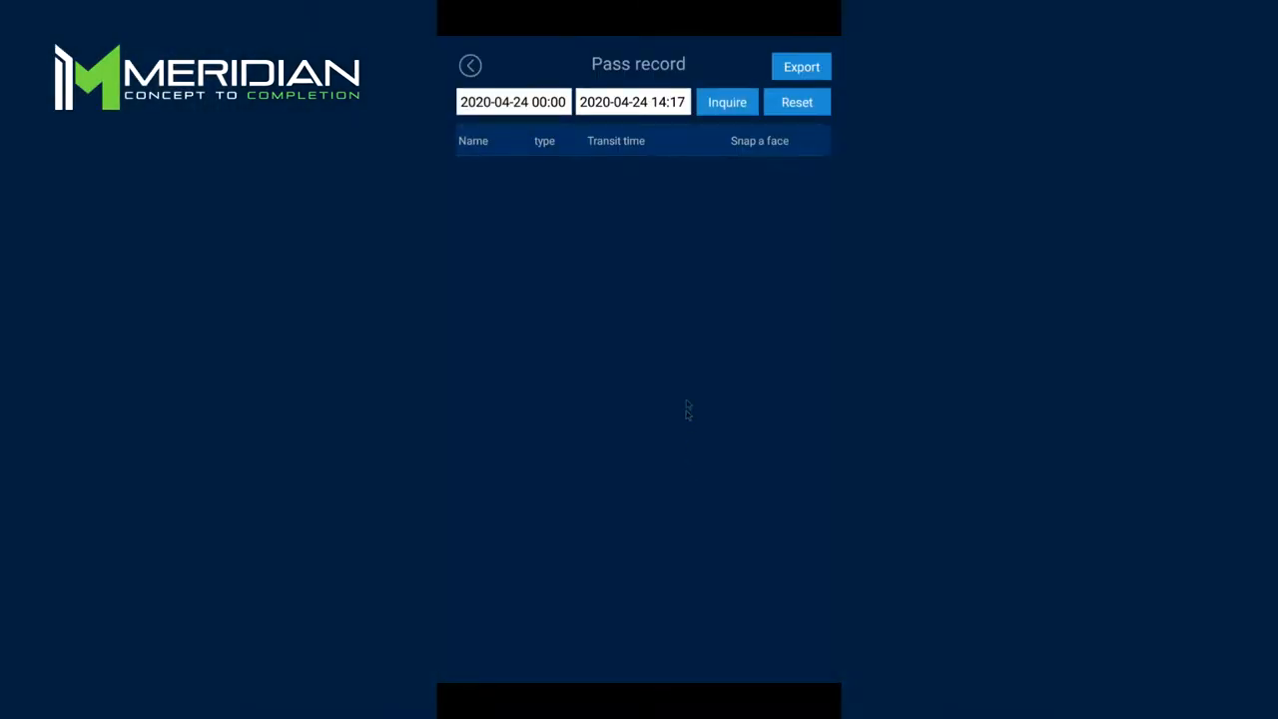
pyautogui.moveTo(650, 243)
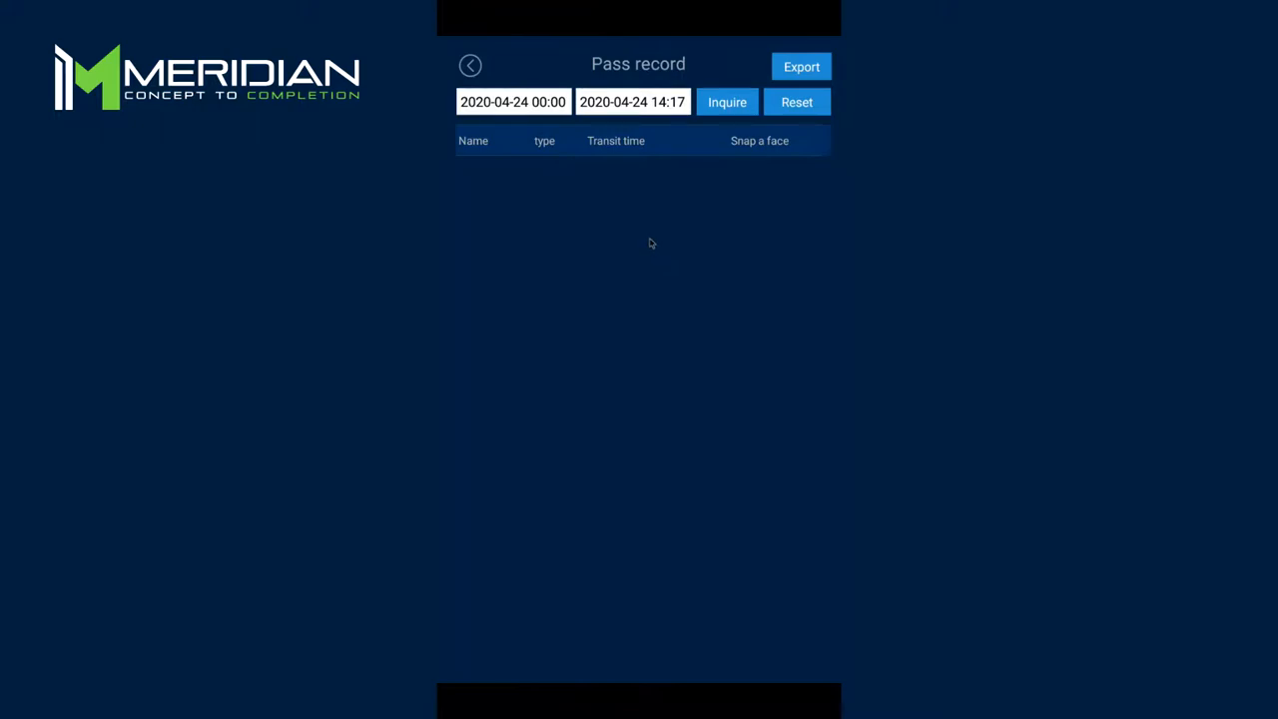
pyautogui.moveTo(562, 128)
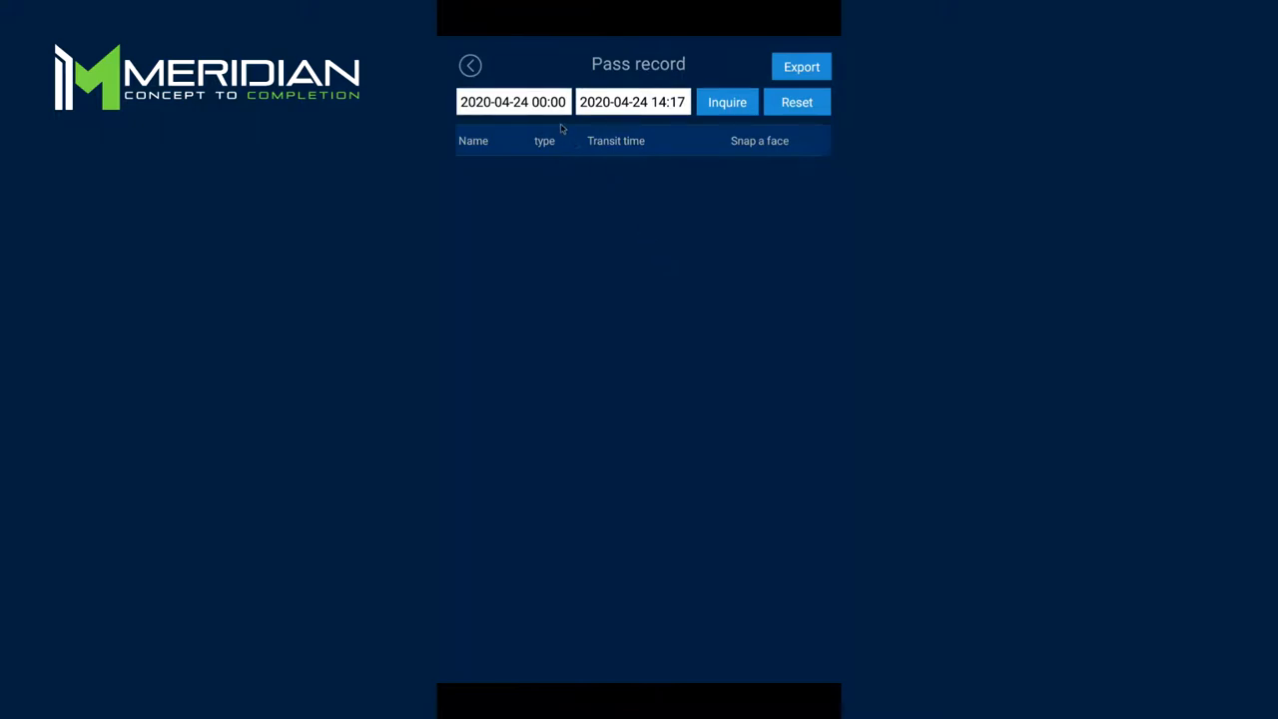
pyautogui.moveTo(655, 152)
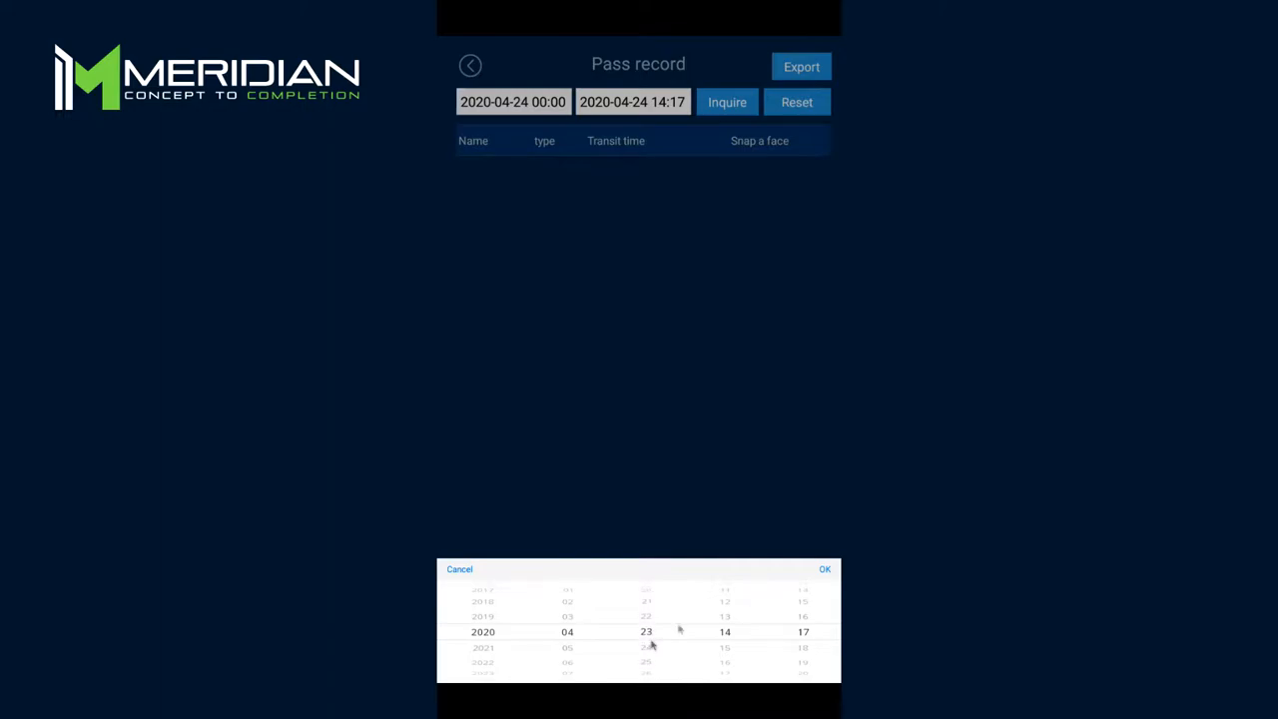
pyautogui.click(825, 569)
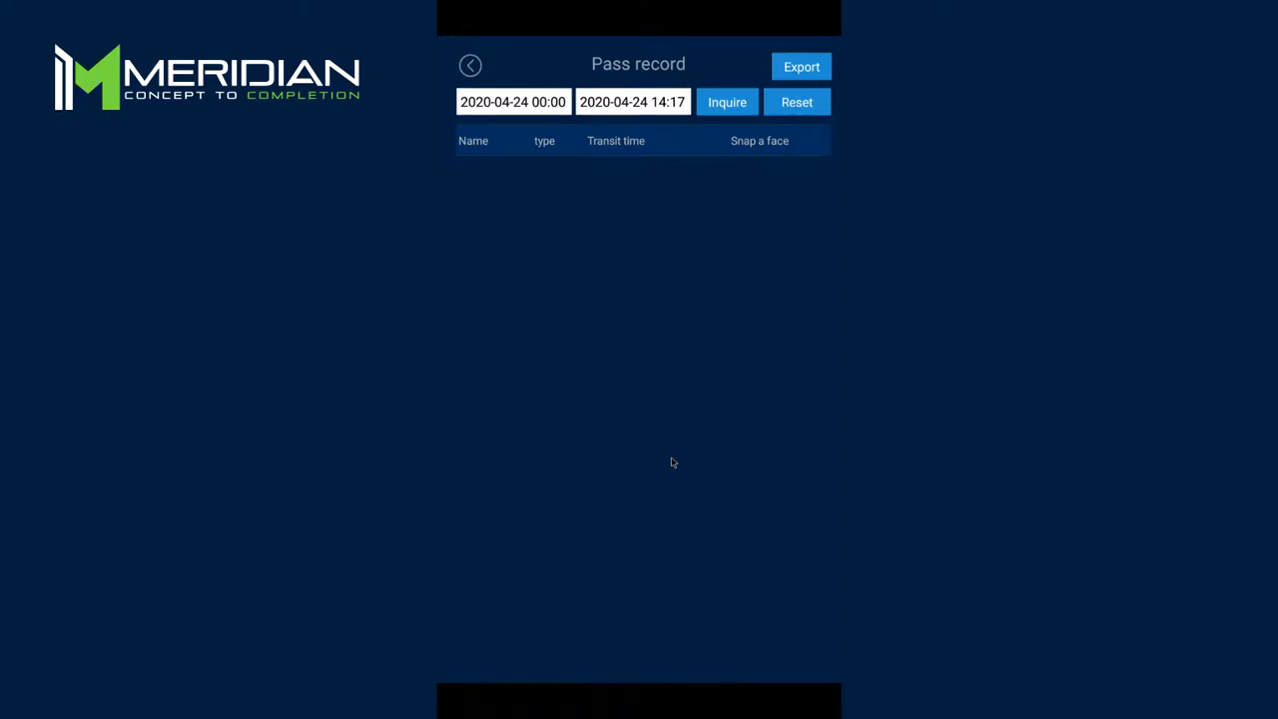
pyautogui.moveTo(675, 387)
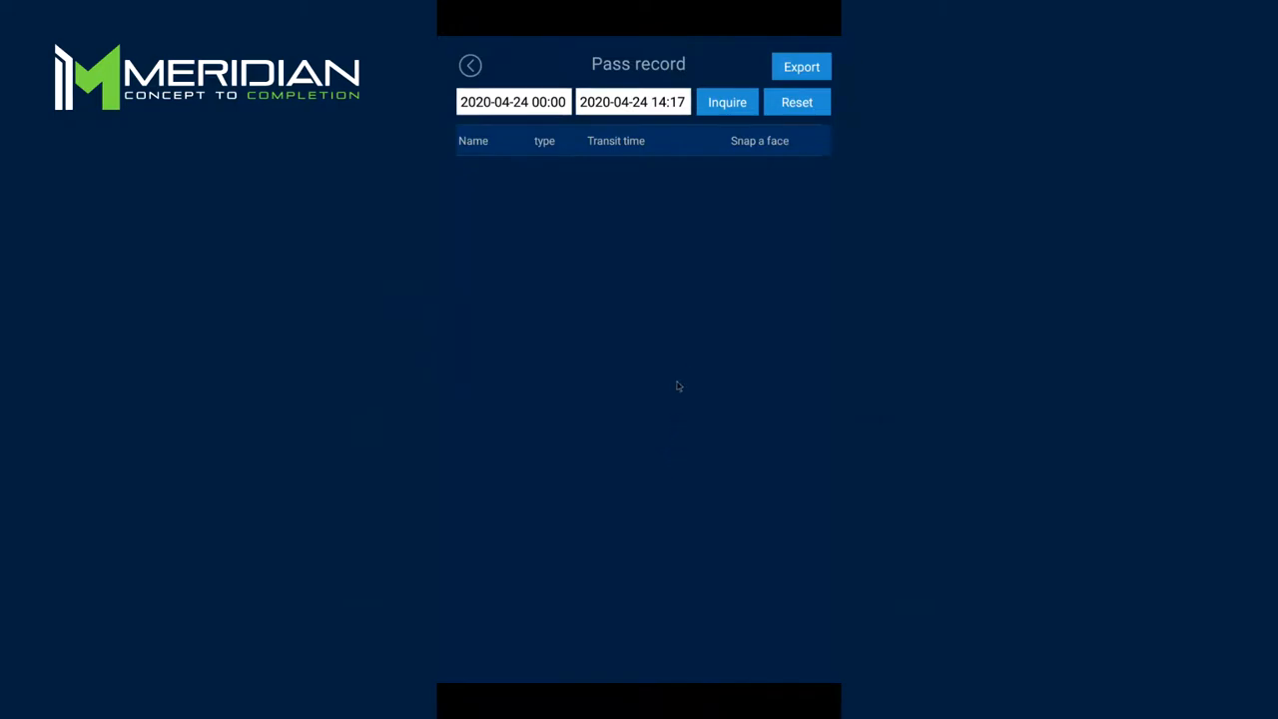
pyautogui.moveTo(715, 279)
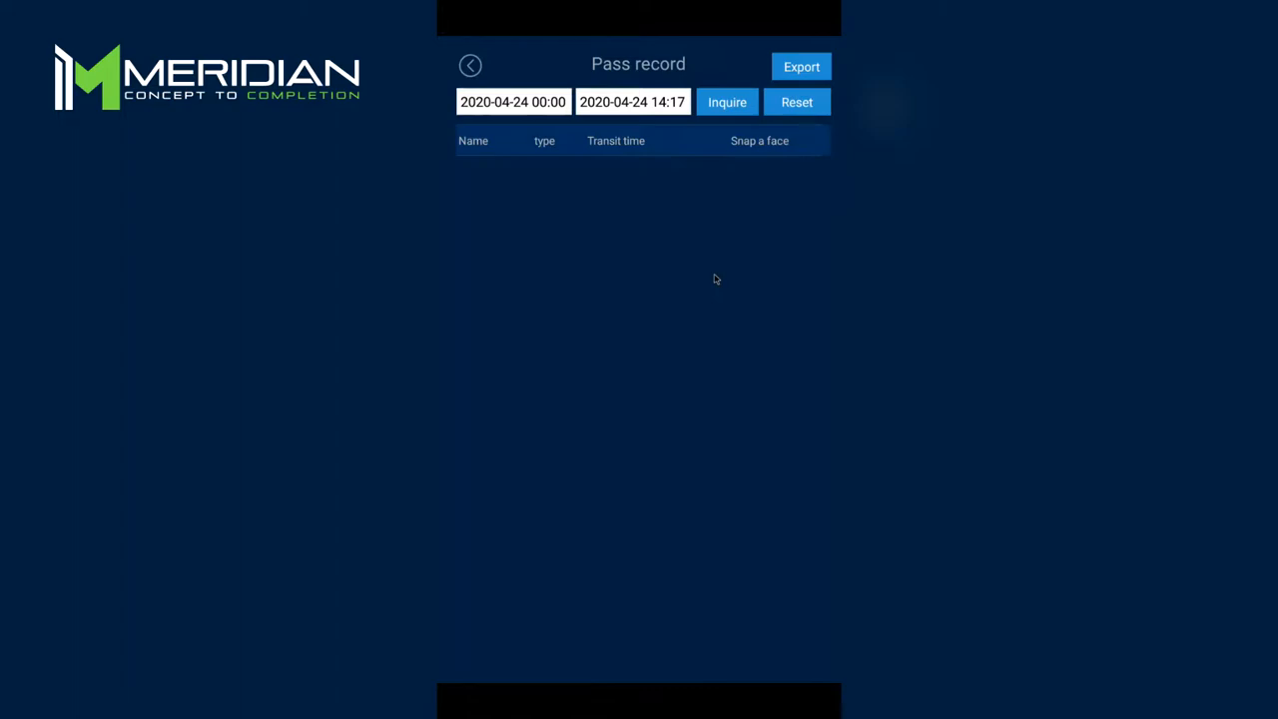
# View the empty Face information database and return to the main menu.
pyautogui.click(471, 64)
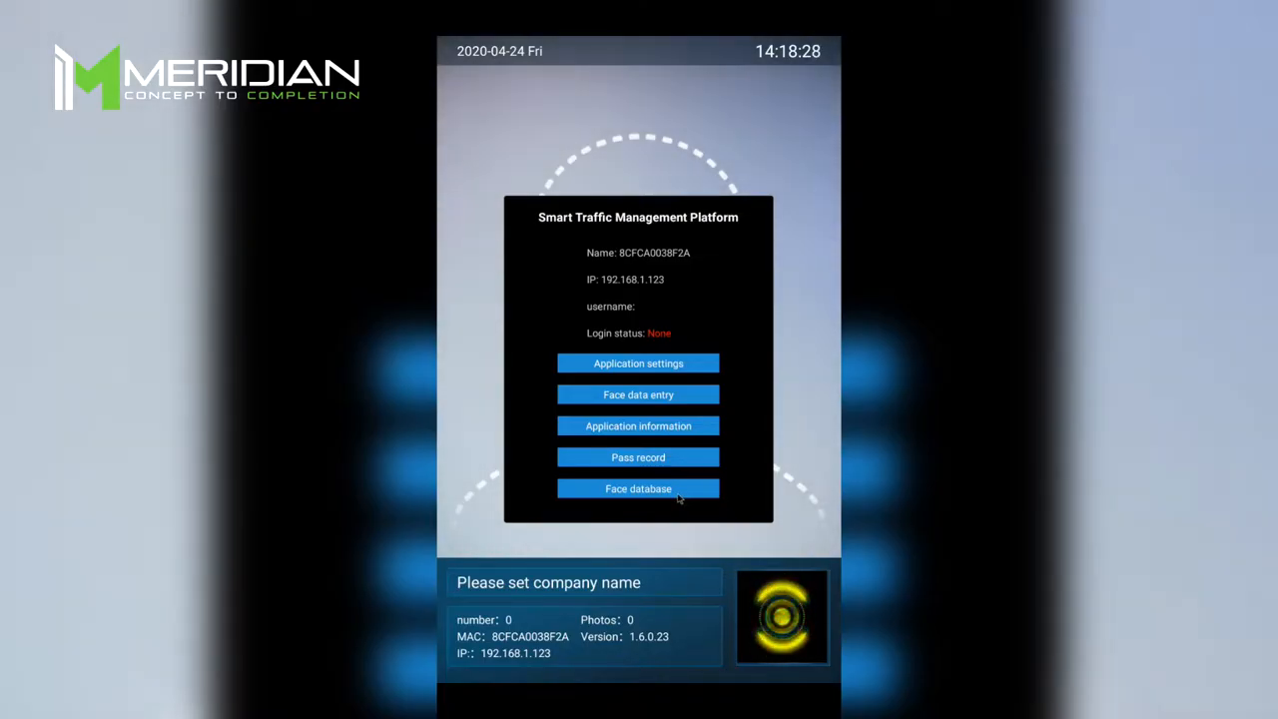
pyautogui.click(640, 487)
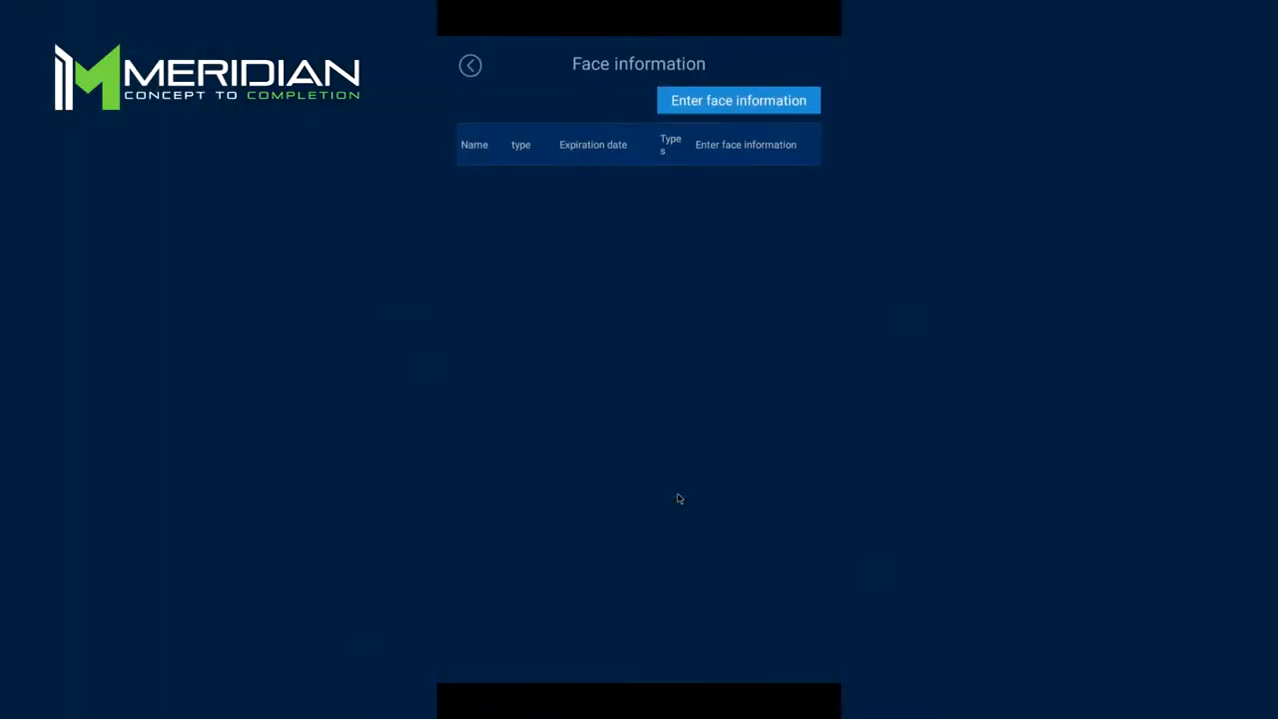
pyautogui.moveTo(577, 359)
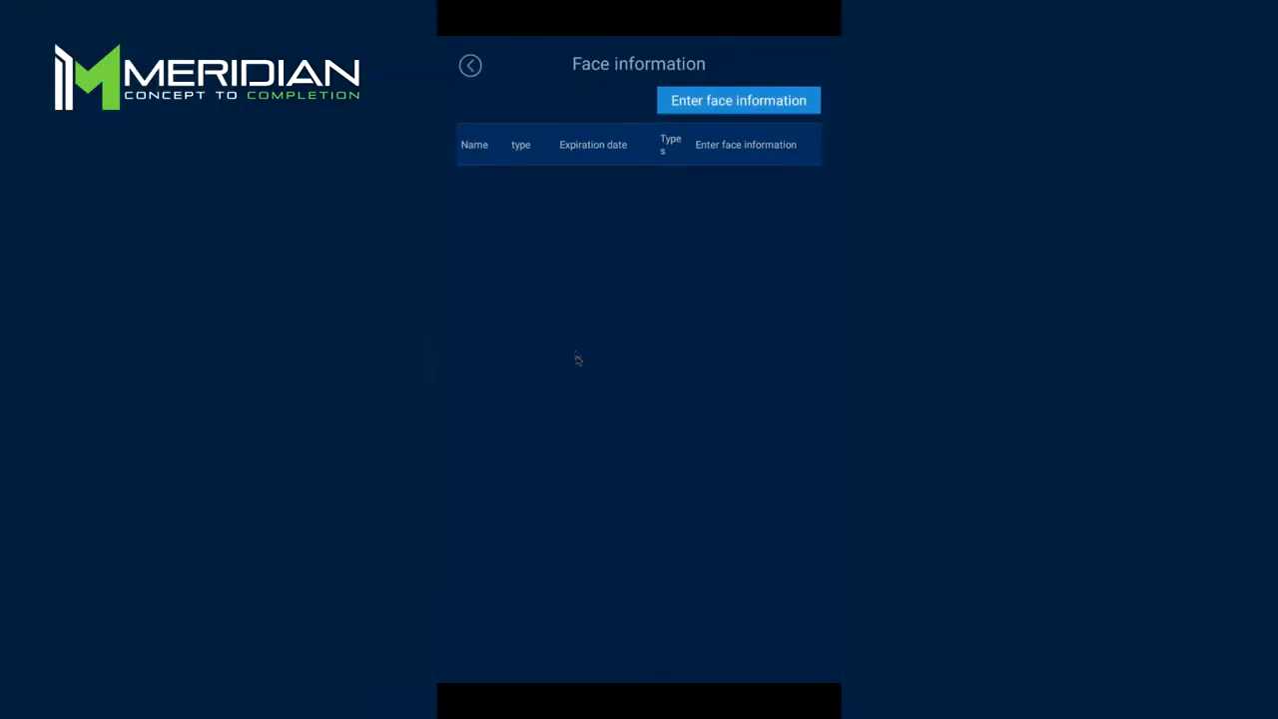
pyautogui.moveTo(544, 175)
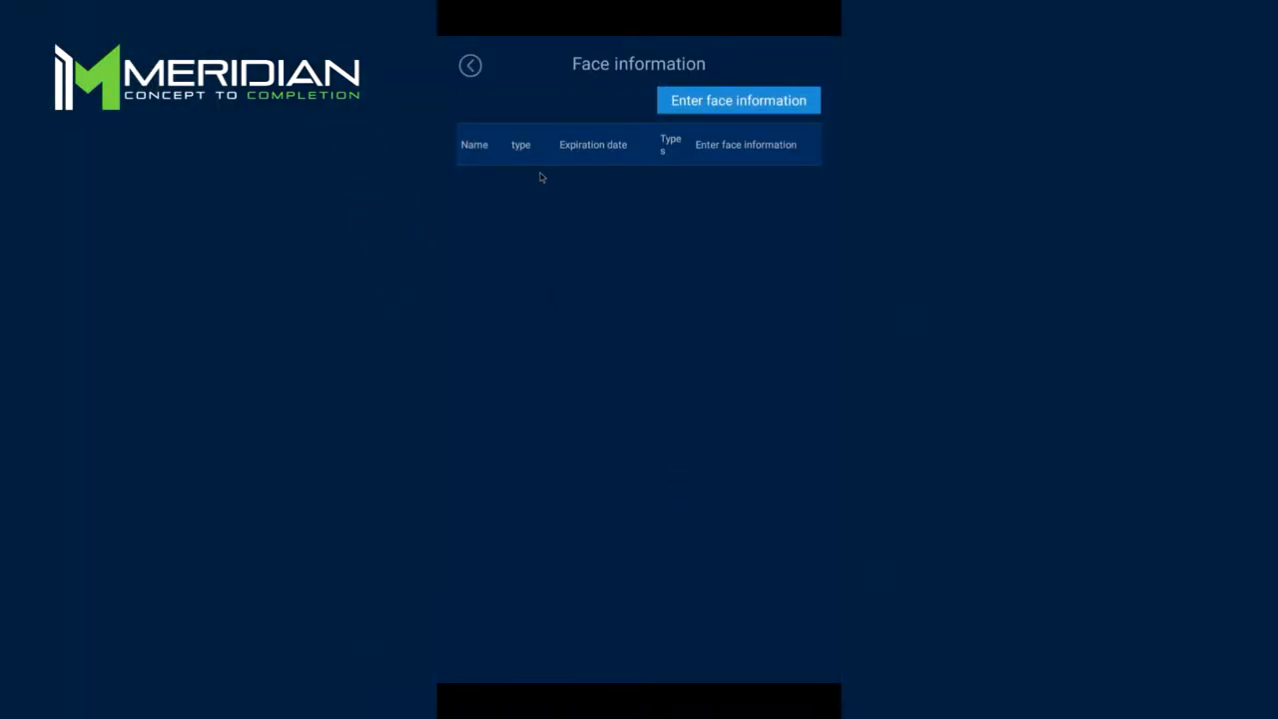
pyautogui.moveTo(621, 182)
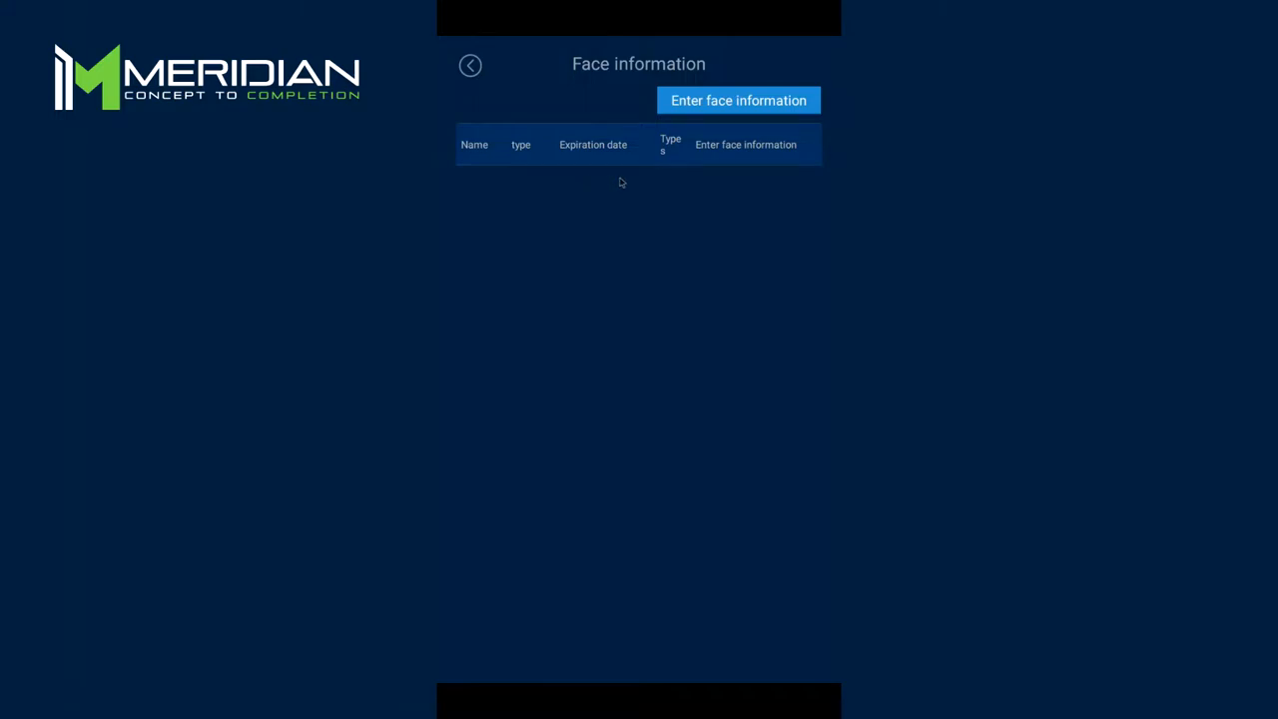
pyautogui.moveTo(705, 178)
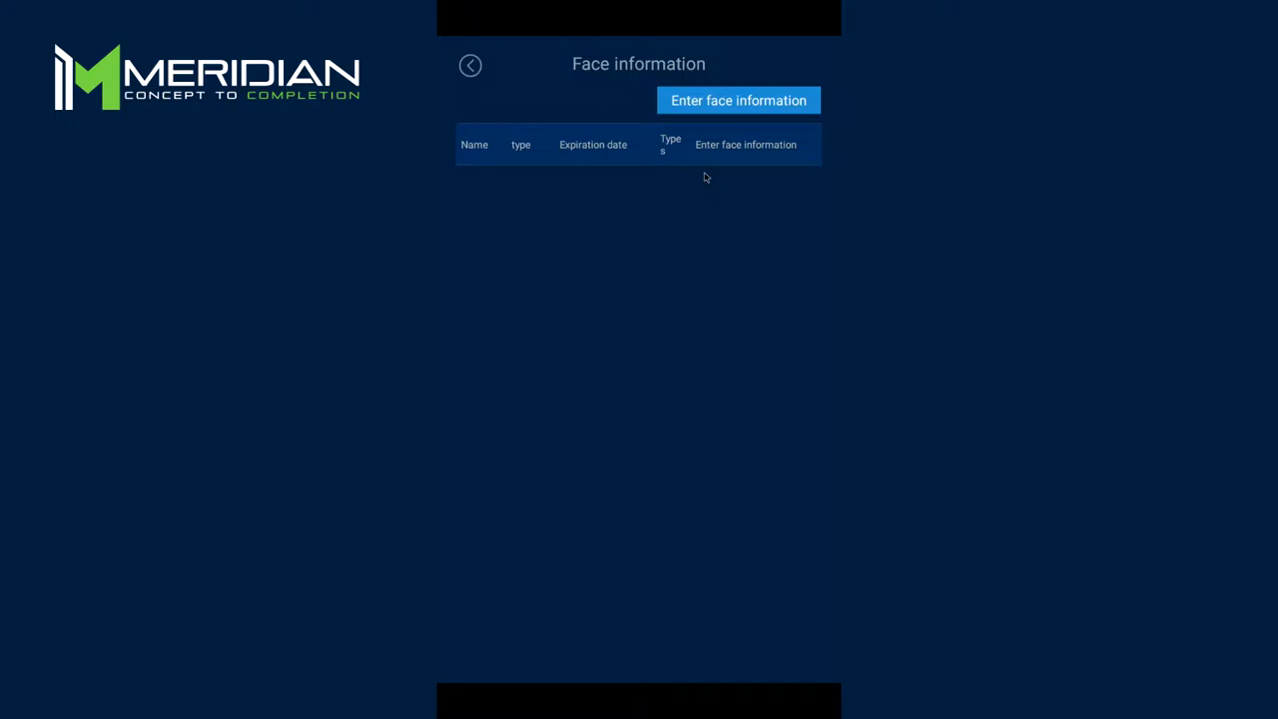
pyautogui.click(471, 64)
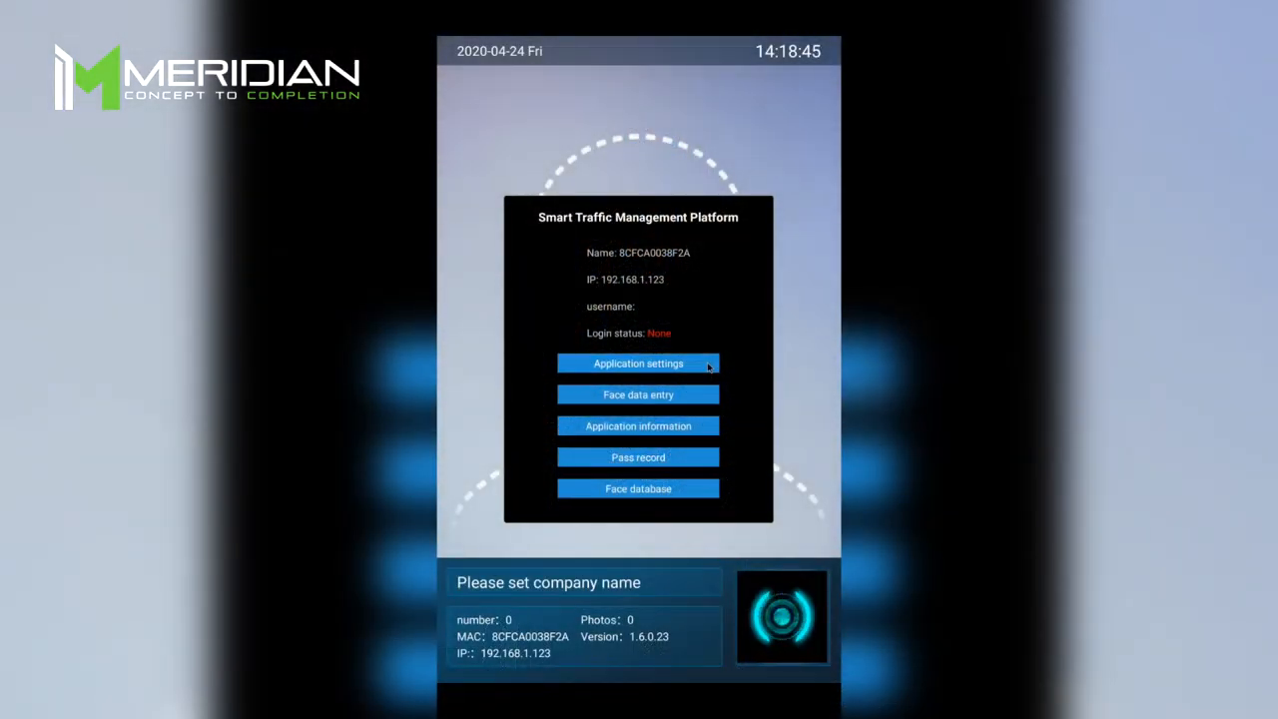
# Enter the company name 'Merid' in Name setting and save it.
pyautogui.click(639, 364)
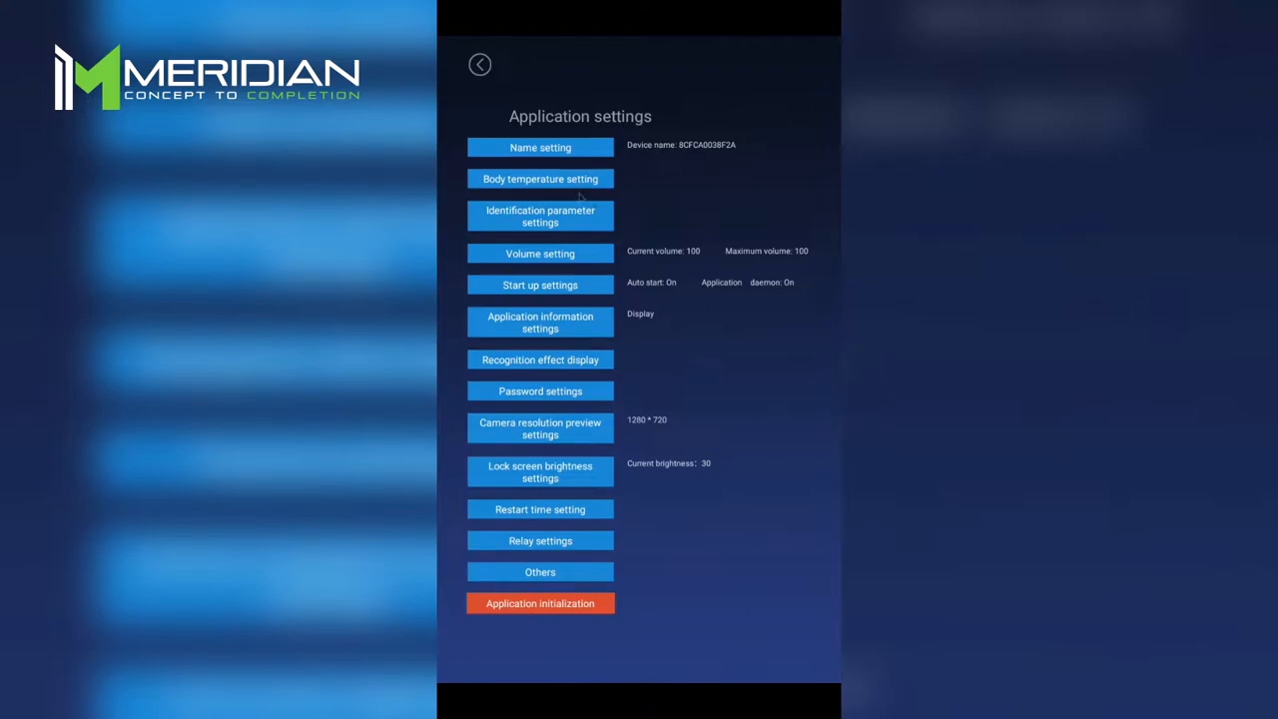
pyautogui.click(539, 148)
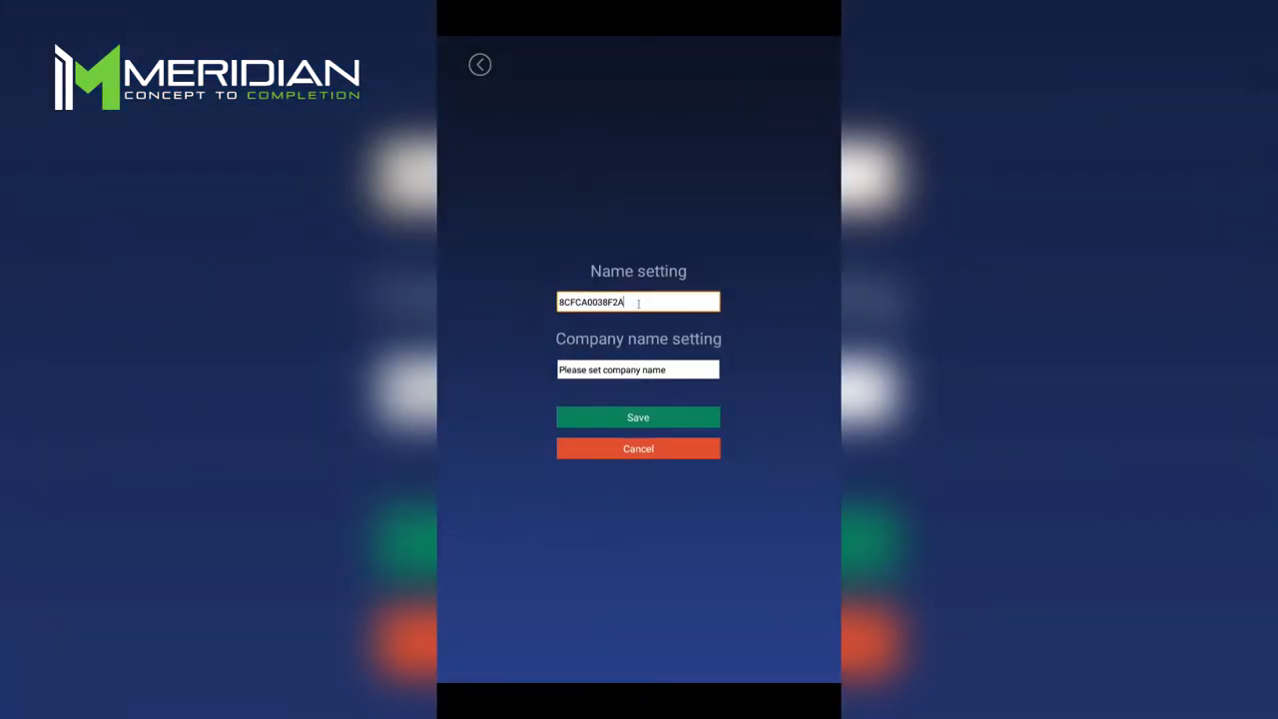
pyautogui.doubleClick(591, 302)
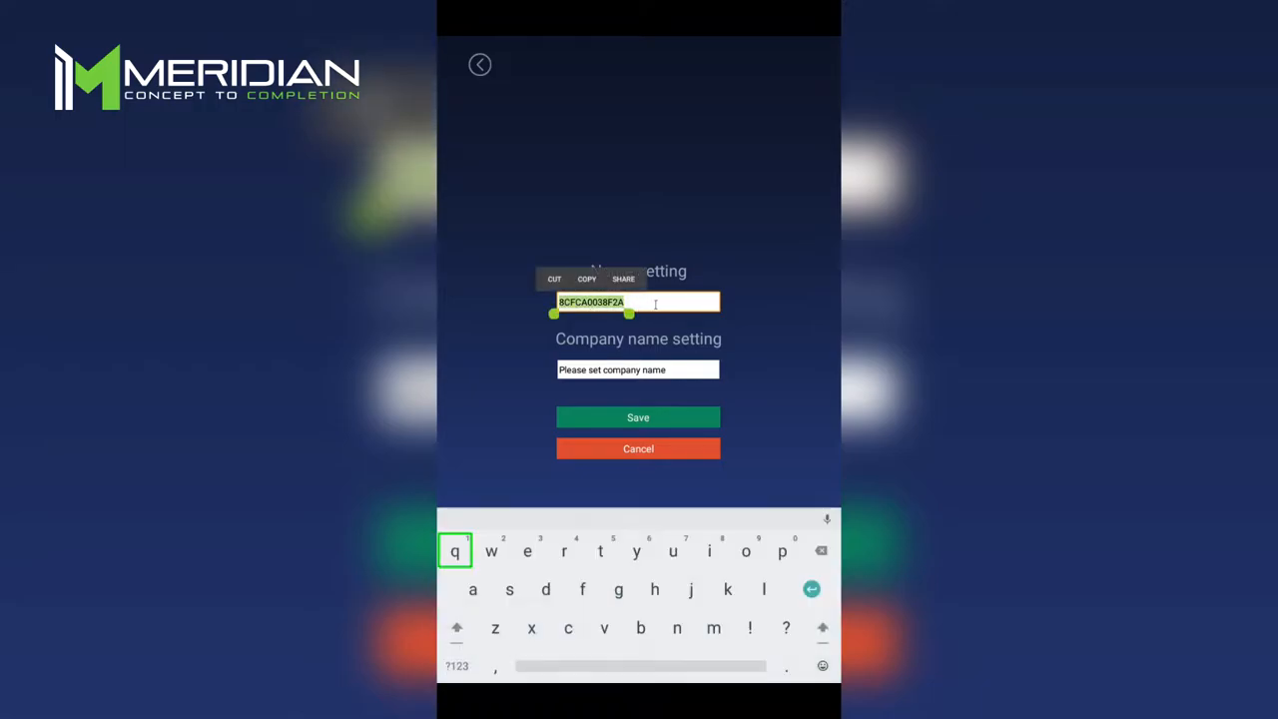
pyautogui.click(687, 348)
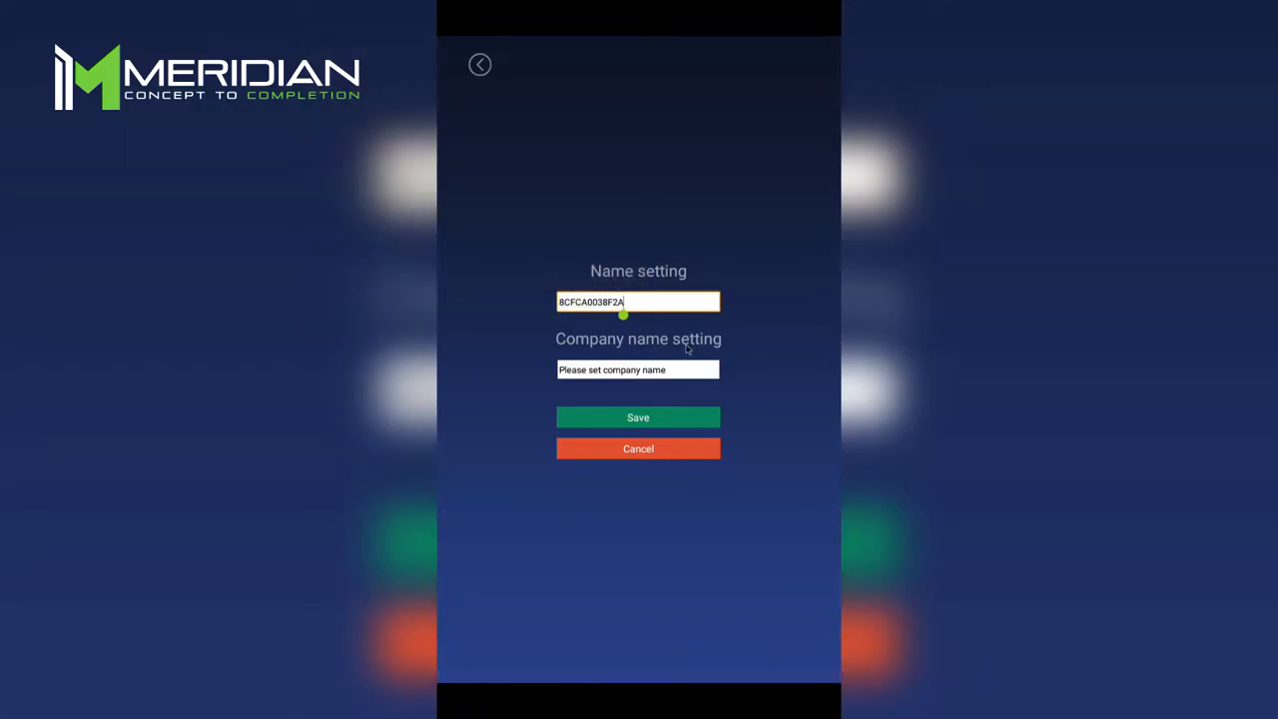
pyautogui.moveTo(757, 384)
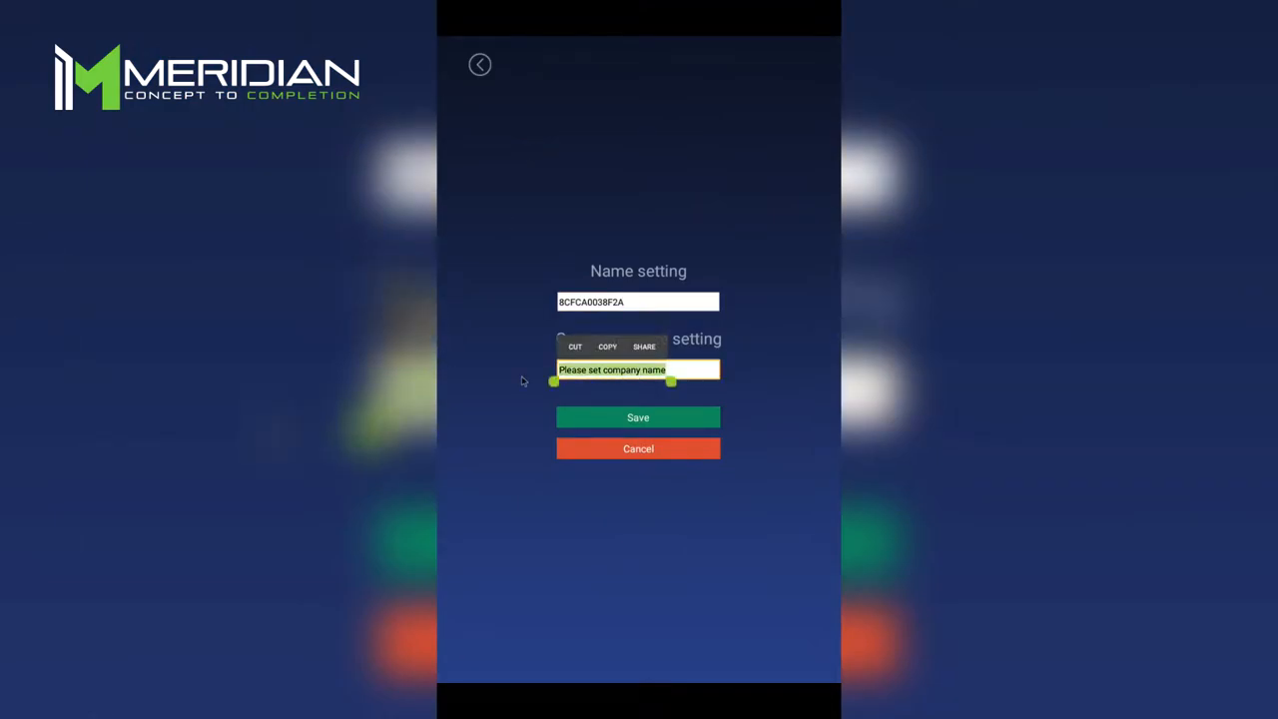
pyautogui.click(640, 370)
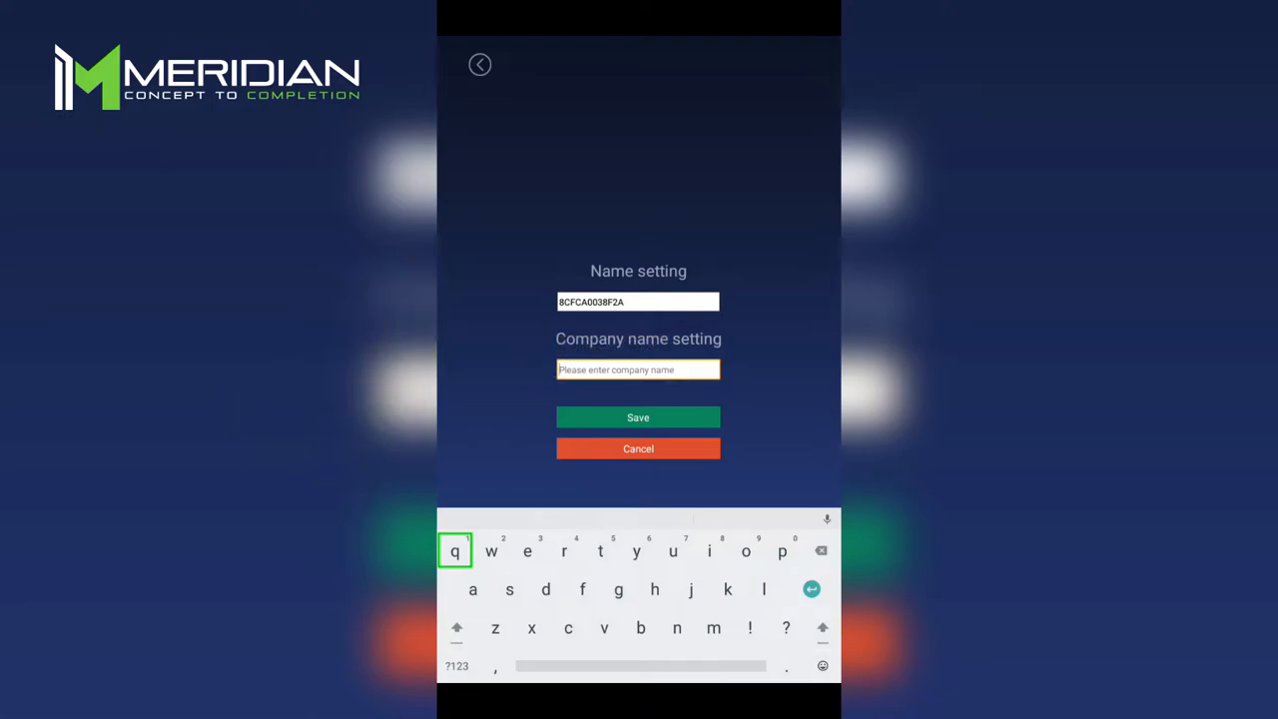
pyautogui.write('Merid')
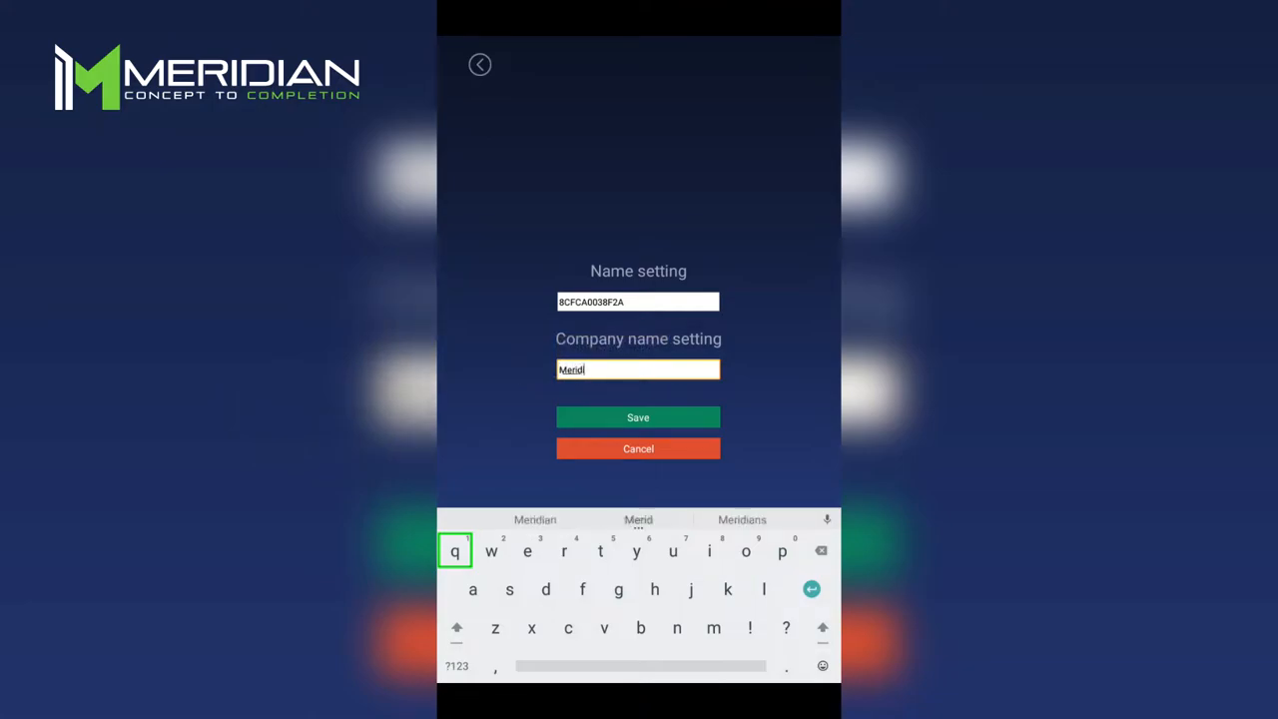
pyautogui.click(639, 417)
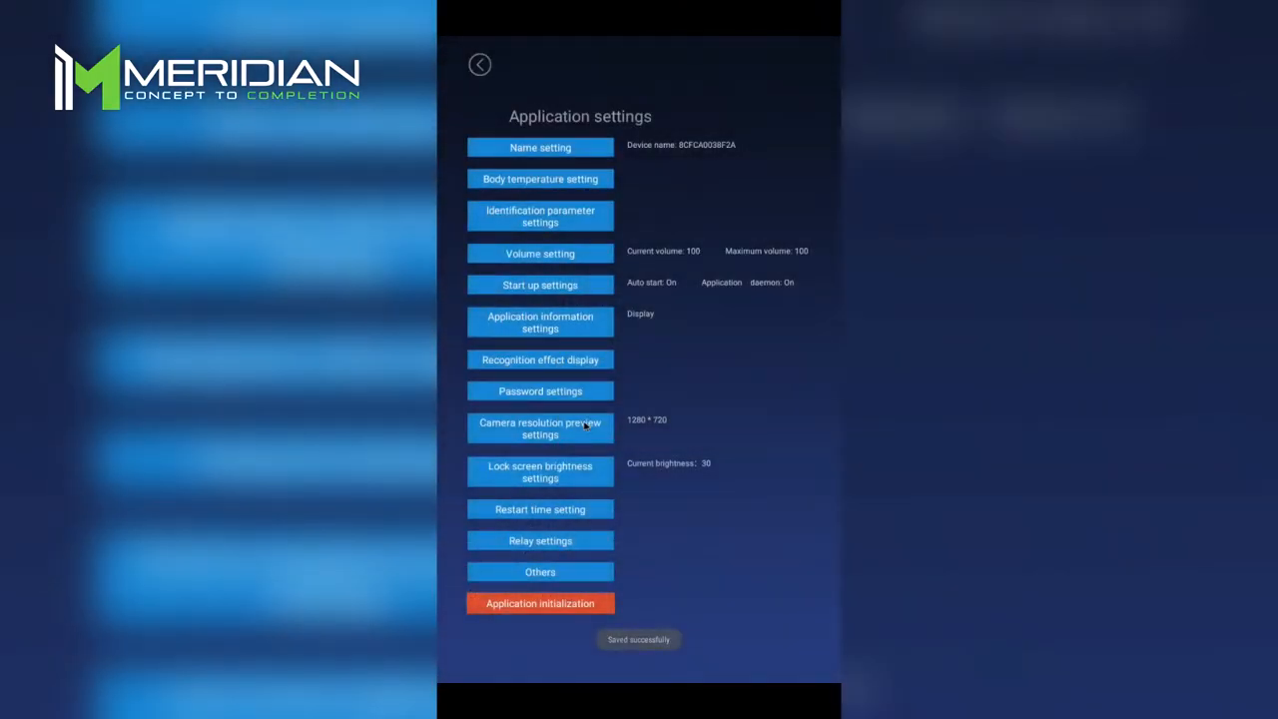
# Set compensation temperature to 0.5, applied for high-temperature conditions.
pyautogui.click(480, 64)
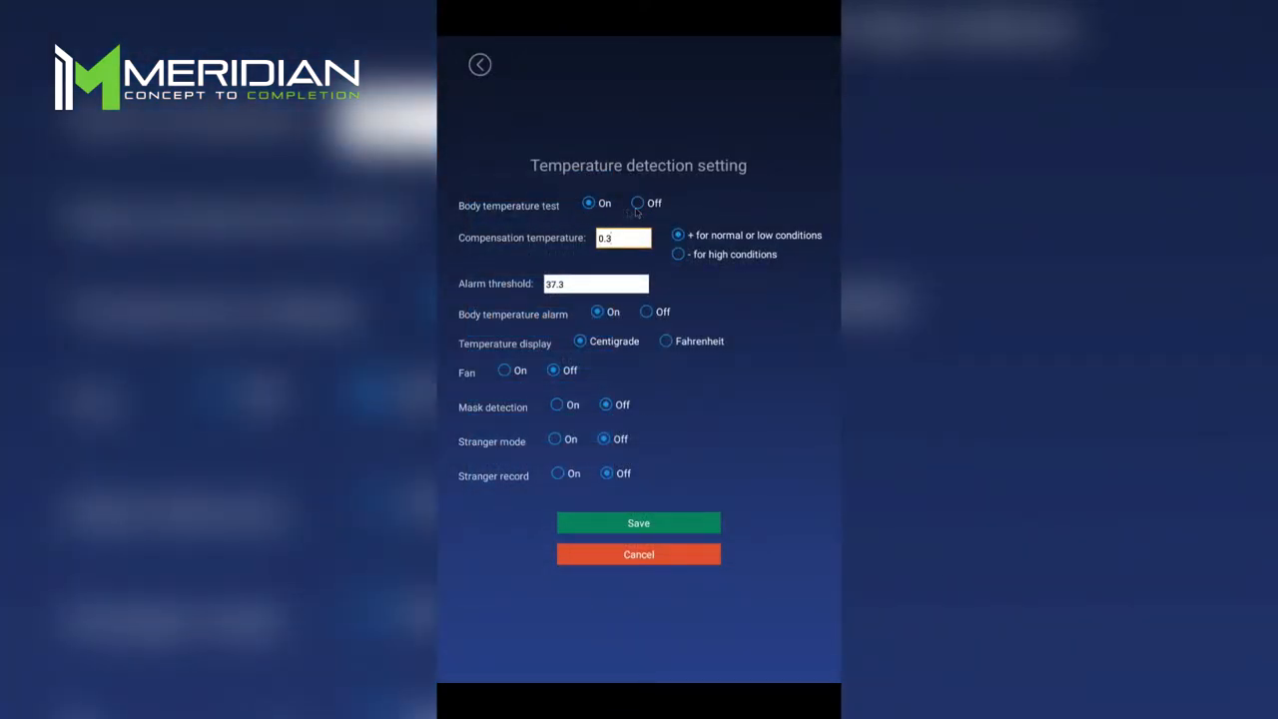
pyautogui.click(637, 204)
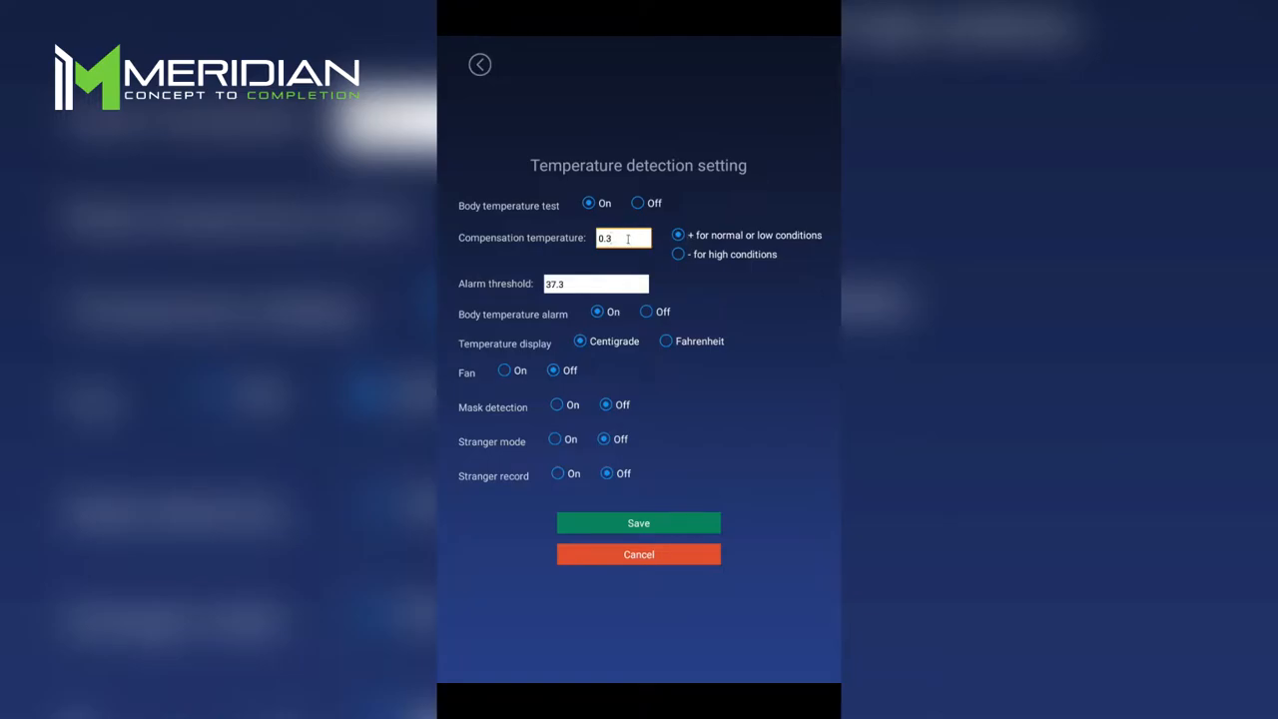
pyautogui.press('backspace')
pyautogui.write('5')
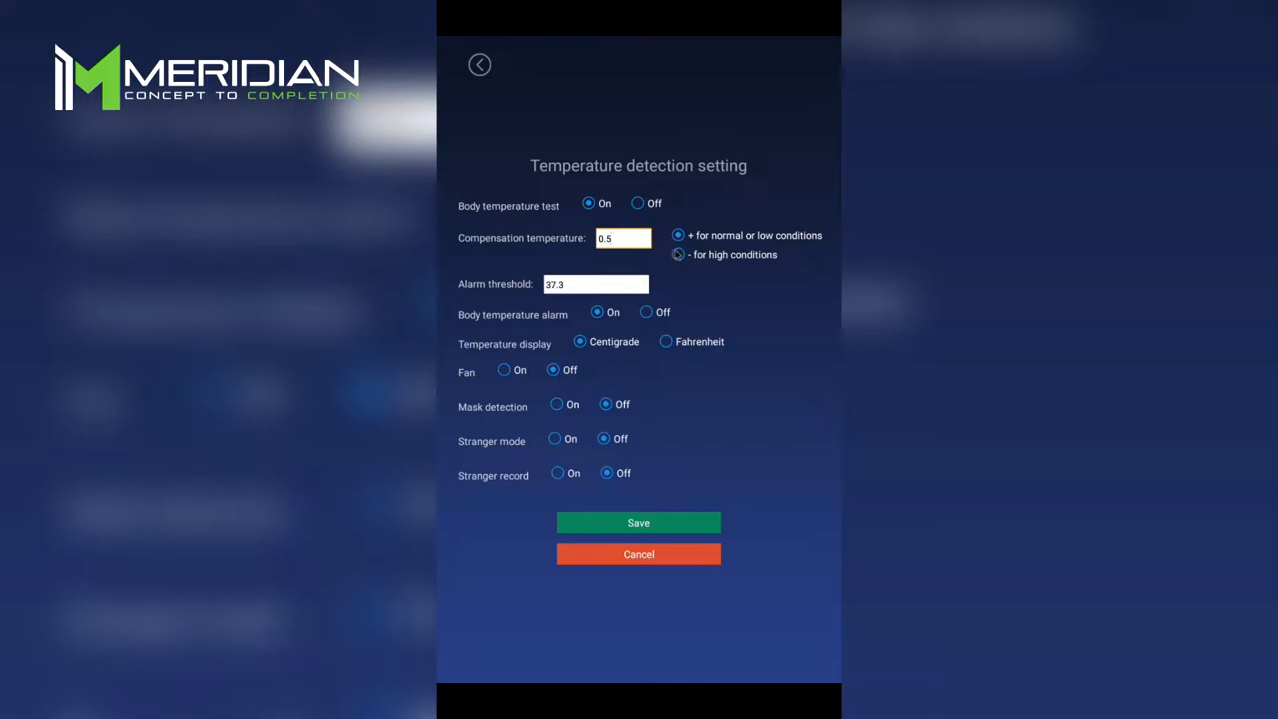
pyautogui.click(679, 254)
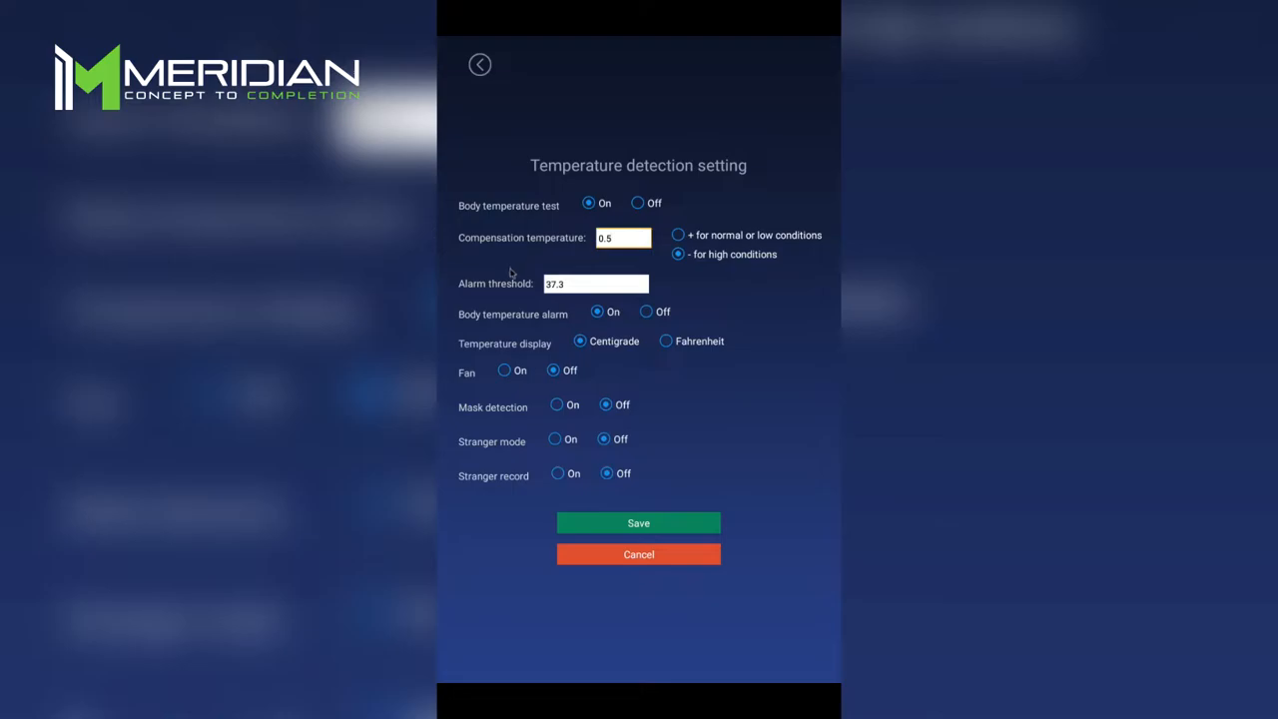
# Keep the alarm threshold at 37.3 and leave the body temperature alarm on.
pyautogui.click(595, 283)
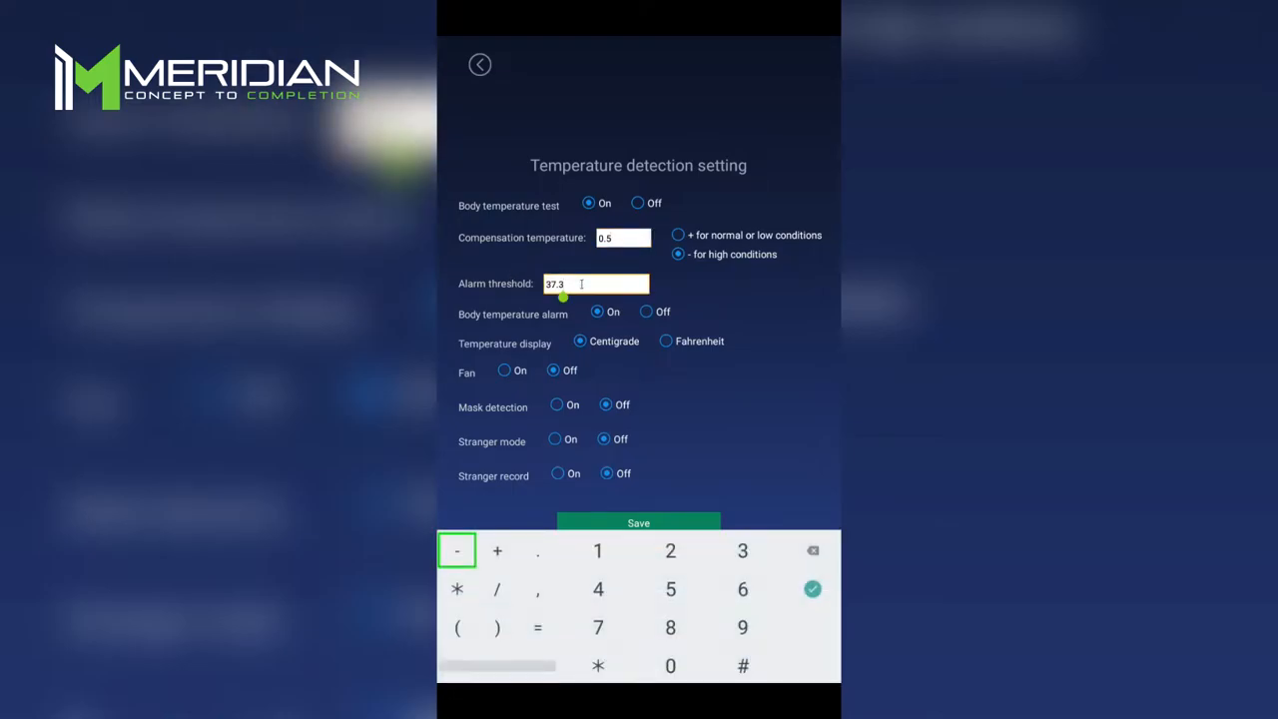
pyautogui.click(811, 587)
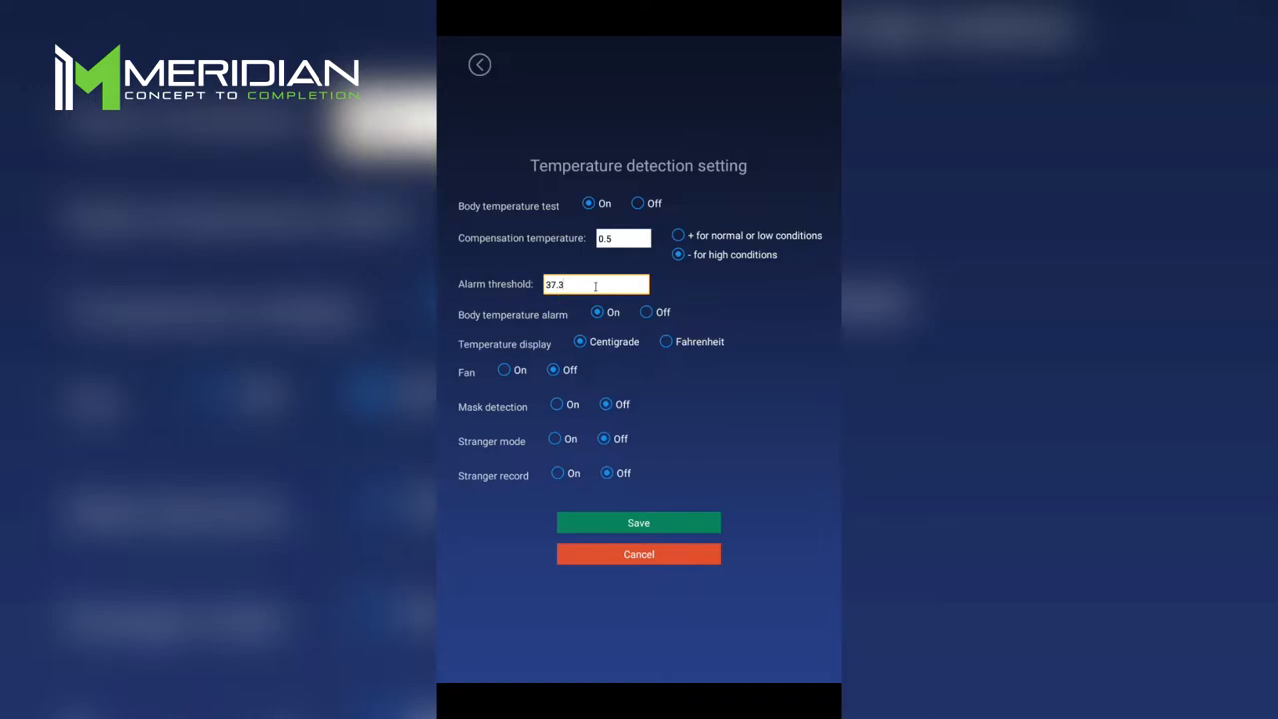
pyautogui.press('Backspace')
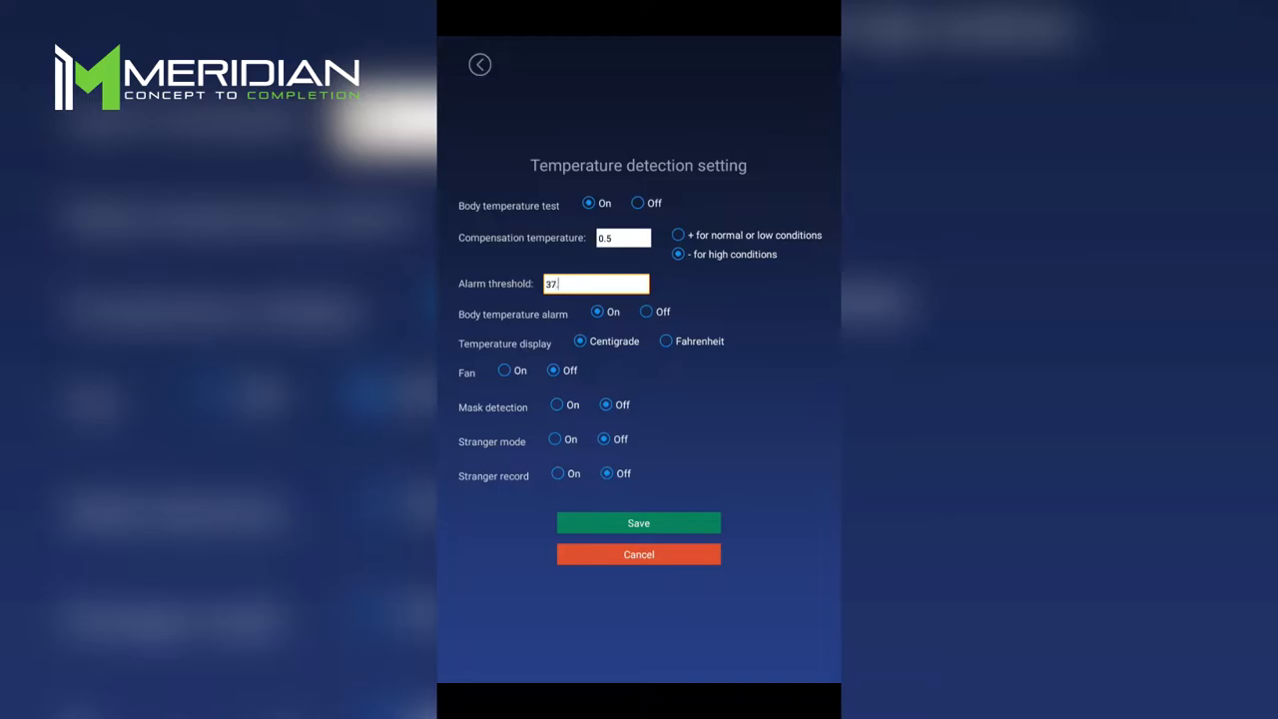
pyautogui.write('.3')
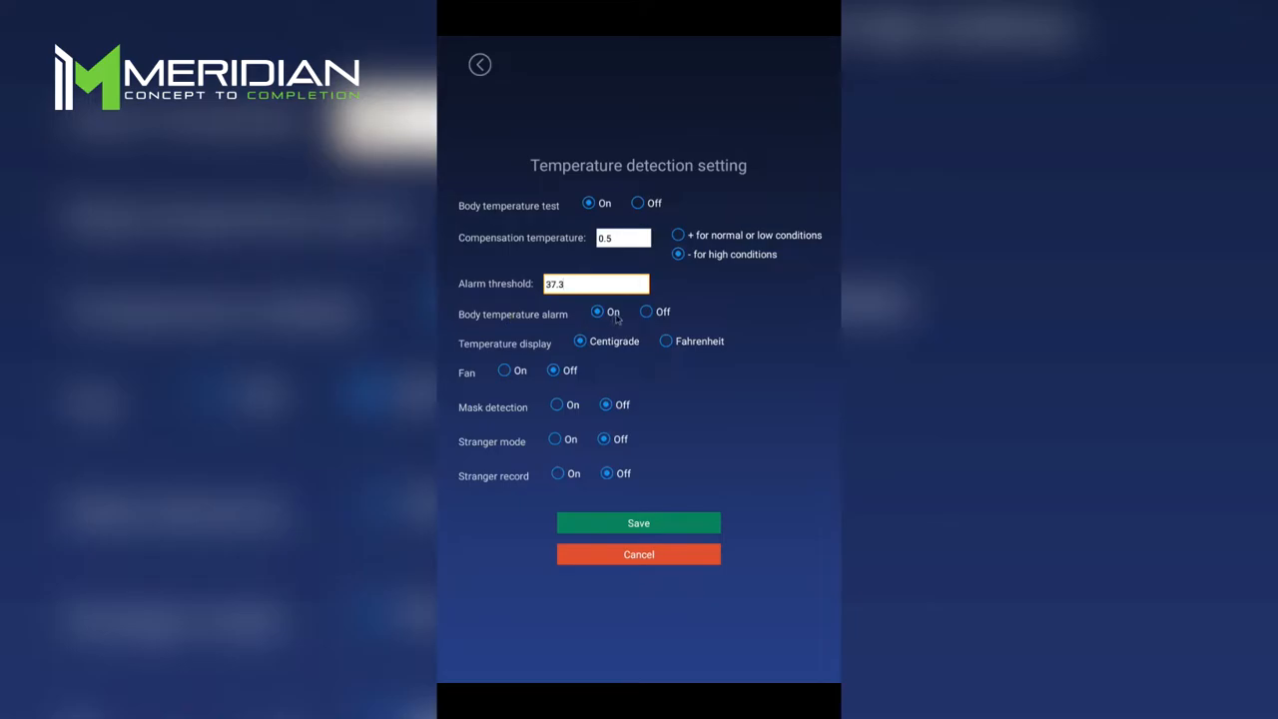
pyautogui.click(647, 312)
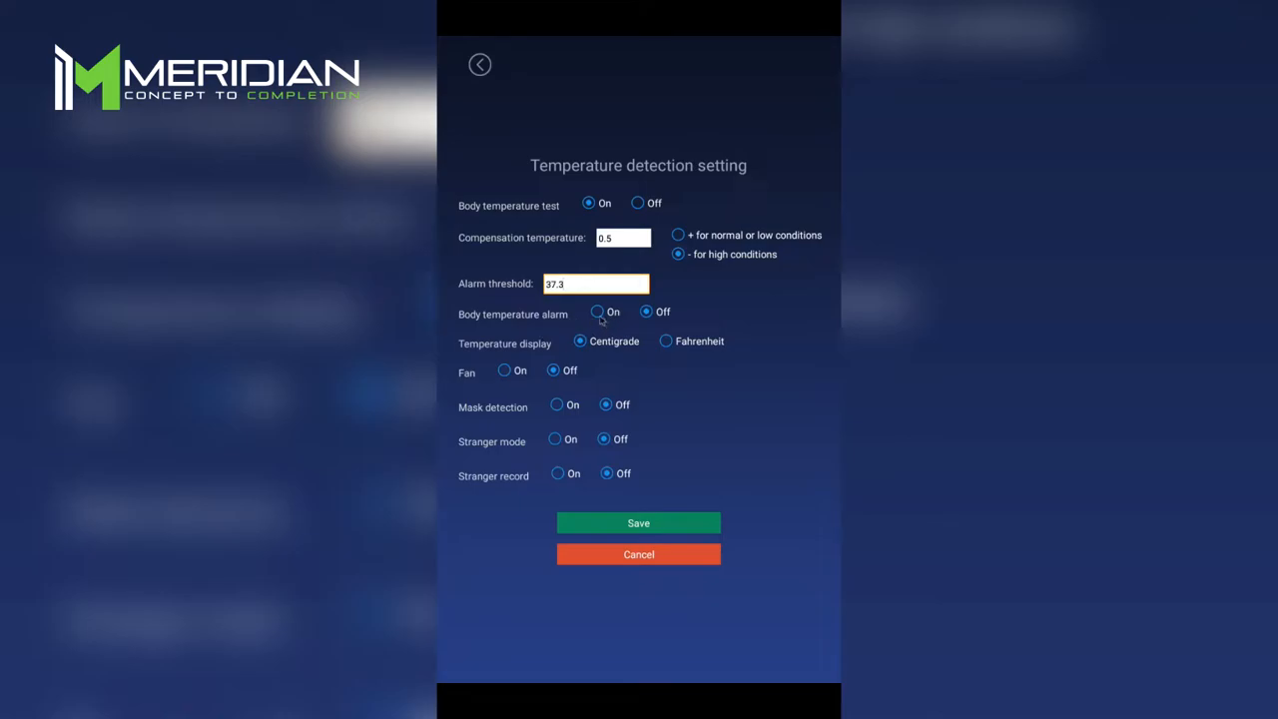
pyautogui.click(597, 312)
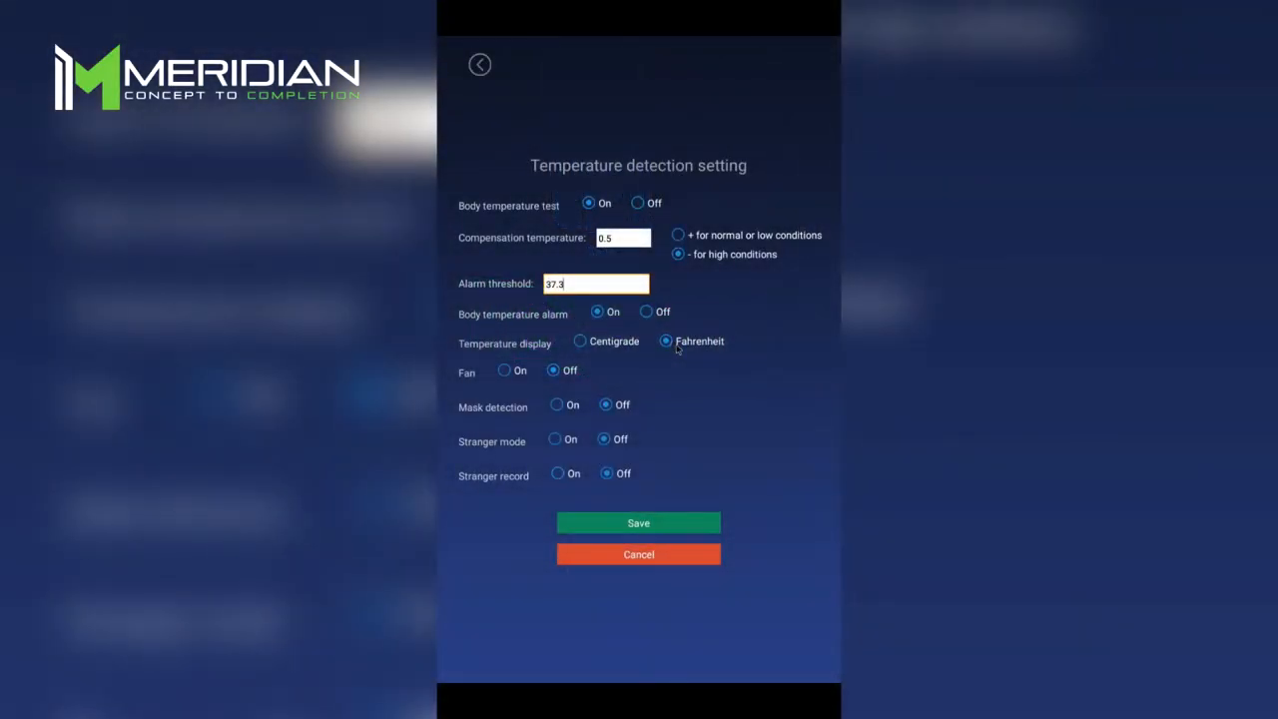
pyautogui.moveTo(535, 356)
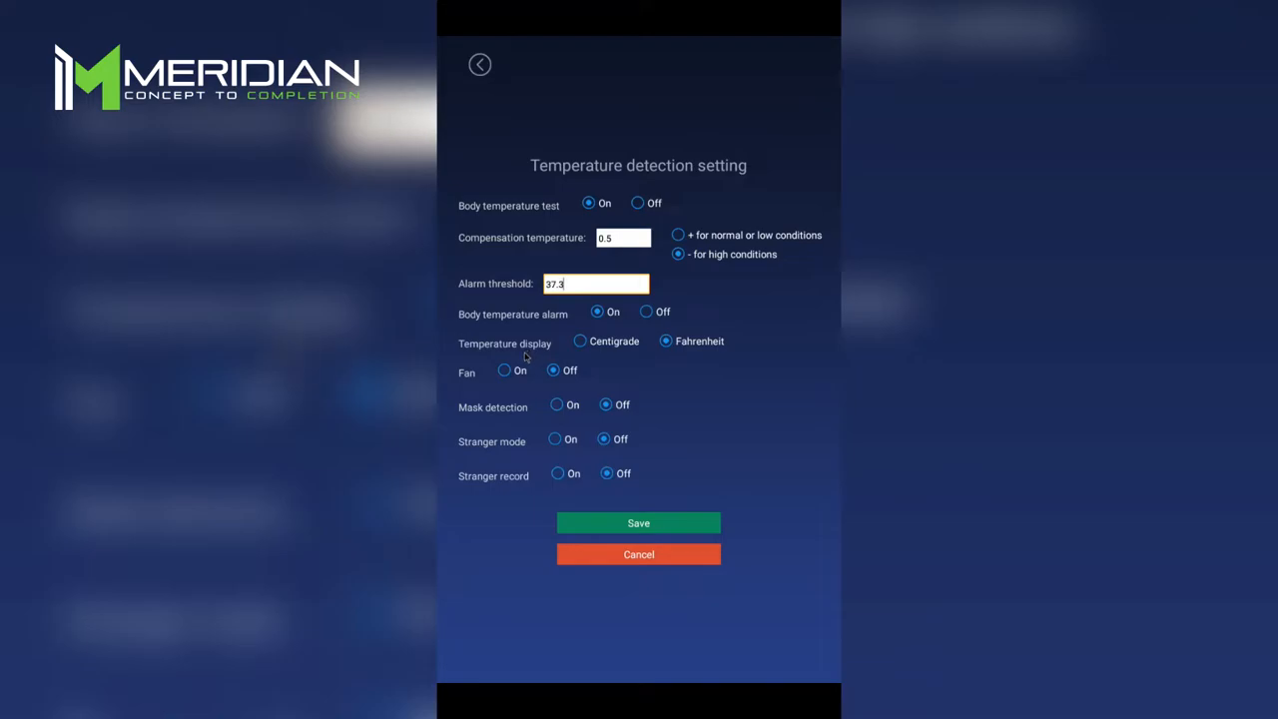
# Leave the fan off and switch mask detection, stranger mode and stranger record on.
pyautogui.click(503, 370)
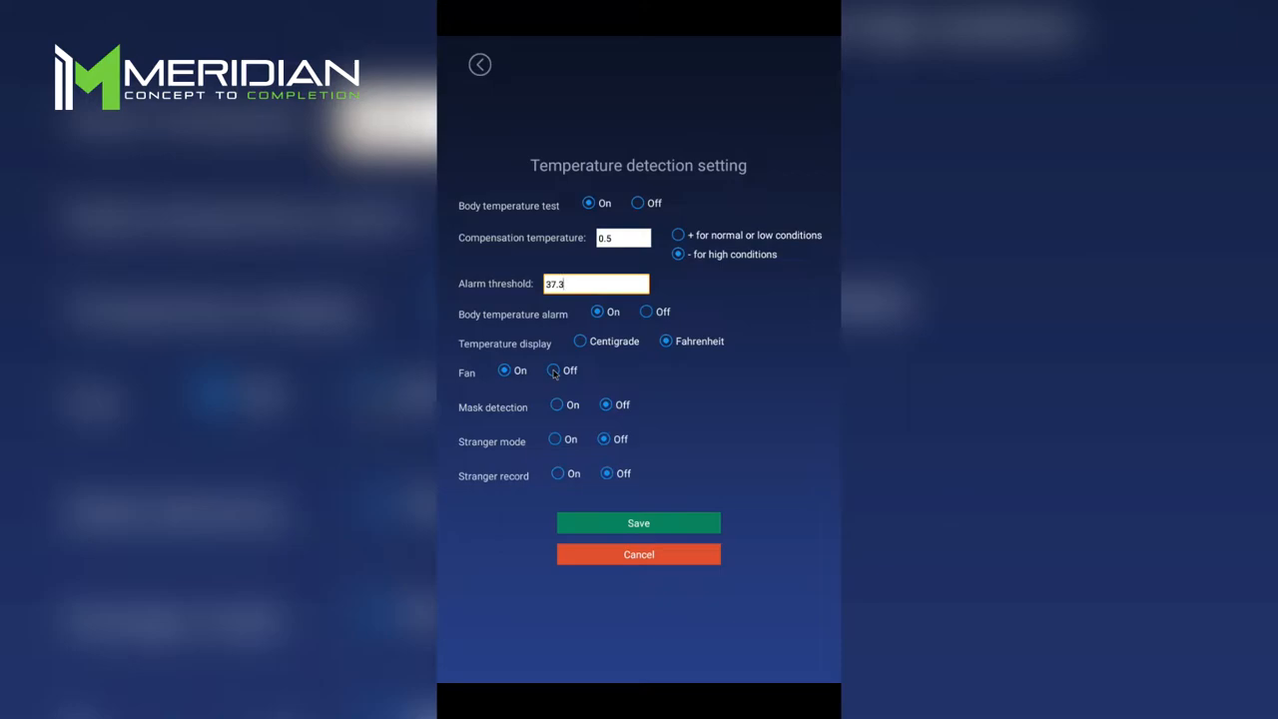
pyautogui.click(554, 370)
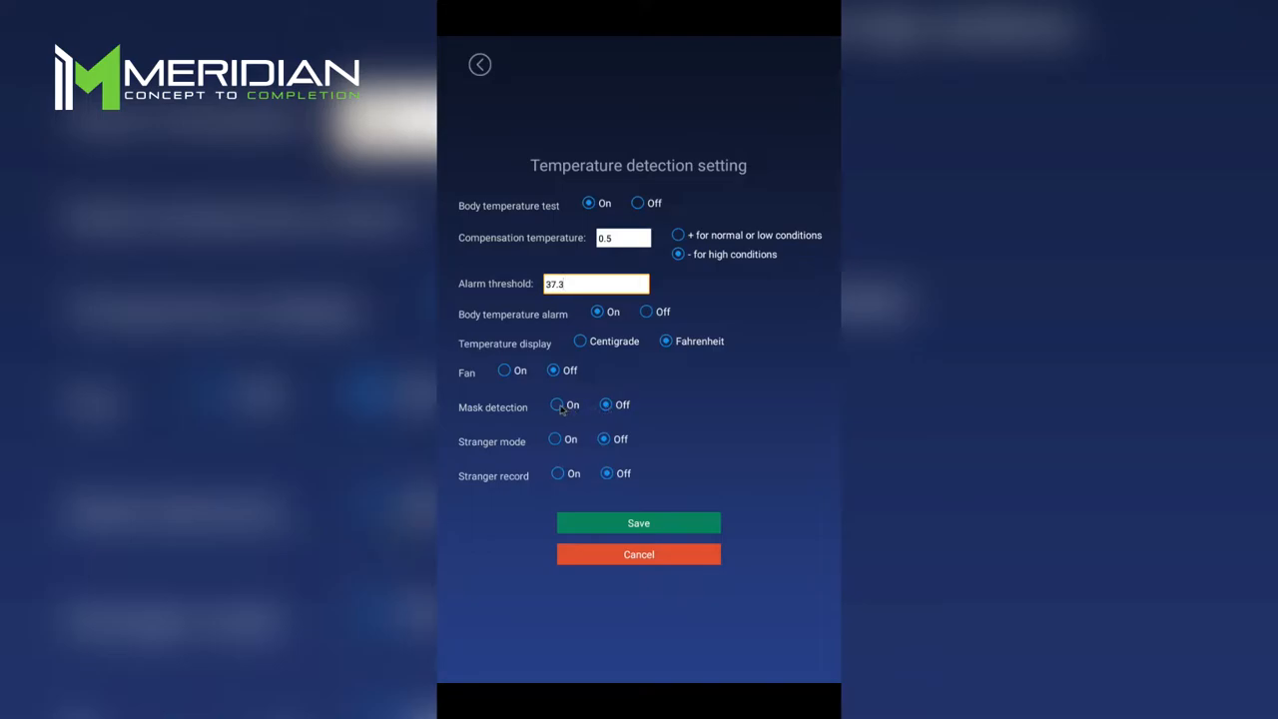
pyautogui.click(558, 404)
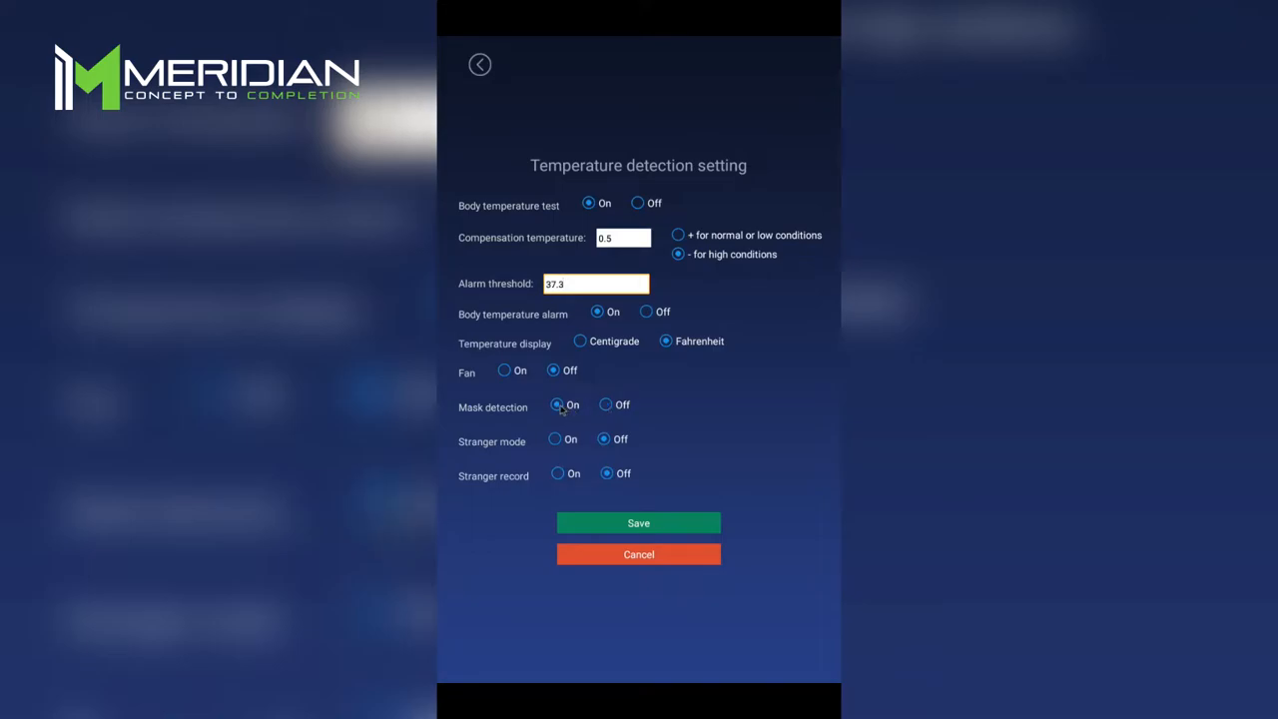
pyautogui.moveTo(529, 408)
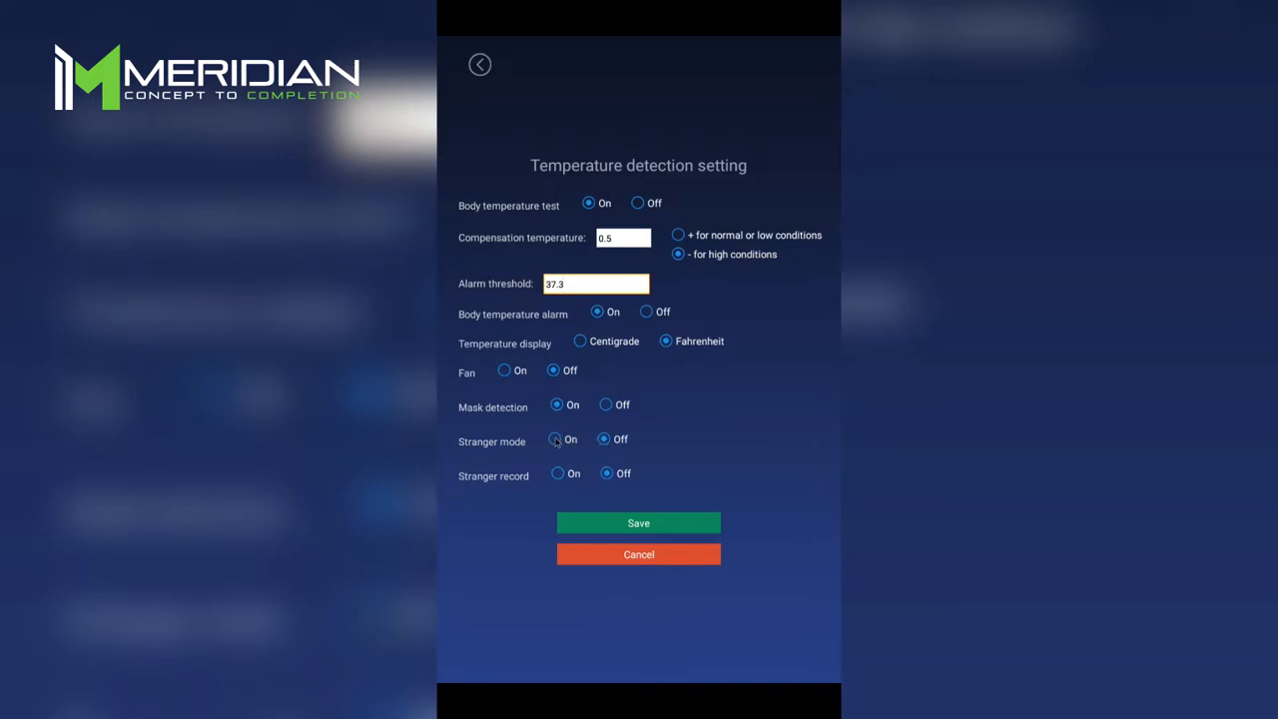
pyautogui.click(557, 439)
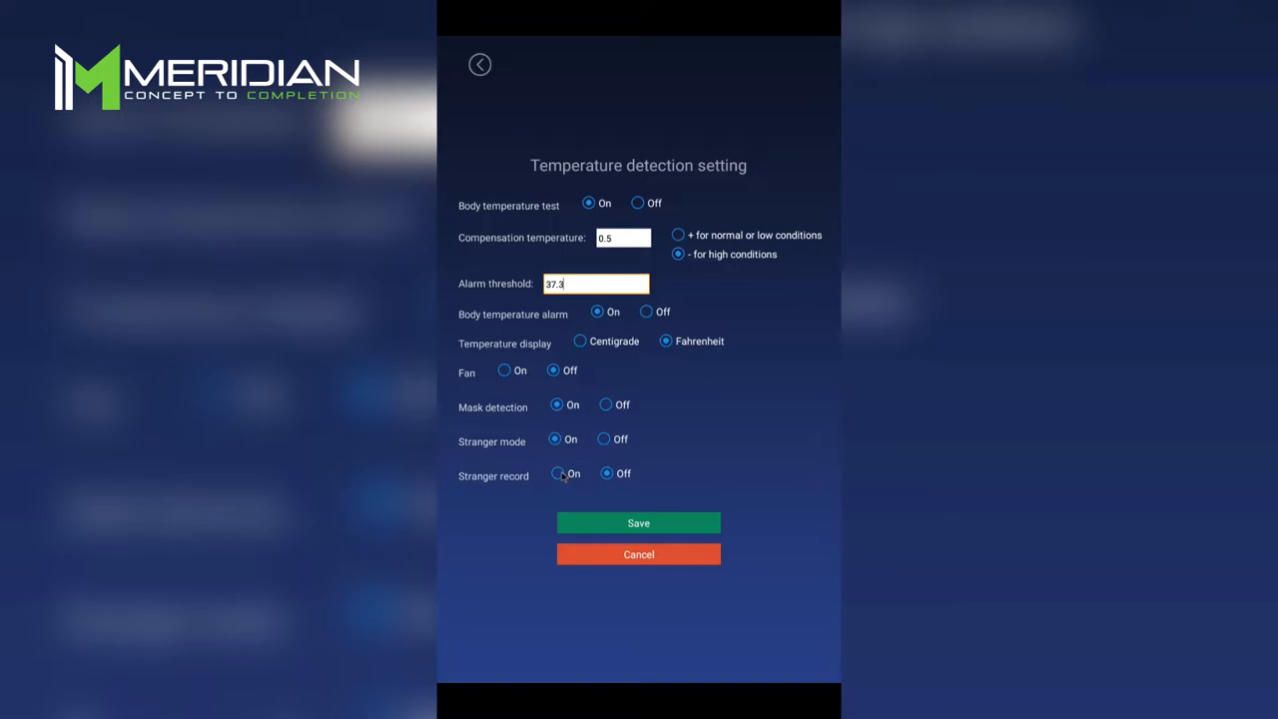
pyautogui.click(555, 473)
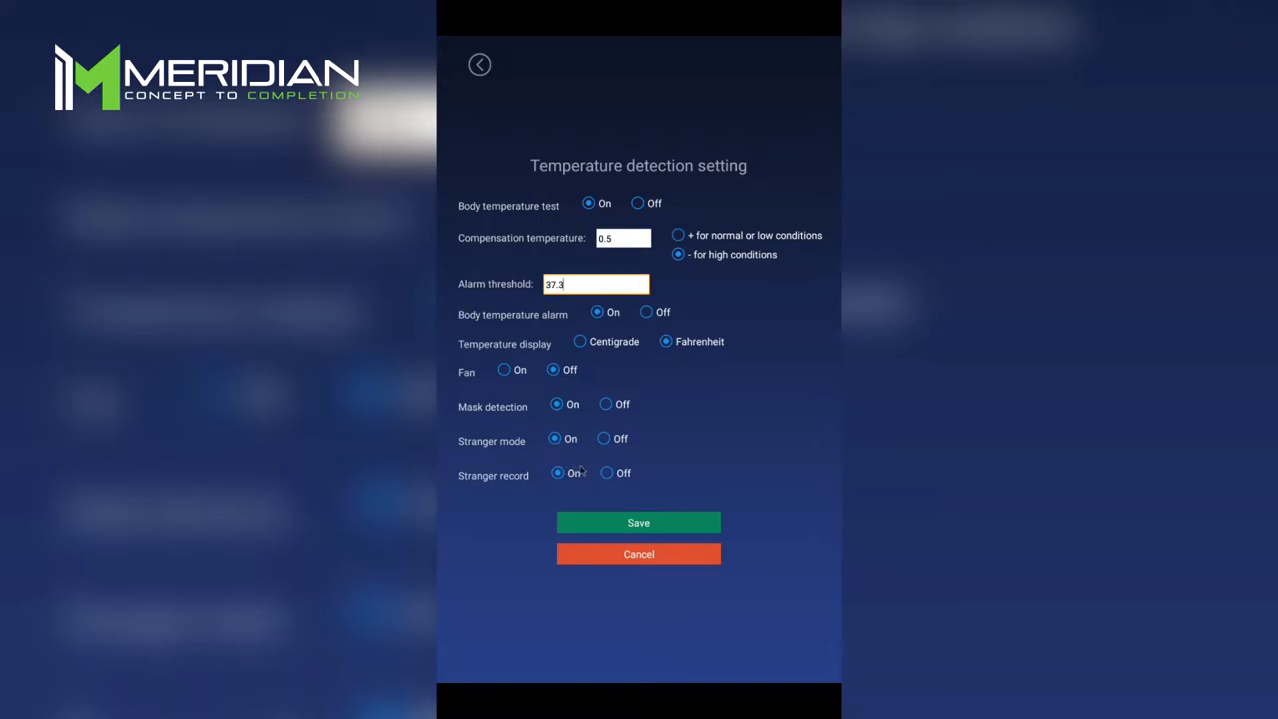
pyautogui.moveTo(535, 510)
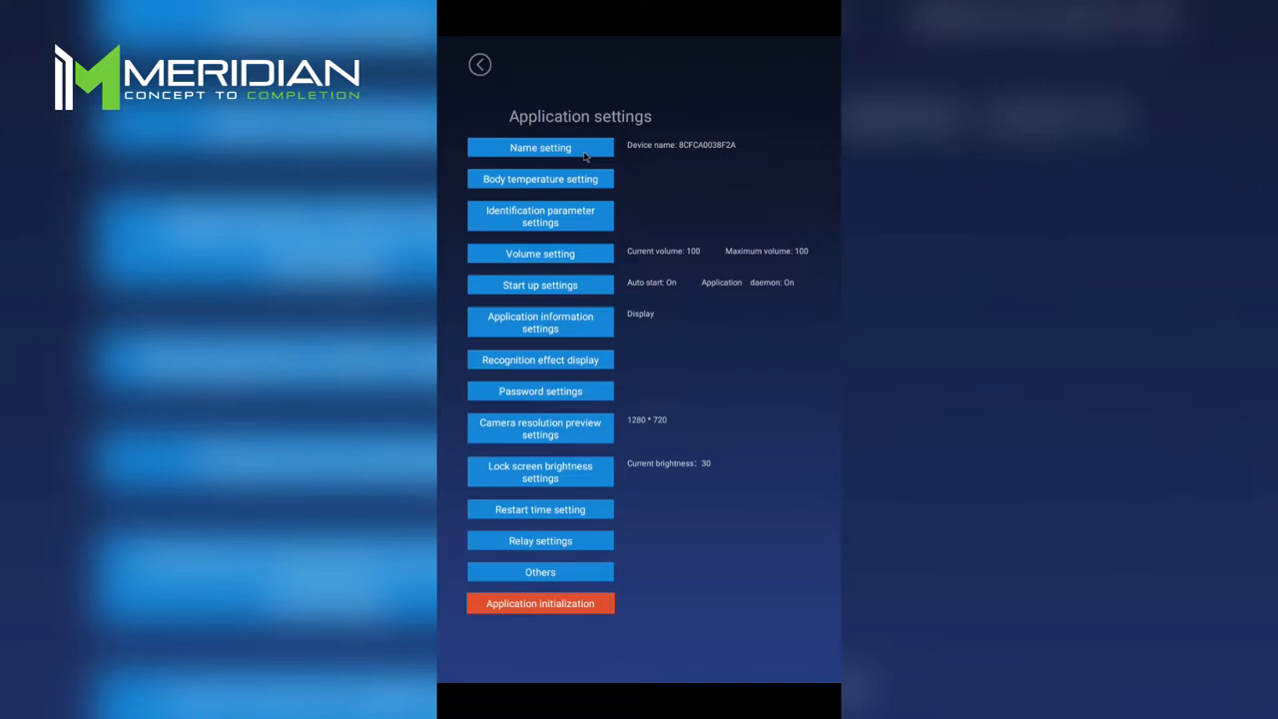
pyautogui.moveTo(627, 216)
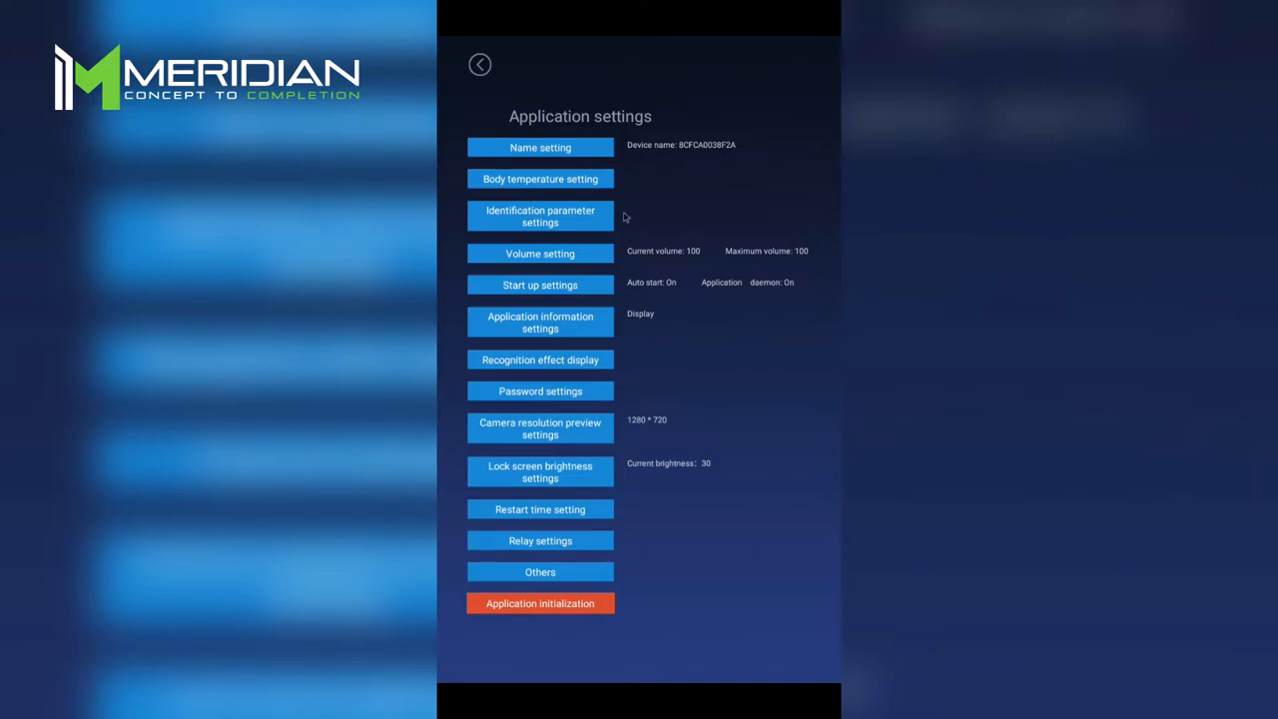
pyautogui.moveTo(587, 224)
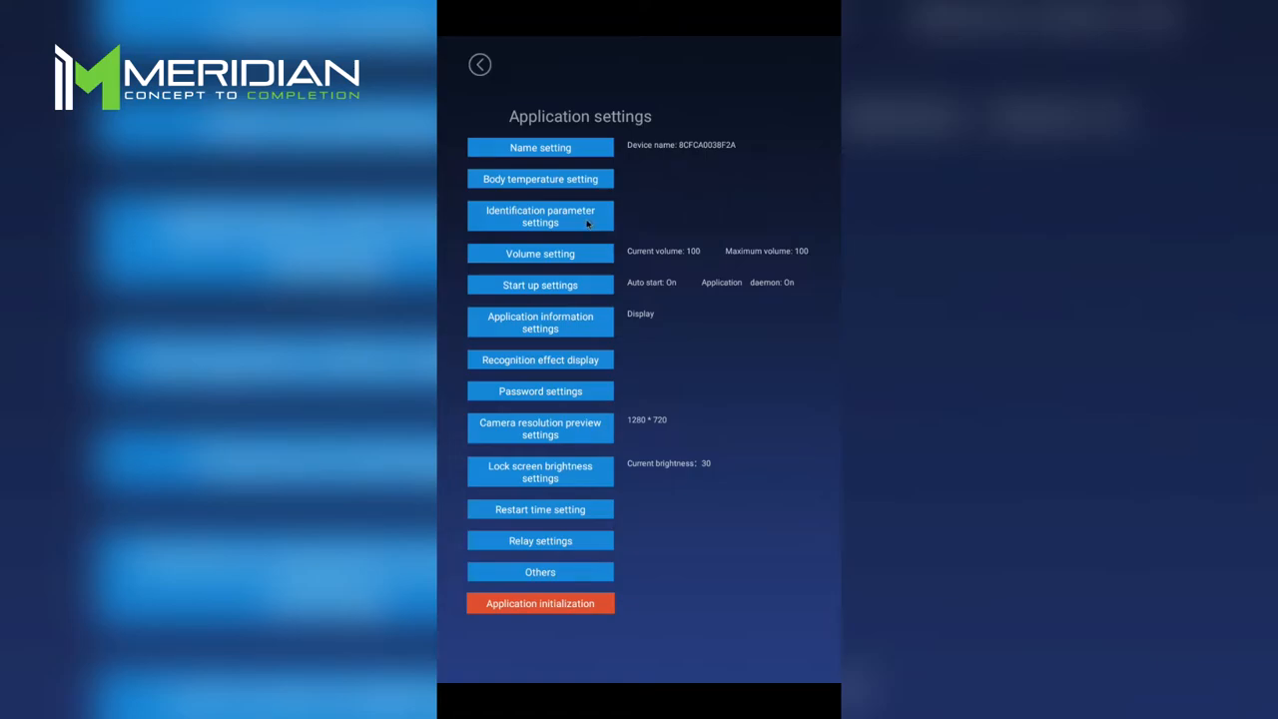
# Set identification times to 3 and living body detection on, then save the parameters.
pyautogui.click(539, 216)
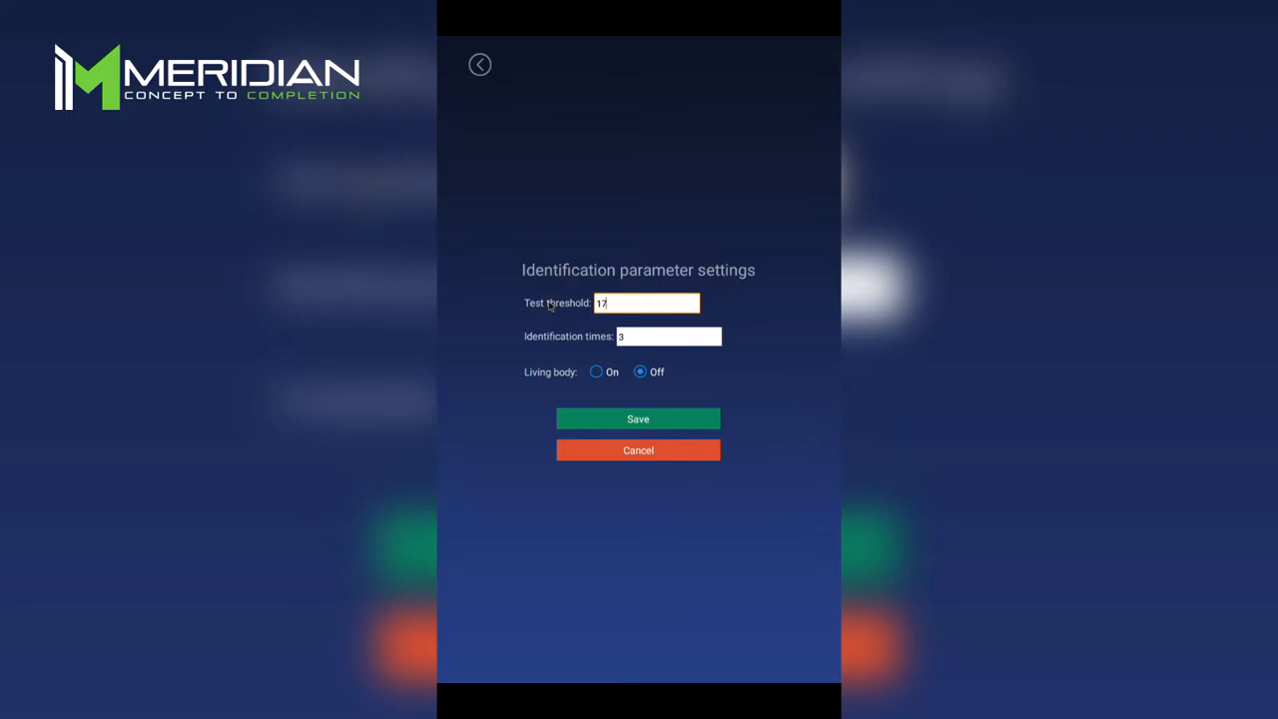
pyautogui.moveTo(593, 336)
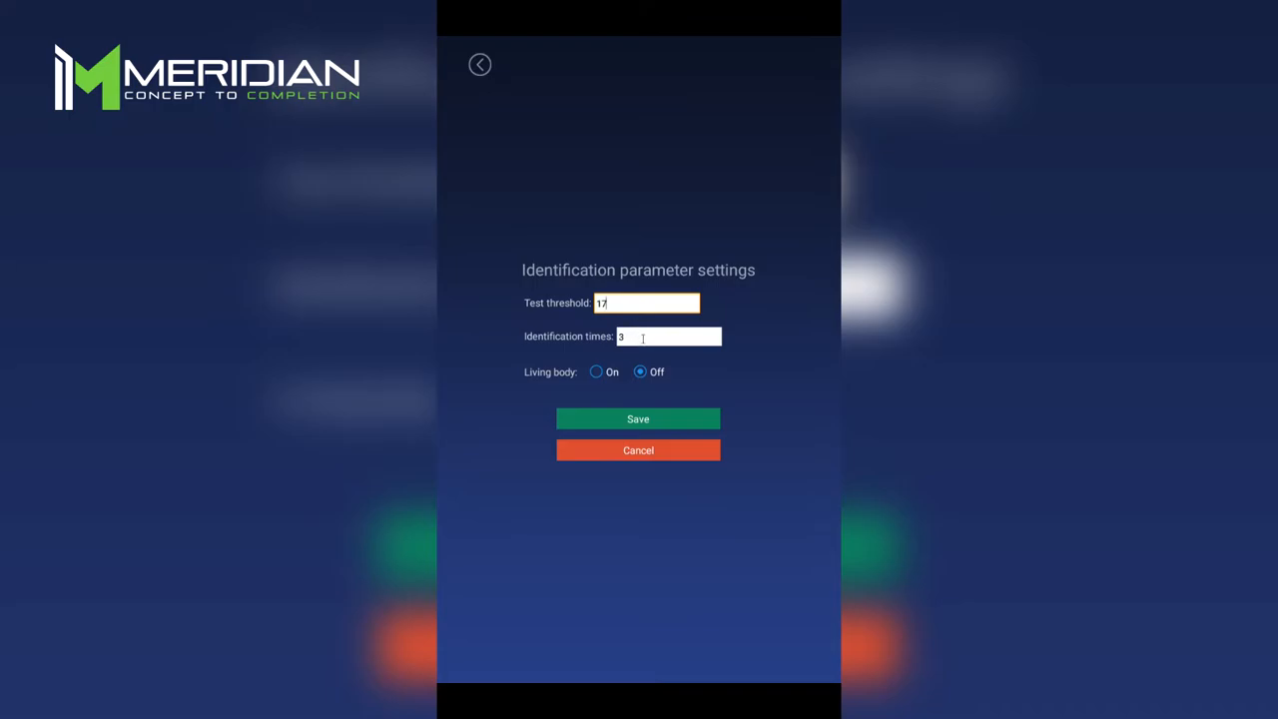
pyautogui.click(669, 336)
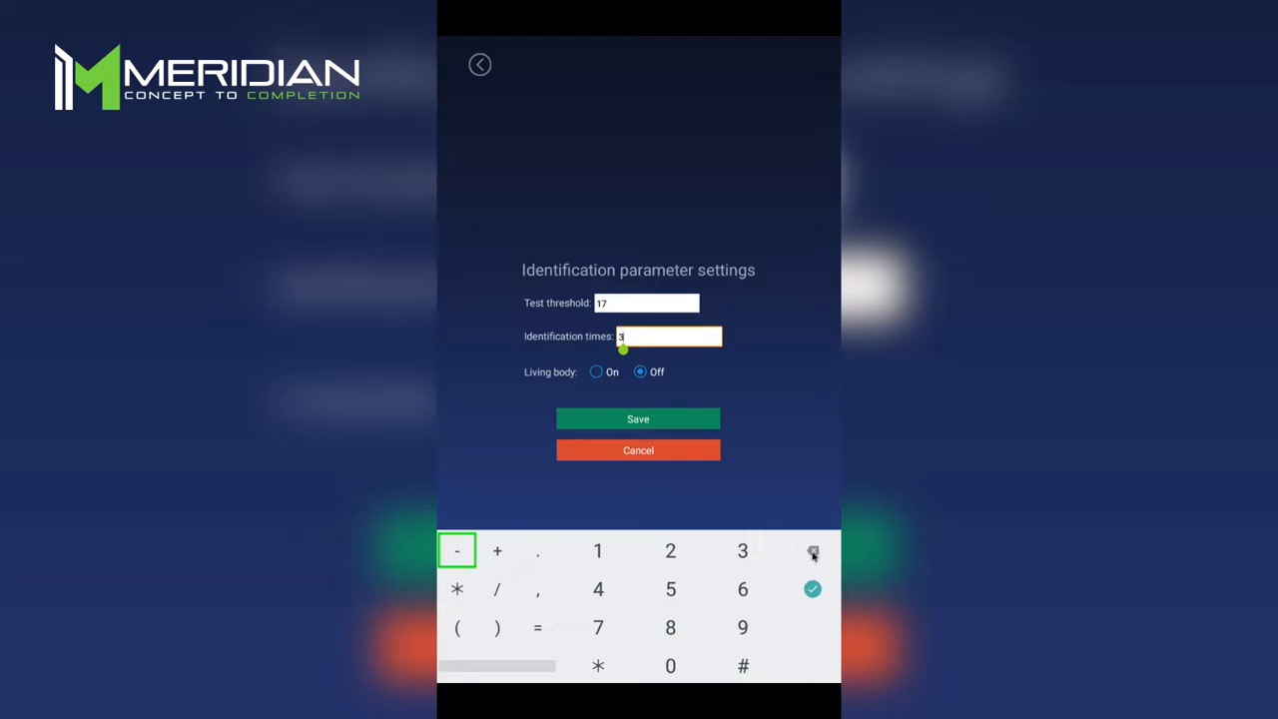
pyautogui.click(813, 551)
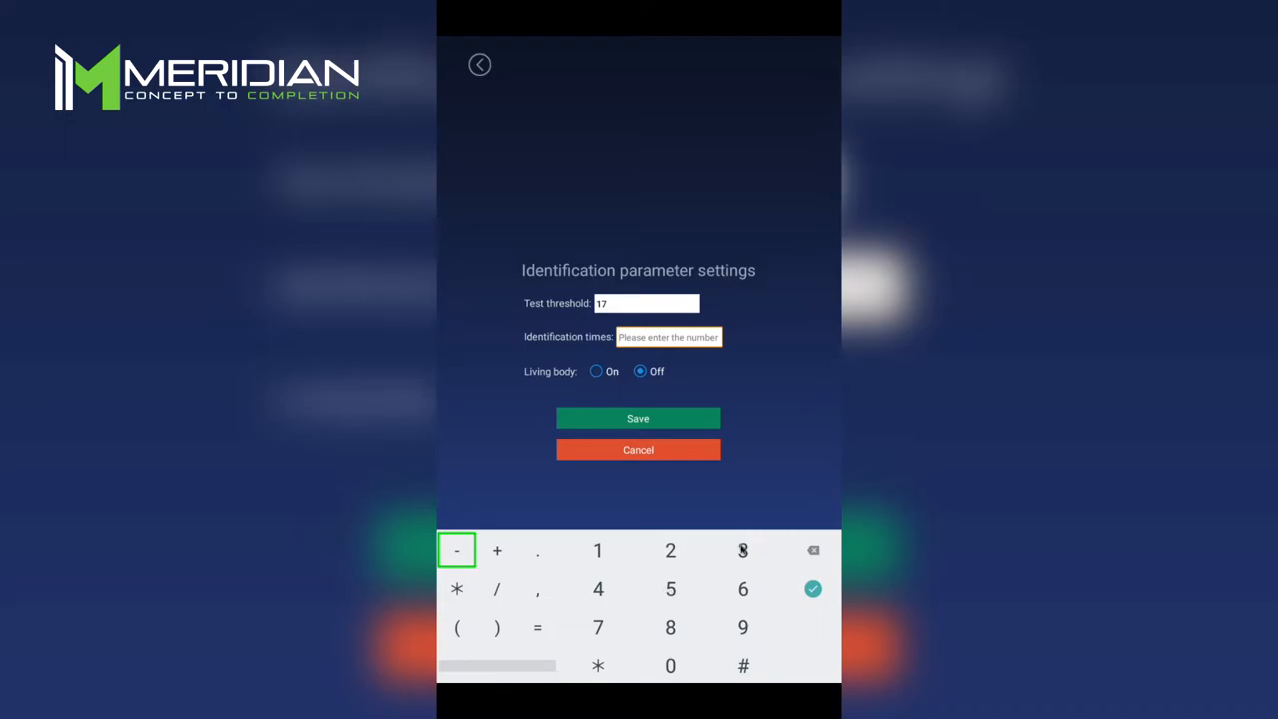
pyautogui.click(743, 551)
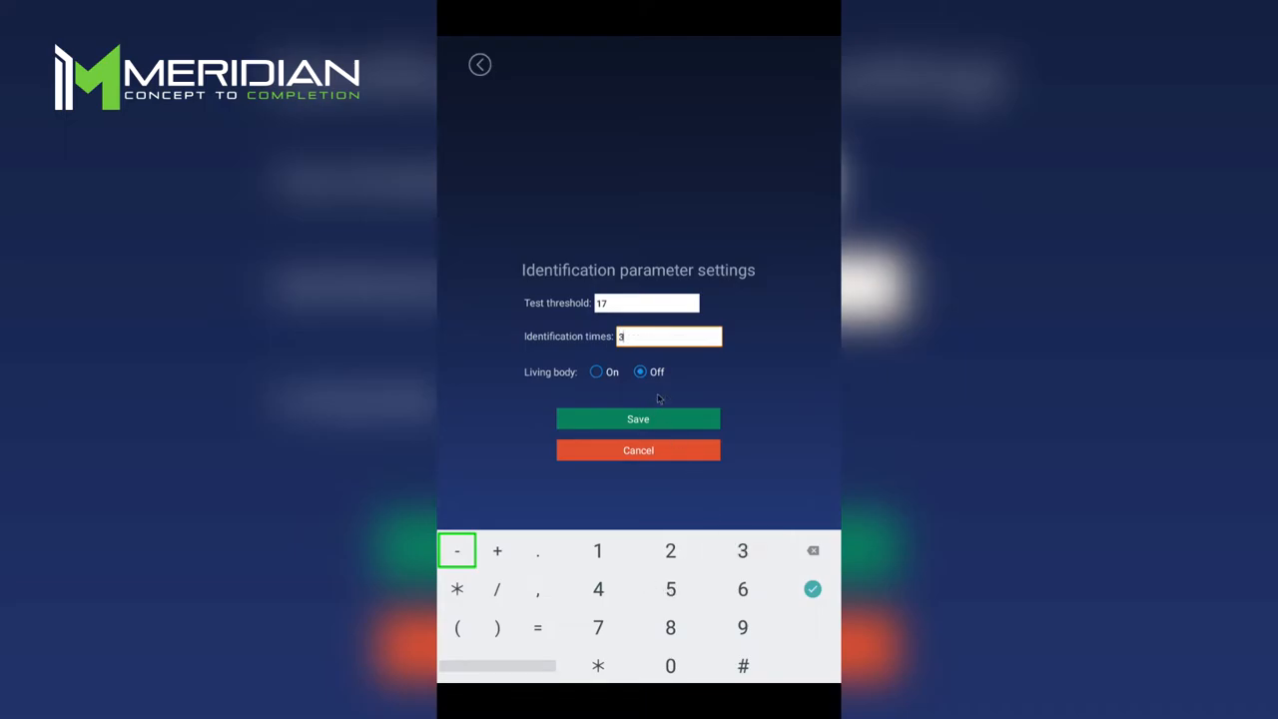
pyautogui.click(596, 371)
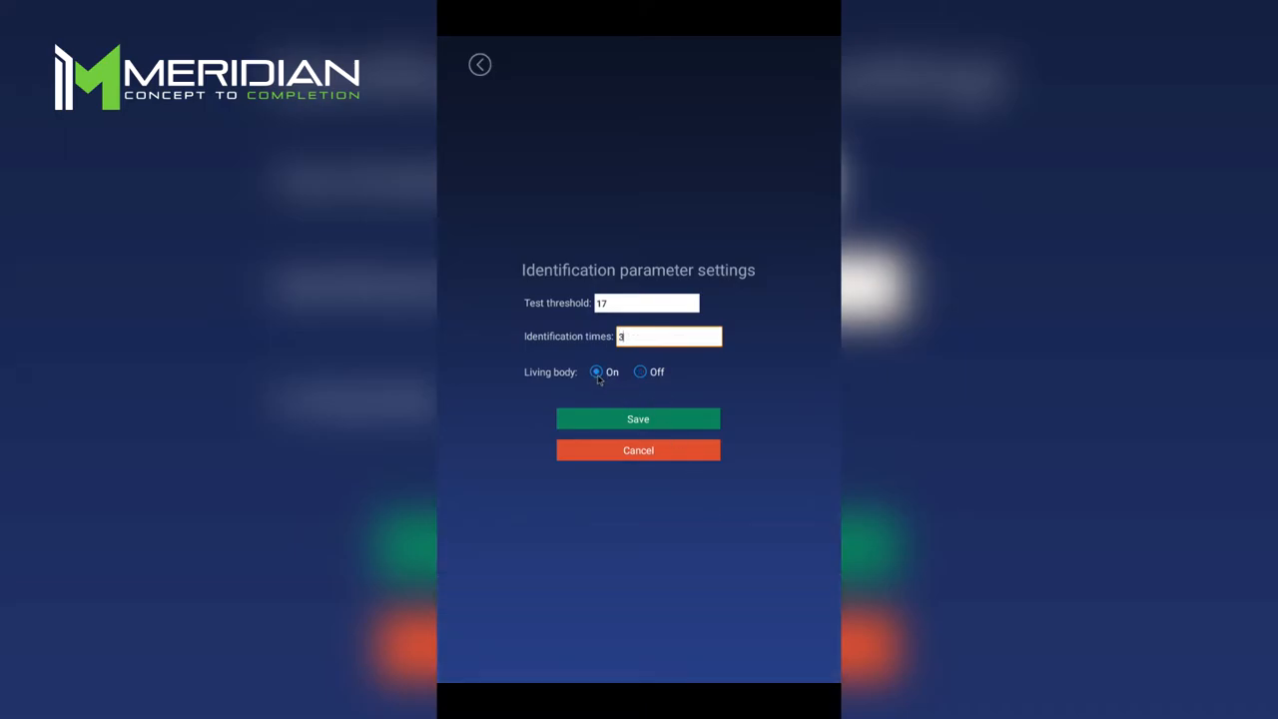
pyautogui.click(639, 419)
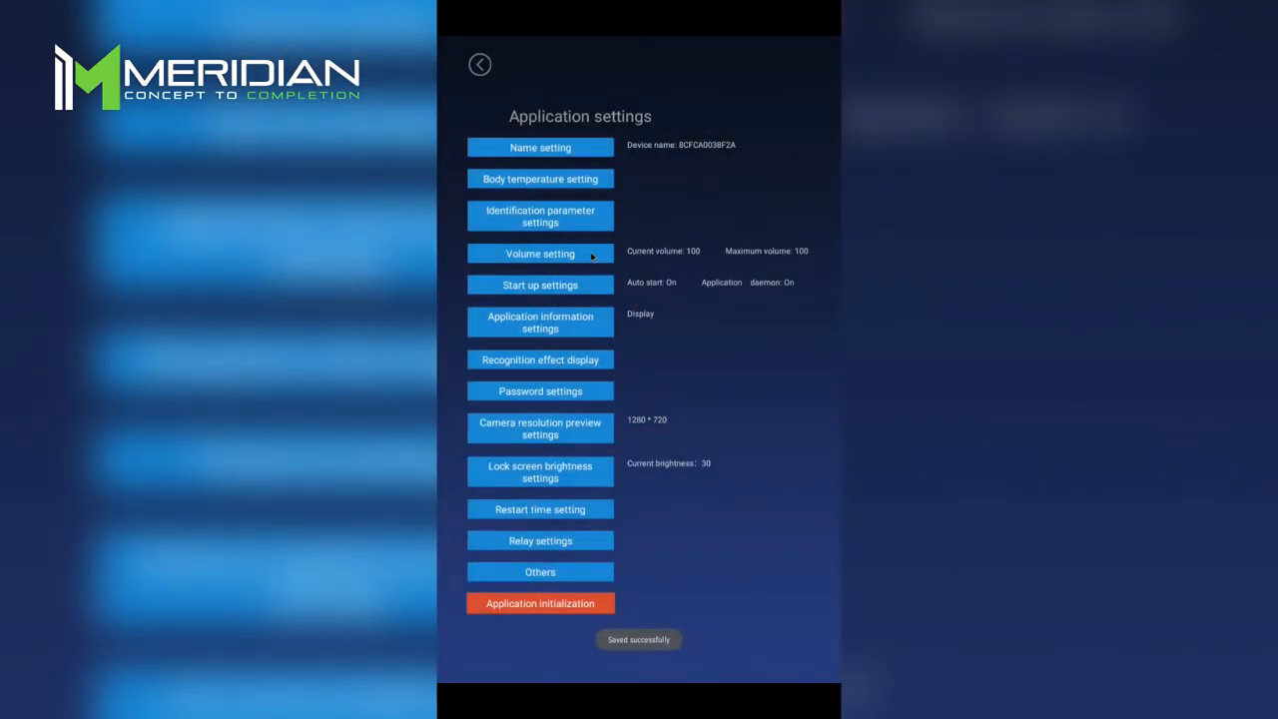
# Adjust the master volume slider to 85 and save it.
pyautogui.click(539, 251)
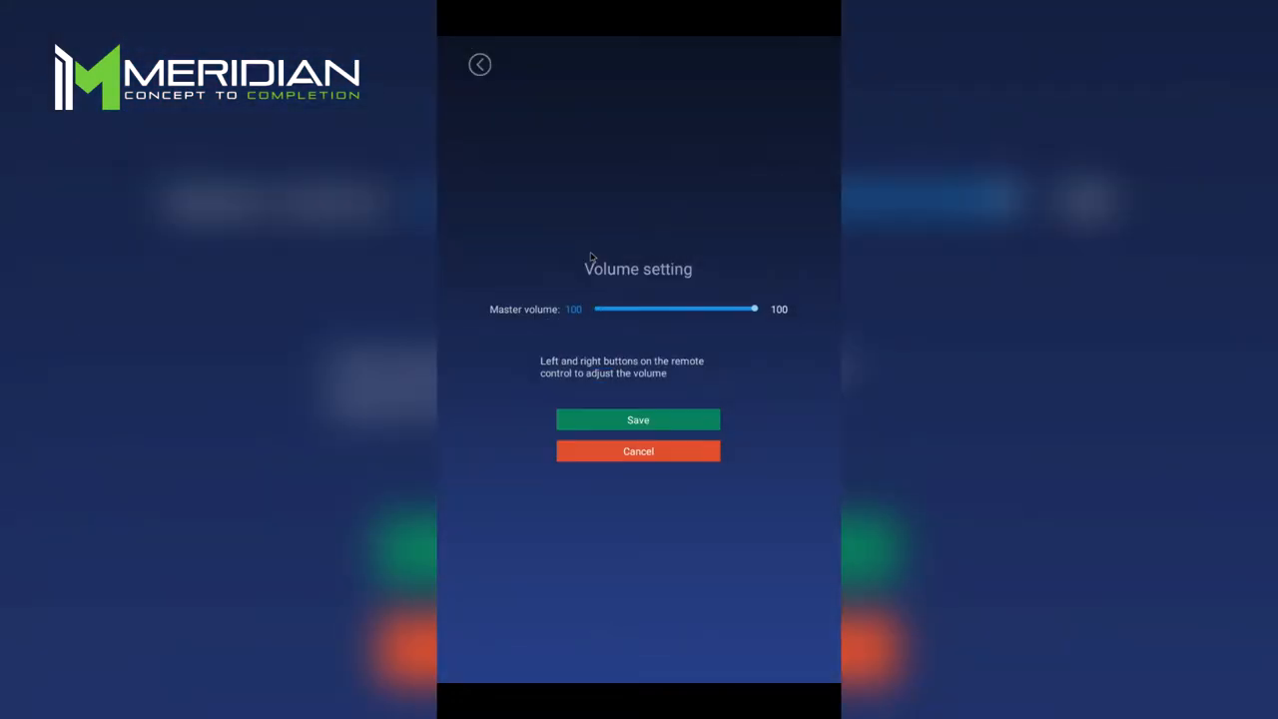
pyautogui.moveTo(739, 311)
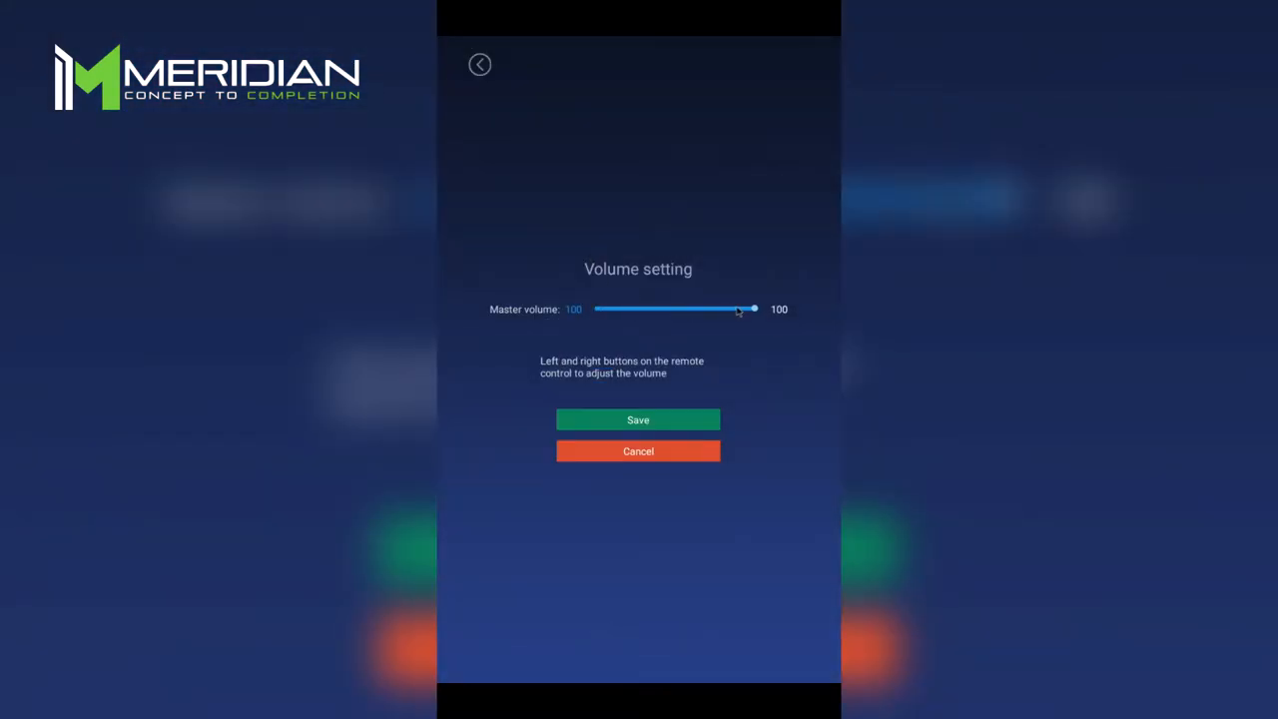
pyautogui.moveTo(735, 315)
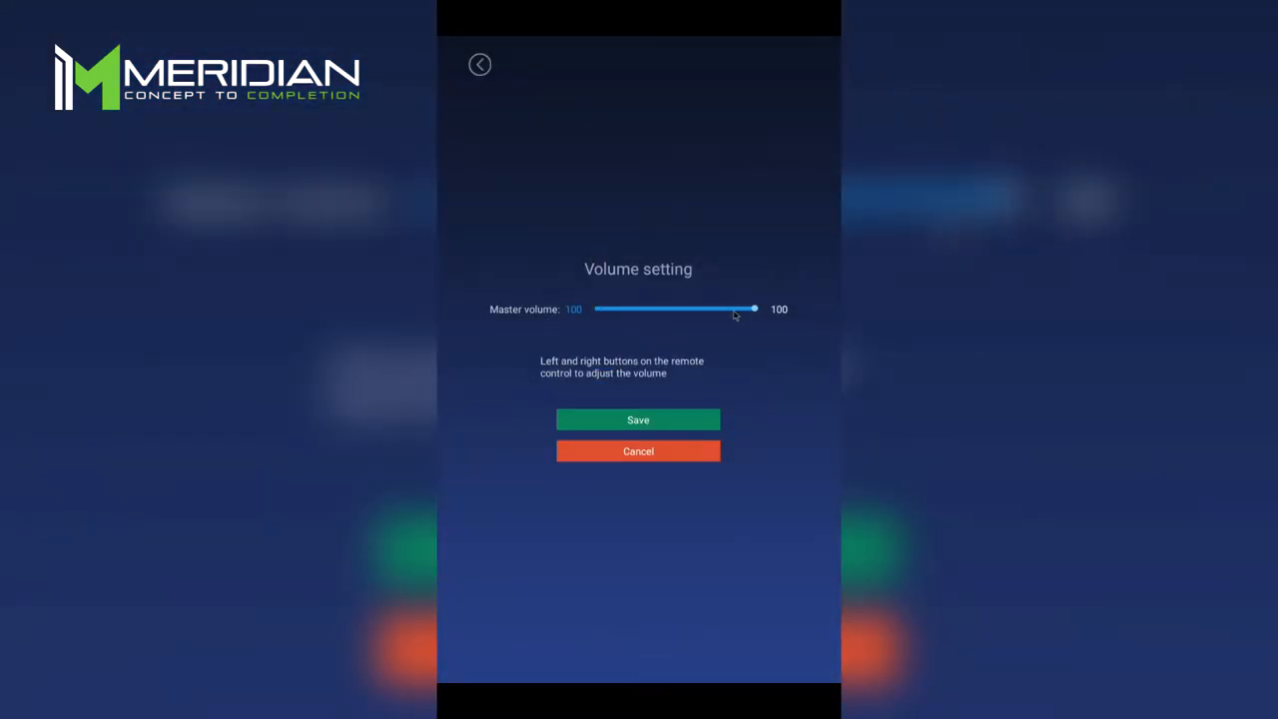
pyautogui.moveTo(755, 308); pyautogui.dragTo(637, 308)
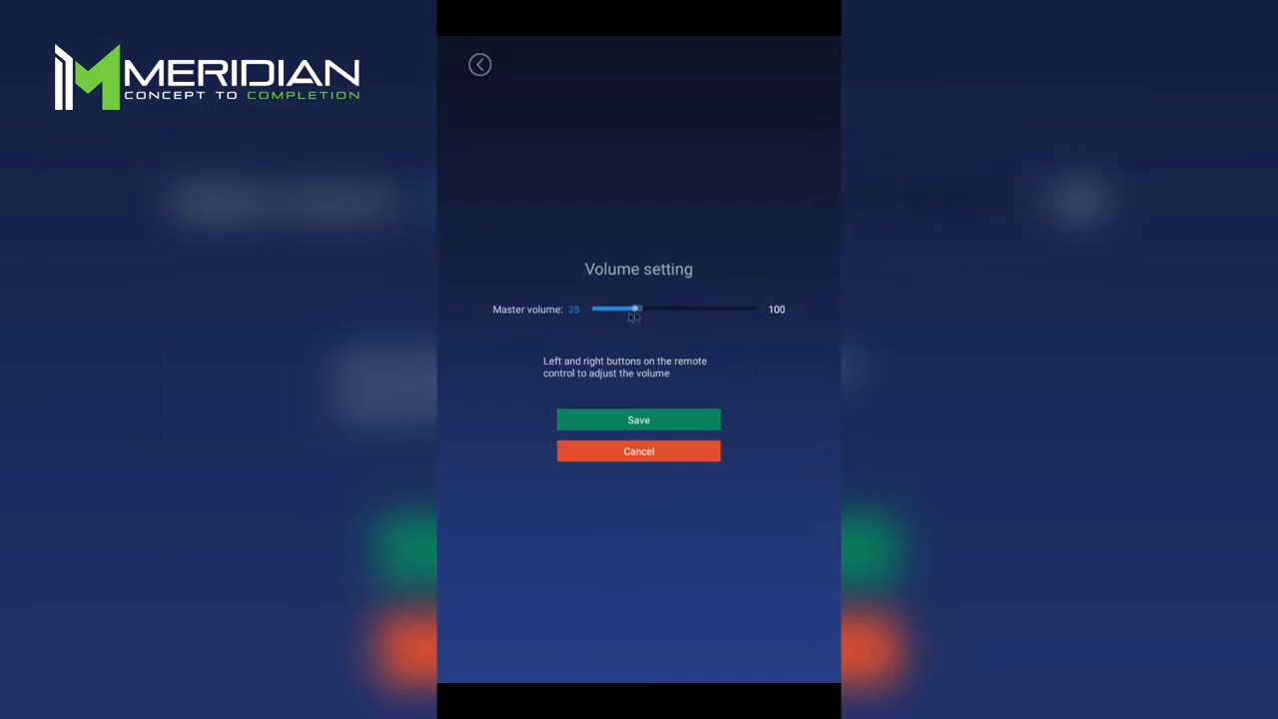
pyautogui.moveTo(635, 308); pyautogui.dragTo(603, 308)
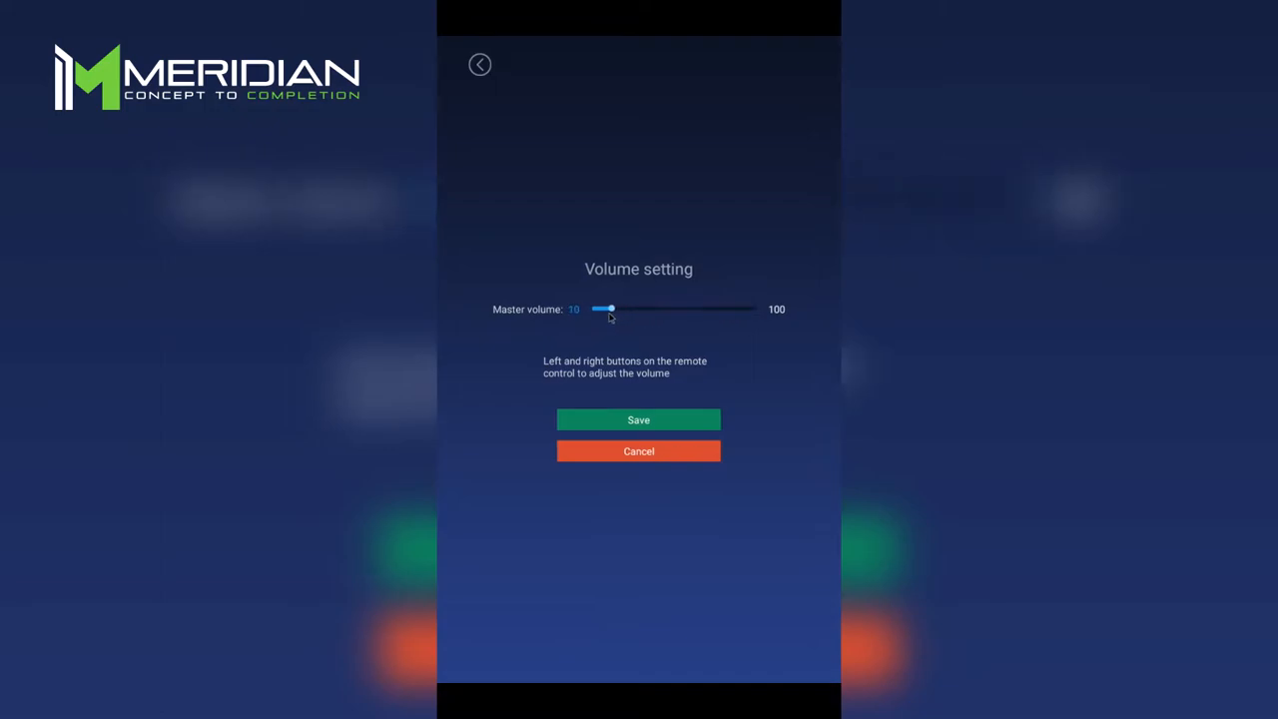
pyautogui.moveTo(599, 307); pyautogui.dragTo(627, 307)
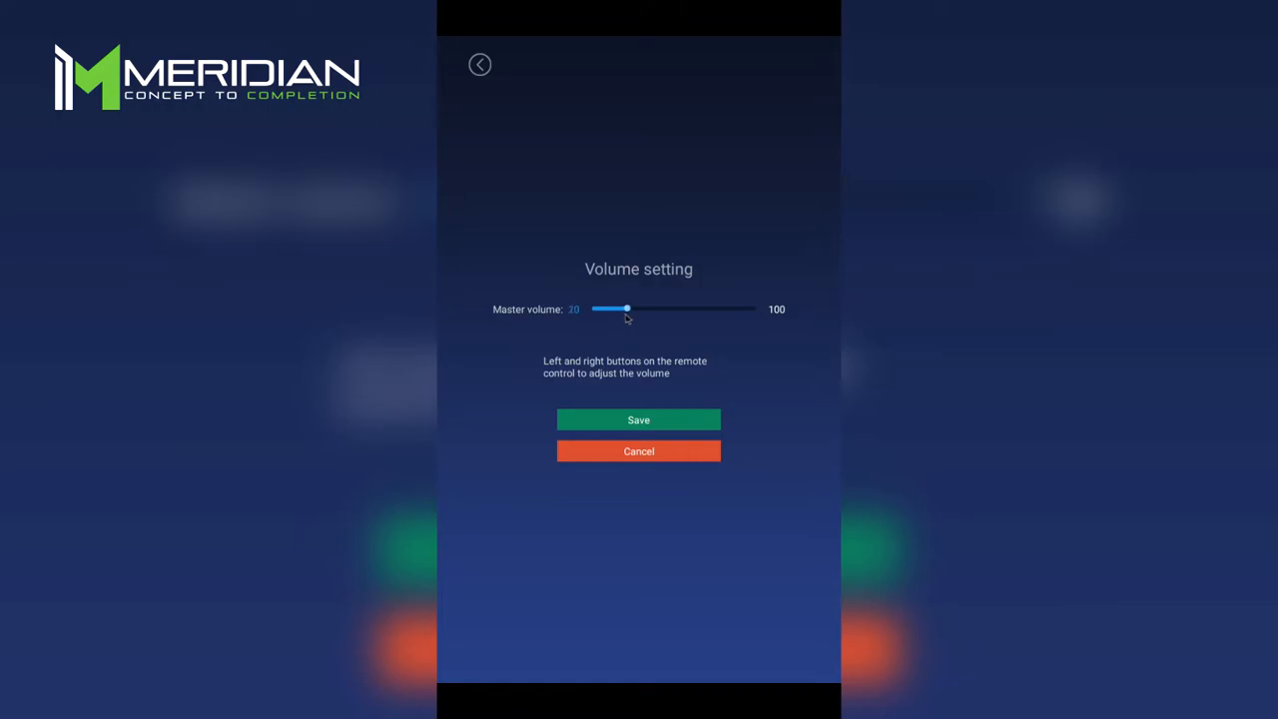
pyautogui.moveTo(627, 307); pyautogui.dragTo(725, 307)
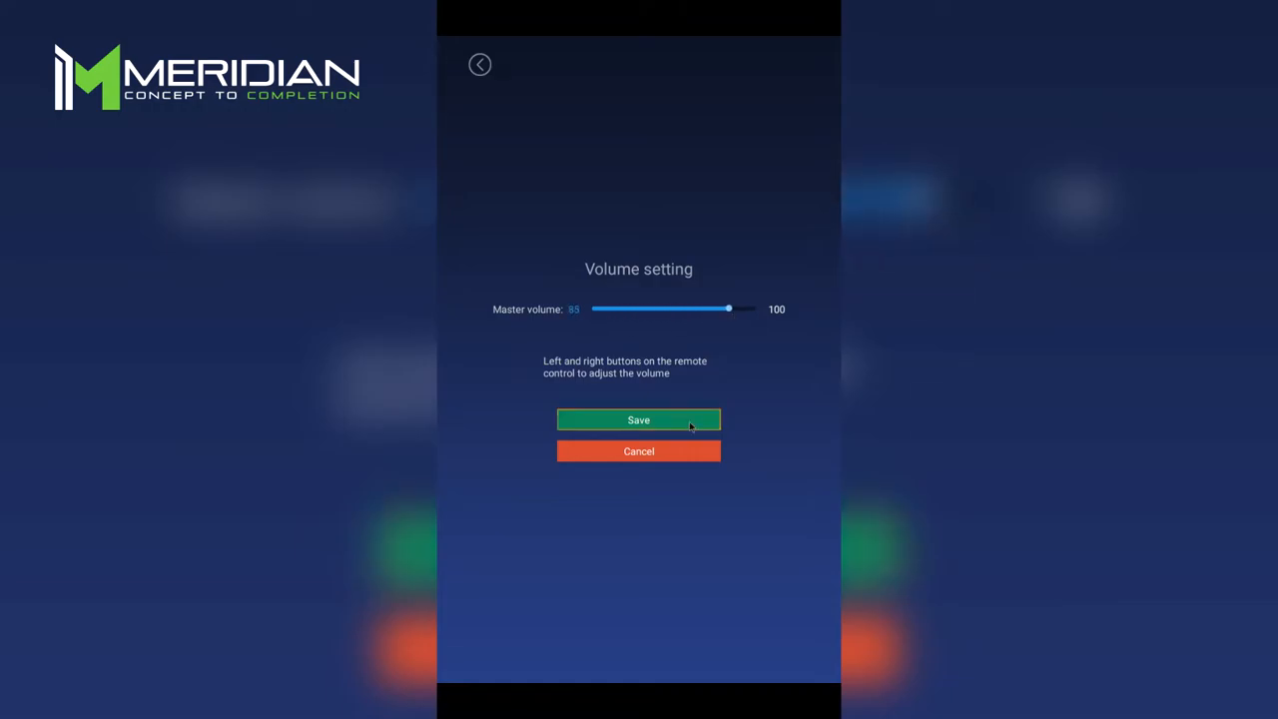
pyautogui.click(639, 419)
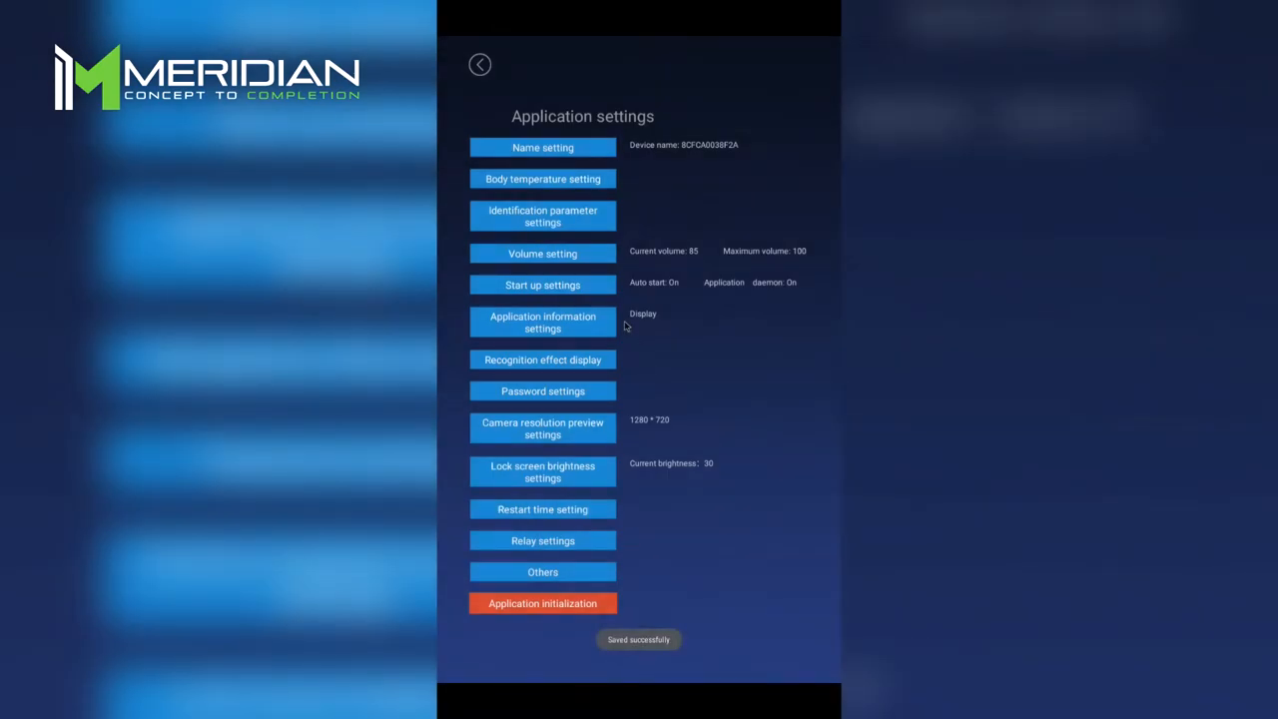
# Switch auto start, application daemon and application thread daemon off and save.
pyautogui.click(543, 284)
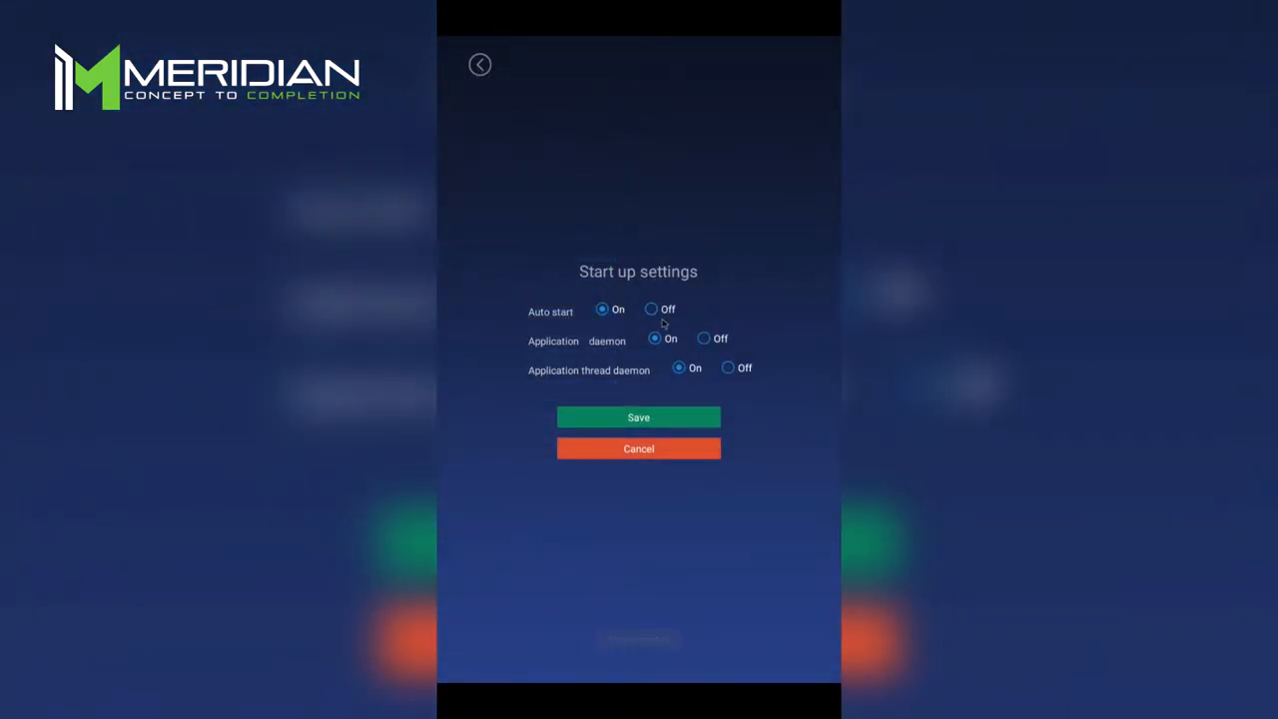
pyautogui.click(651, 308)
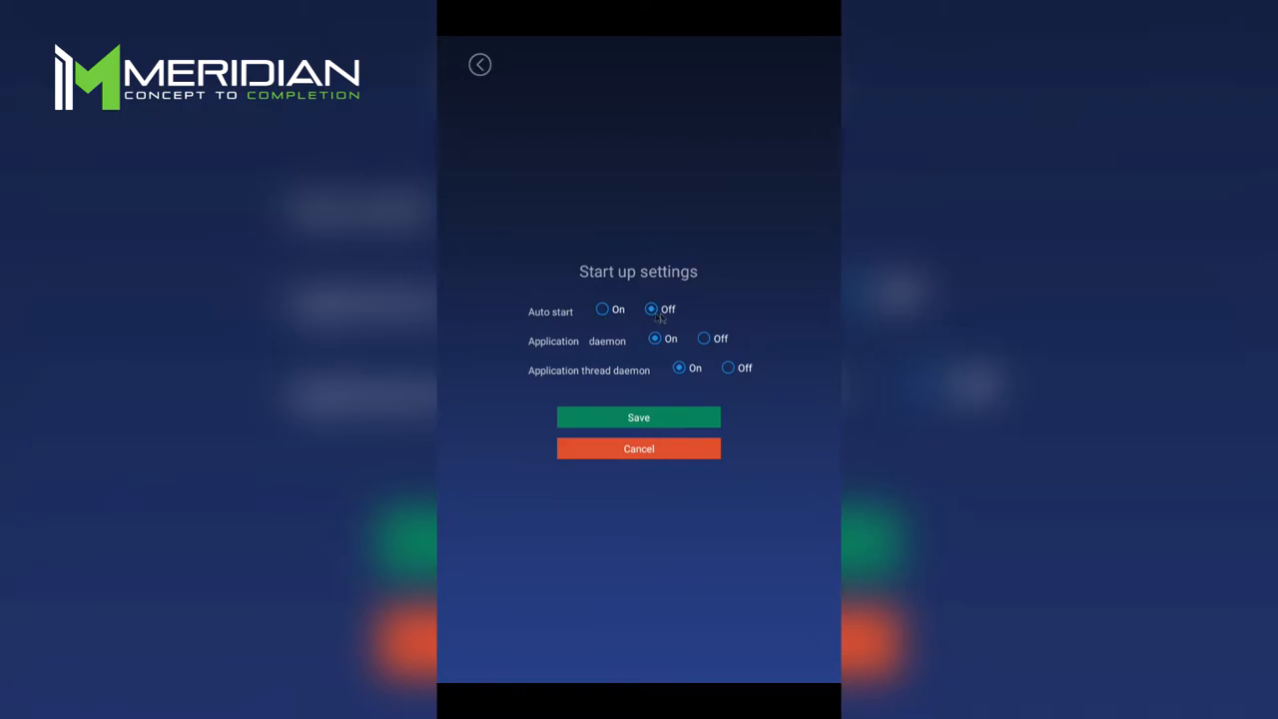
pyautogui.click(703, 338)
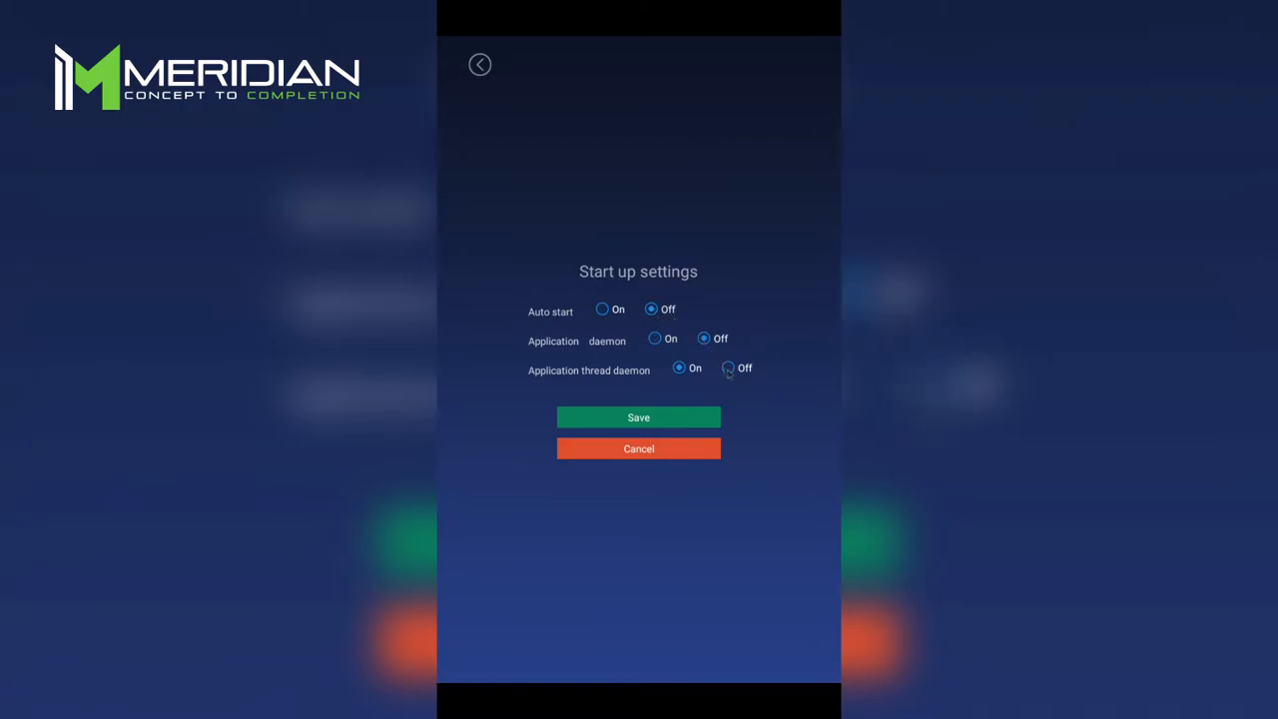
pyautogui.click(727, 367)
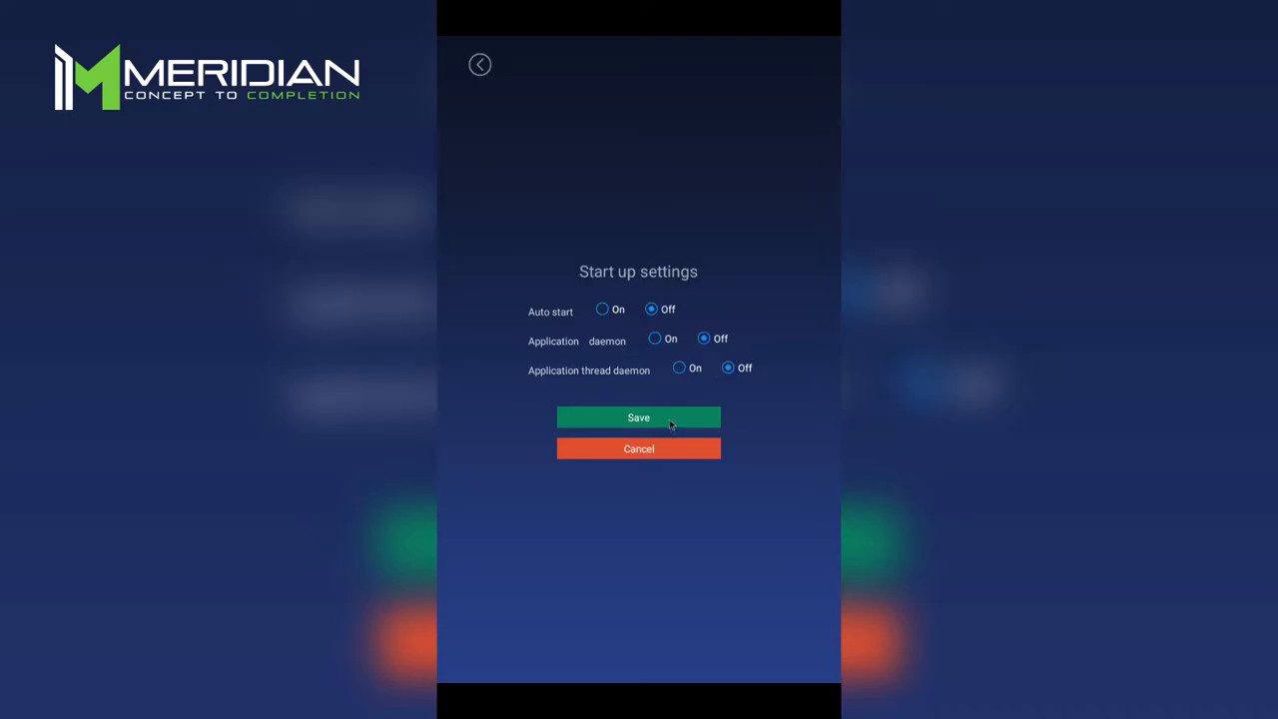
pyautogui.click(639, 418)
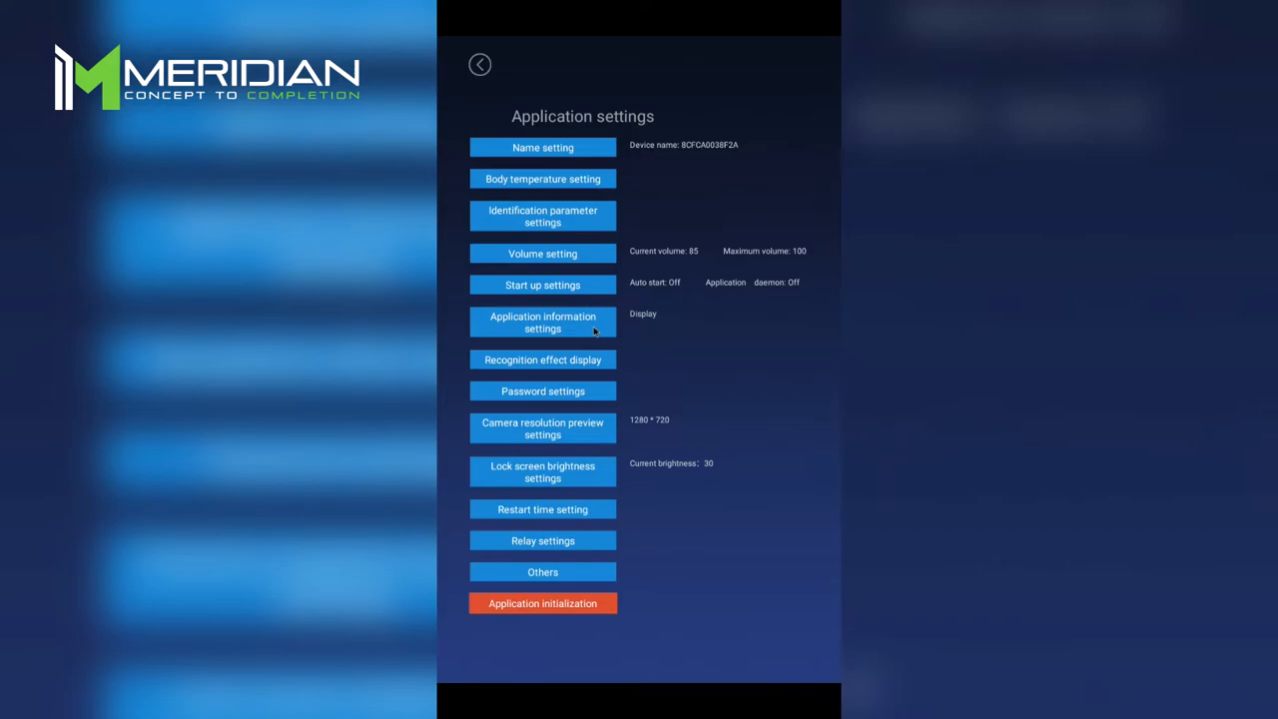
pyautogui.click(543, 324)
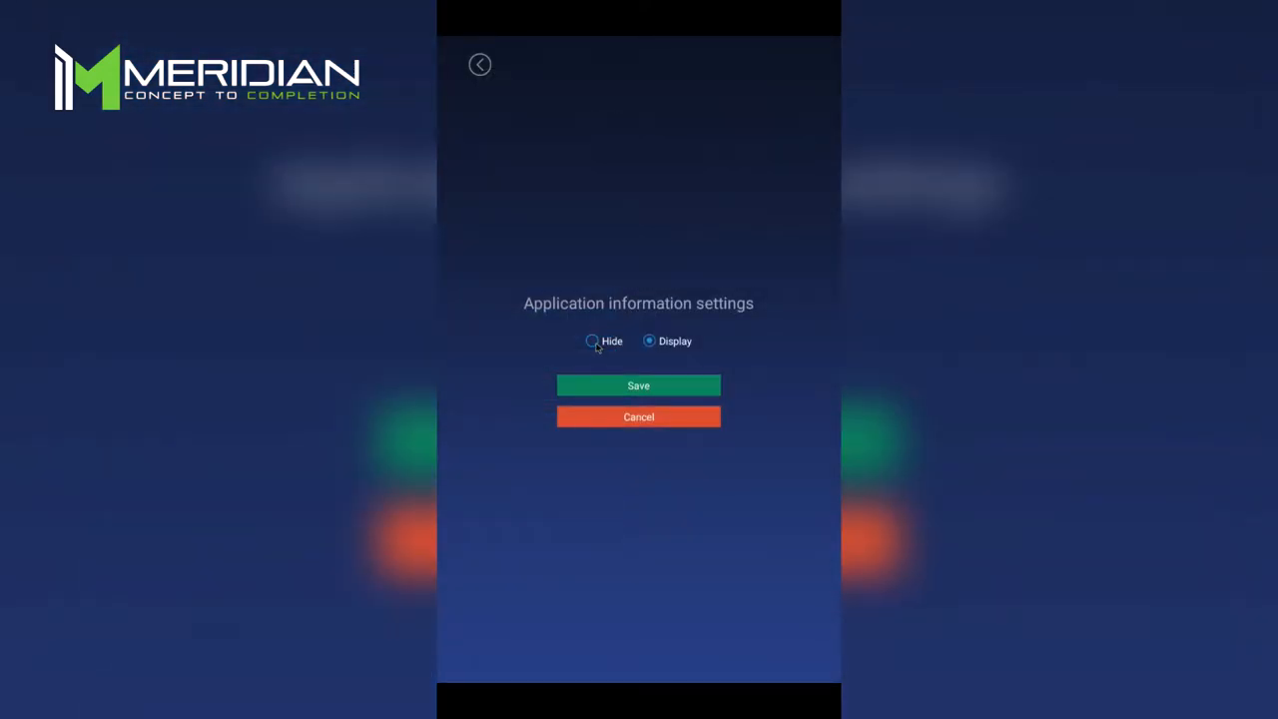
pyautogui.click(639, 386)
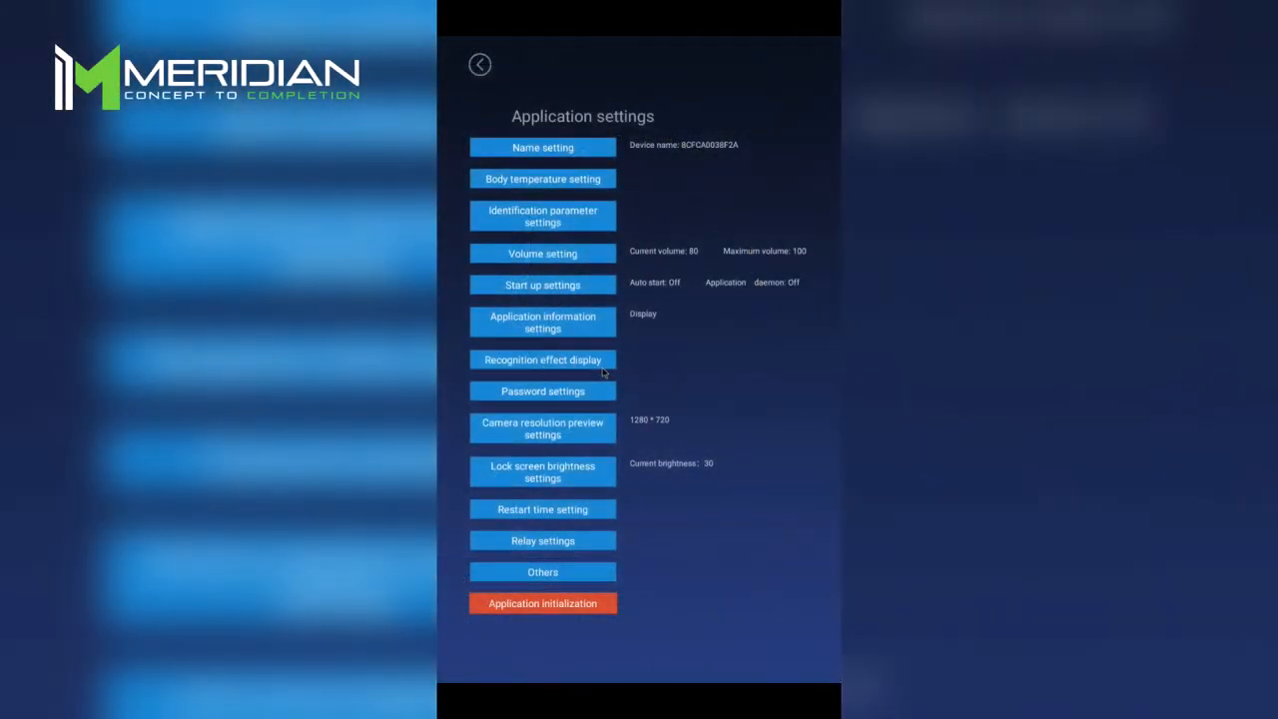
pyautogui.click(543, 359)
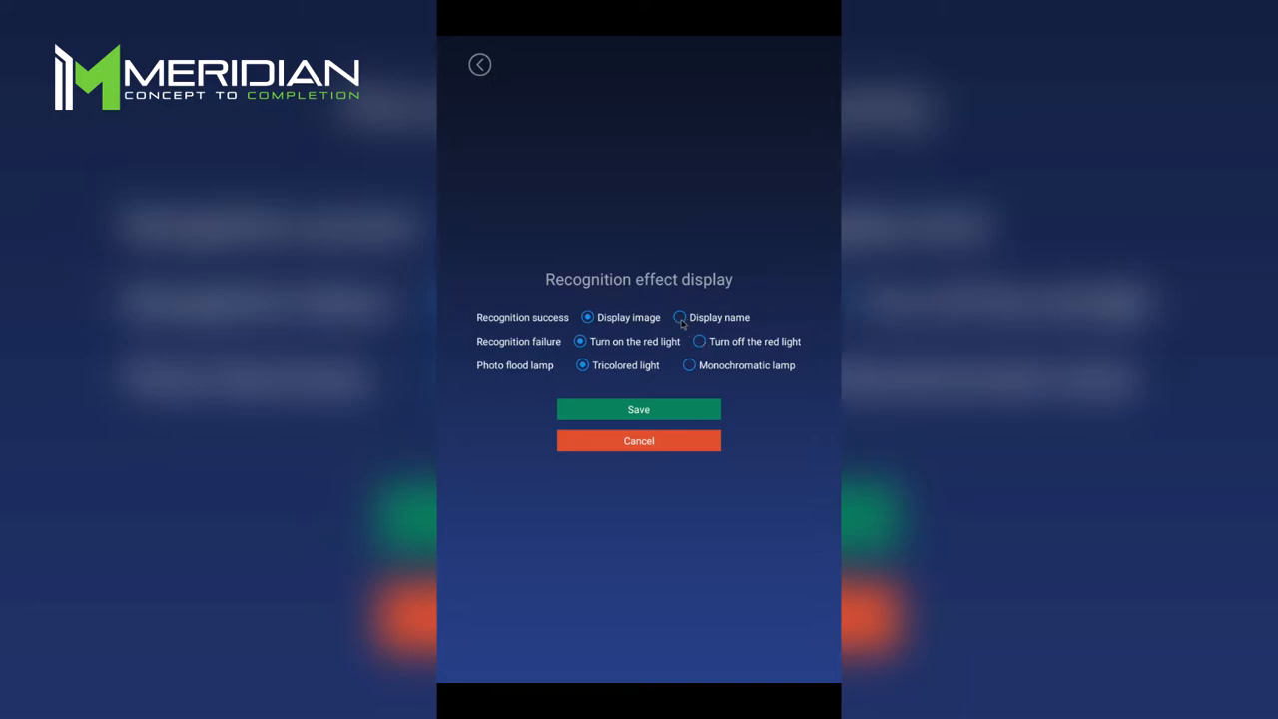
pyautogui.click(699, 339)
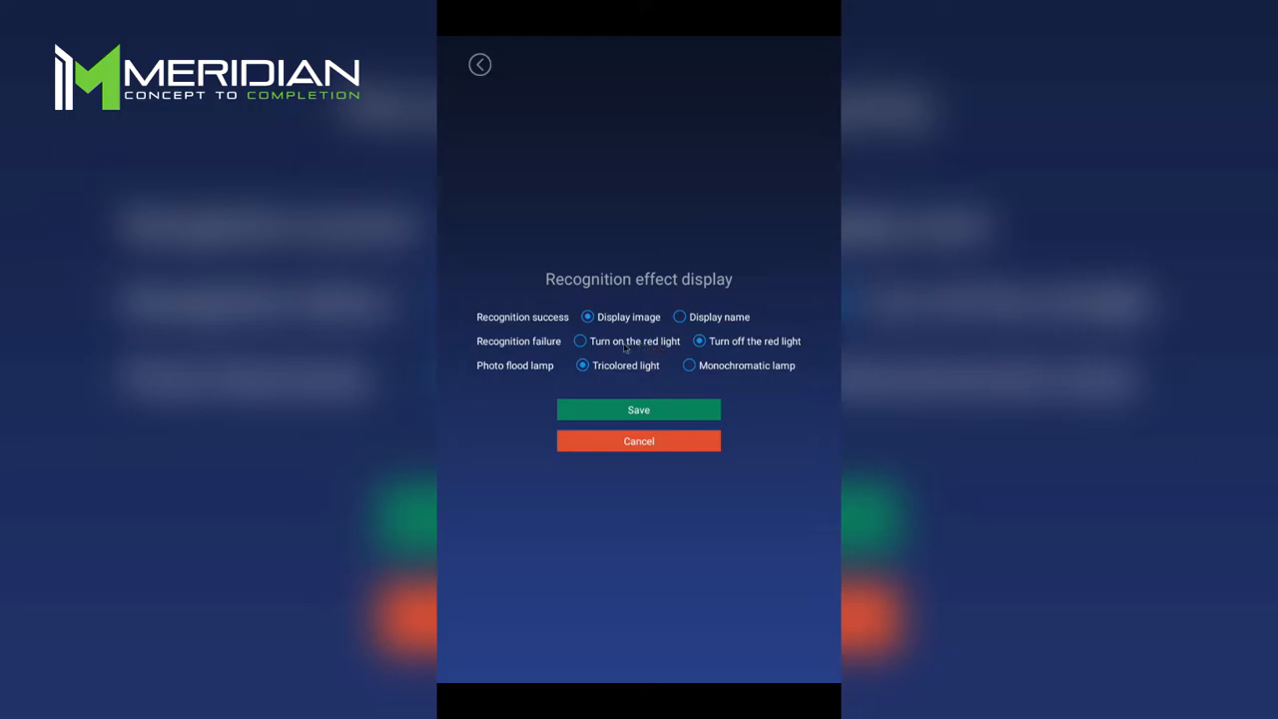
pyautogui.click(579, 339)
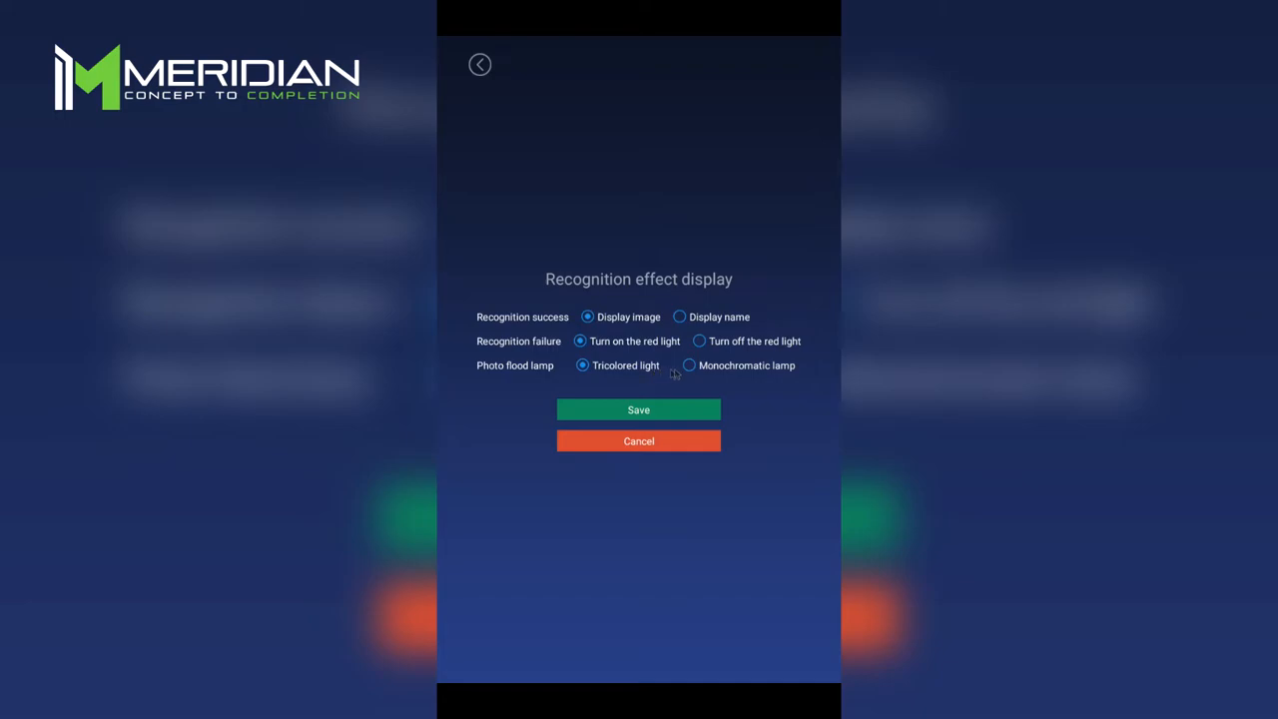
pyautogui.moveTo(691, 367)
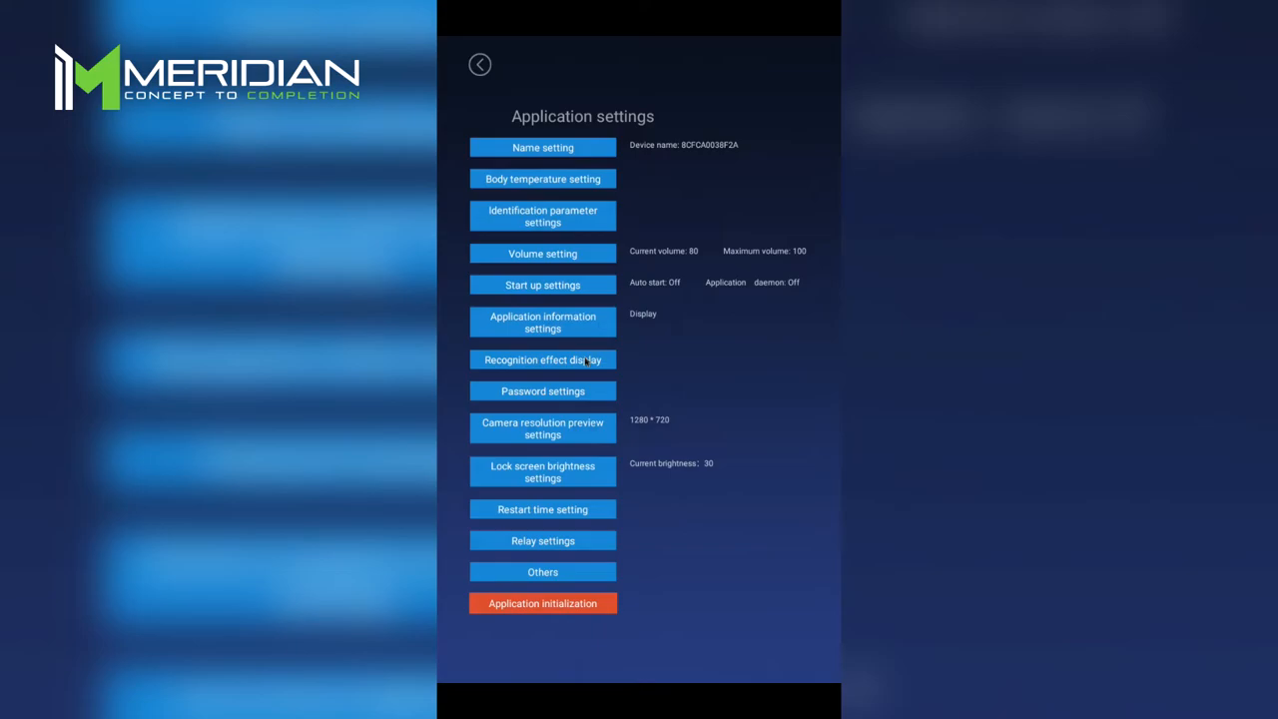
# View the empty Password settings form and leave it unchanged.
pyautogui.click(543, 390)
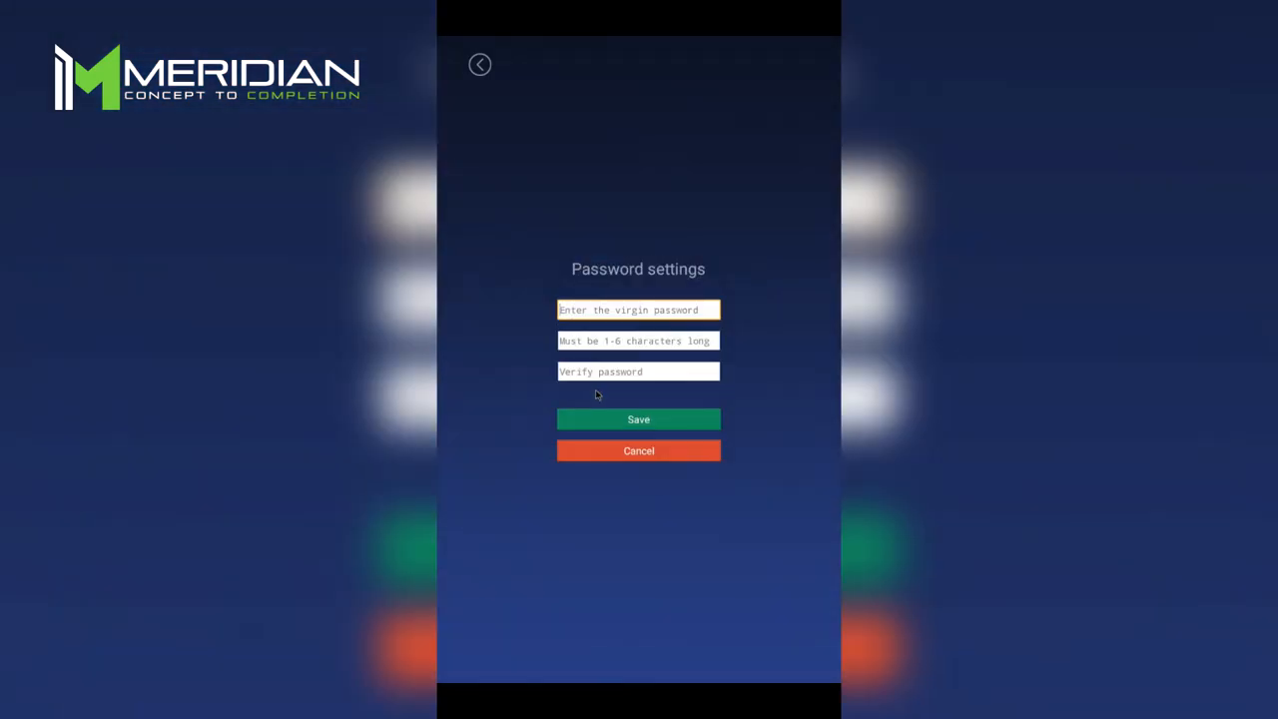
pyautogui.moveTo(605, 396)
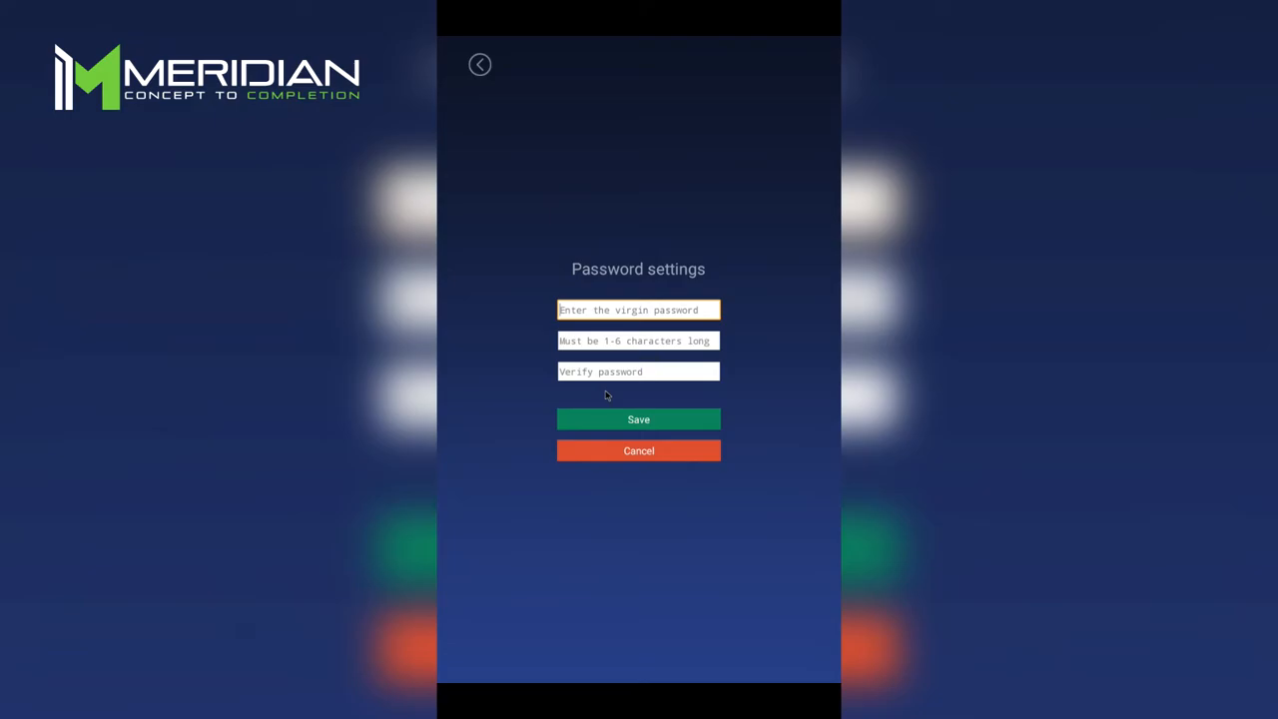
pyautogui.click(639, 451)
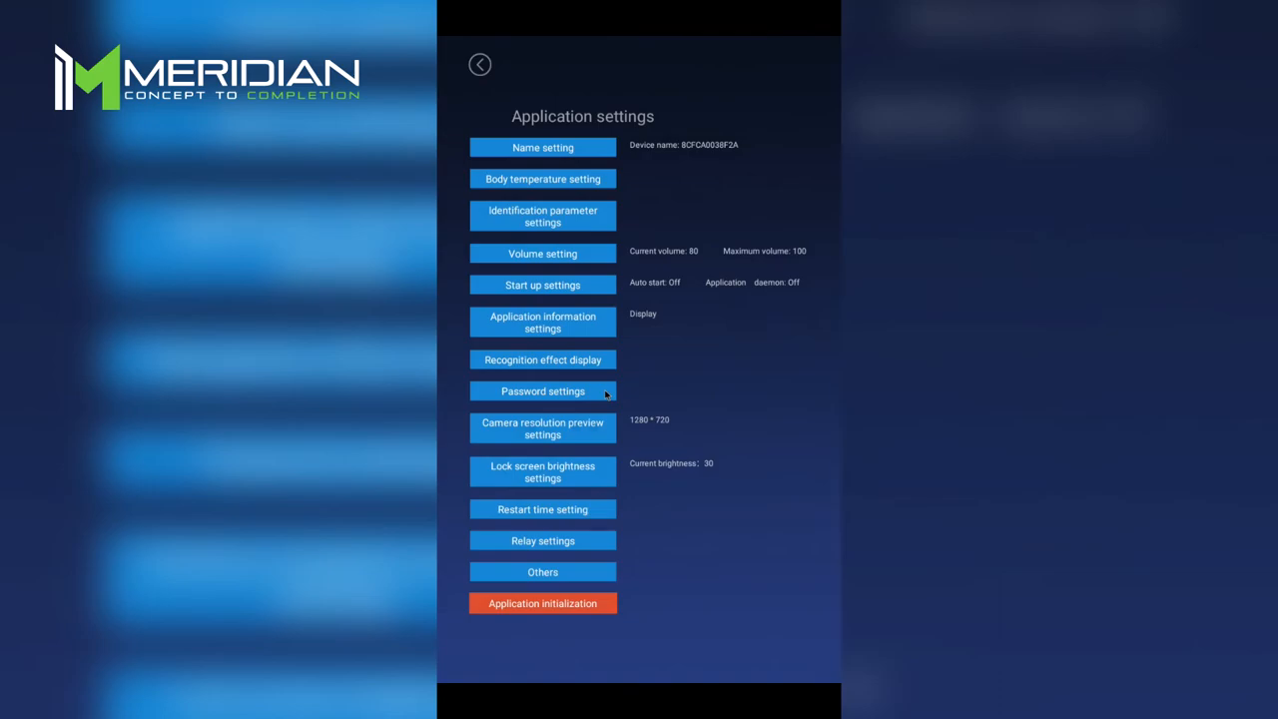
pyautogui.moveTo(607, 431)
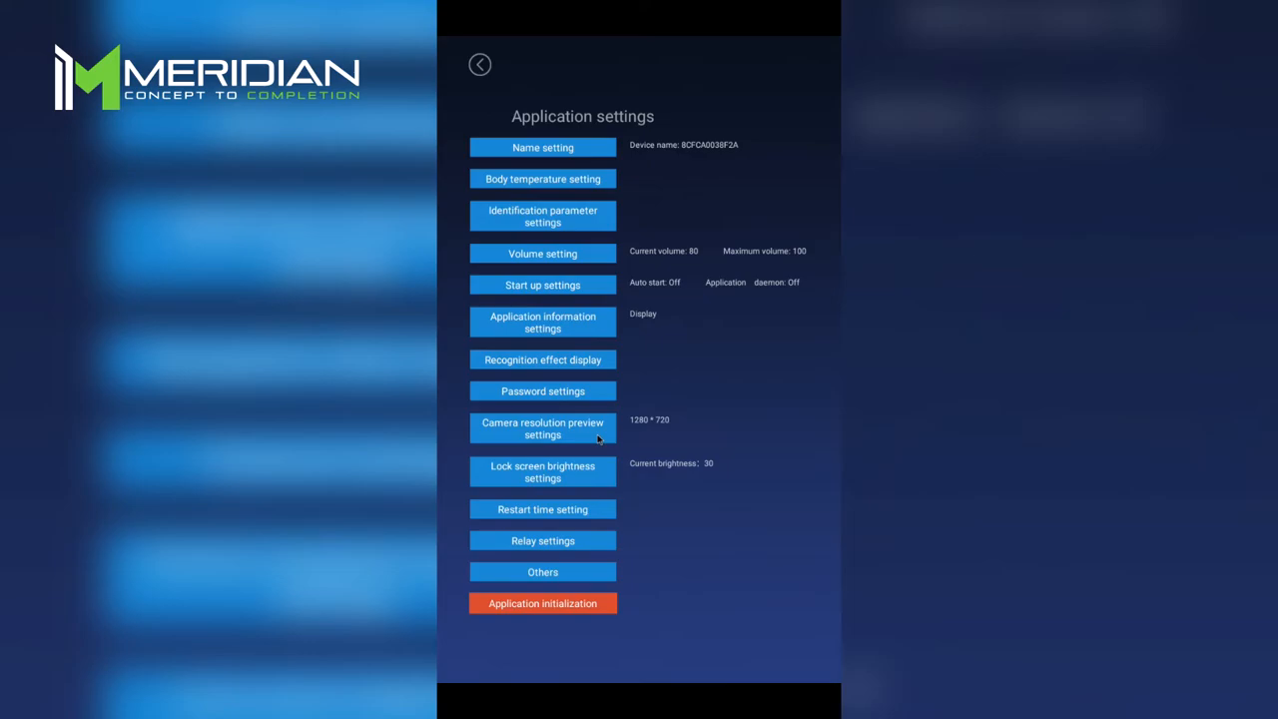
# Choose the 640 × 480 camera preview resolution, then set application information to Hide and save.
pyautogui.click(543, 428)
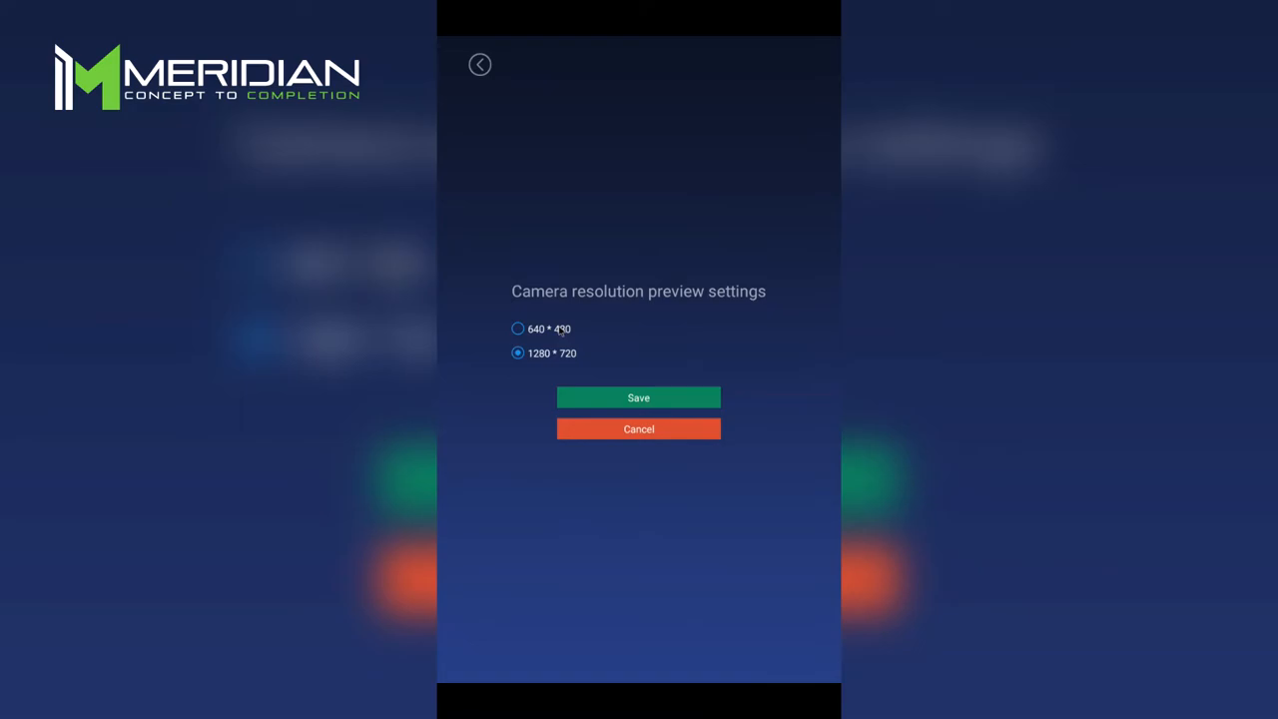
pyautogui.click(519, 328)
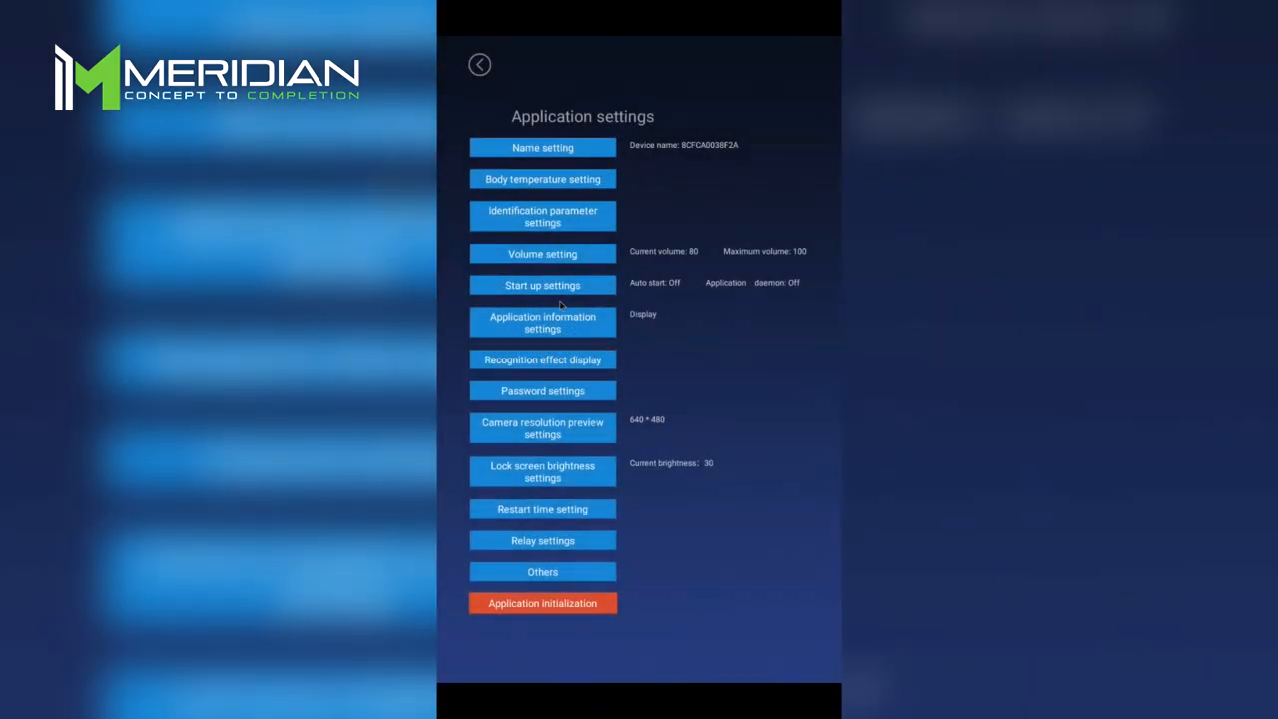
pyautogui.click(543, 324)
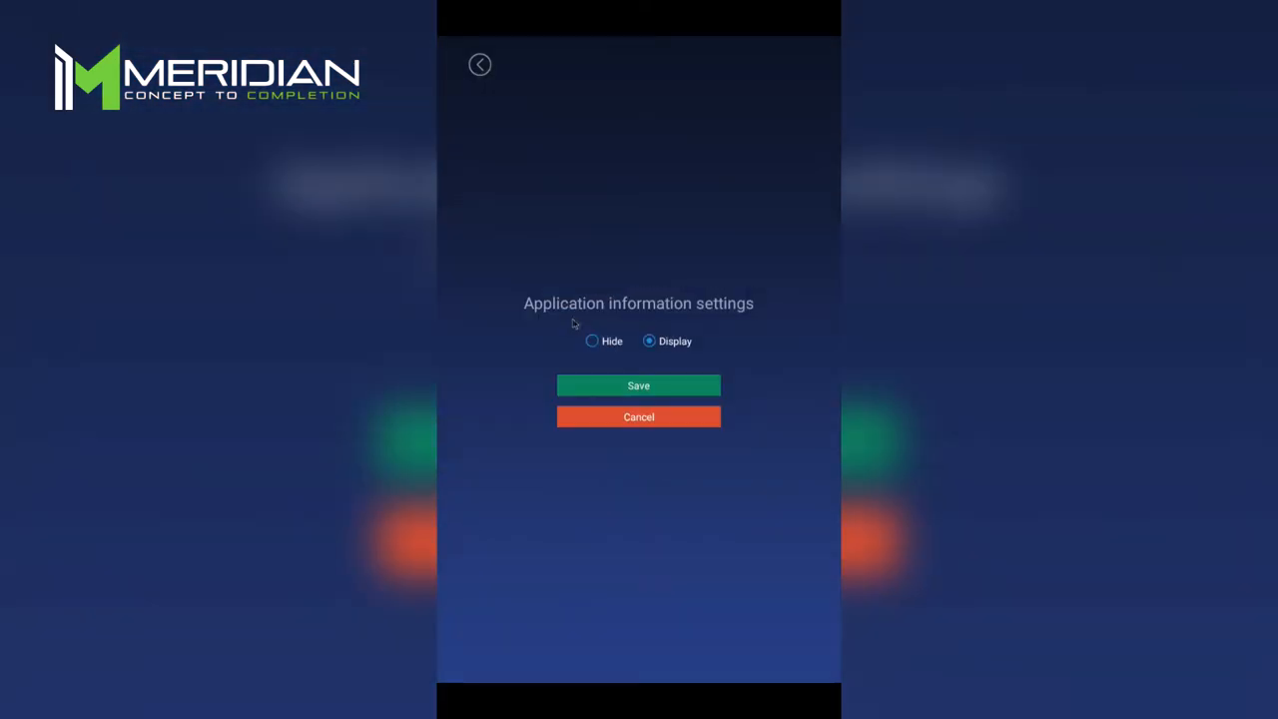
pyautogui.click(591, 339)
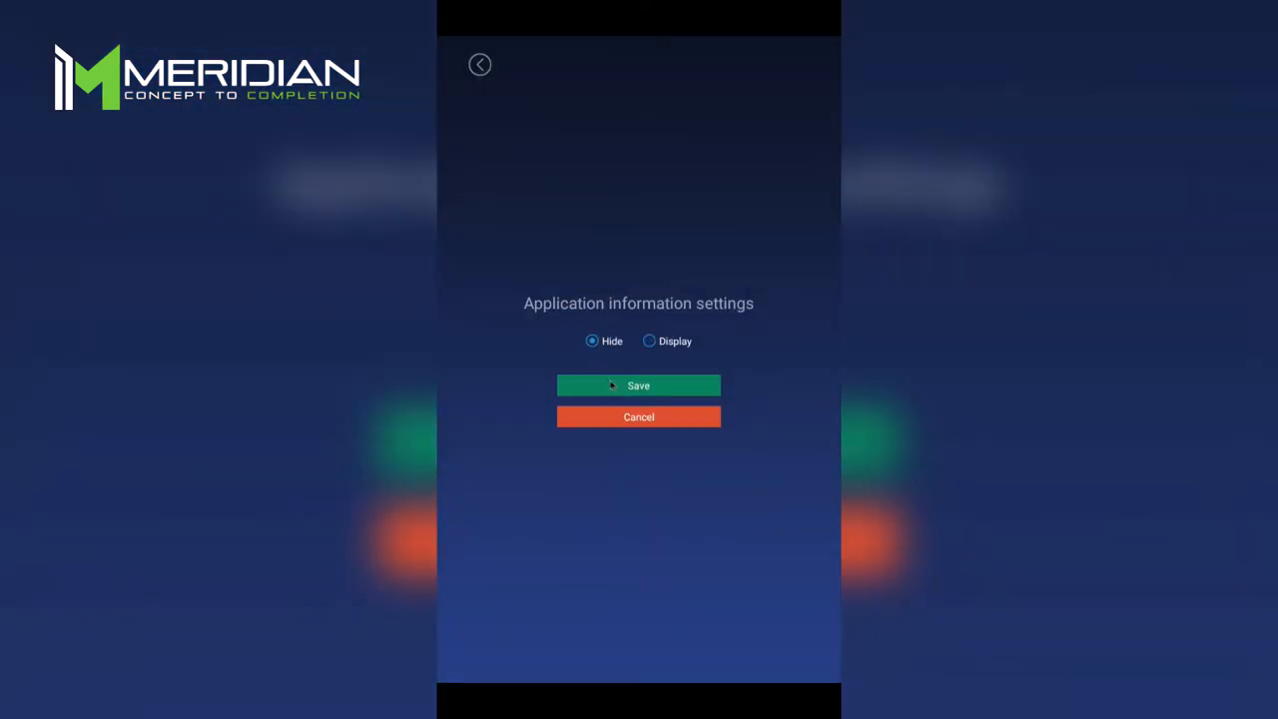
pyautogui.click(639, 386)
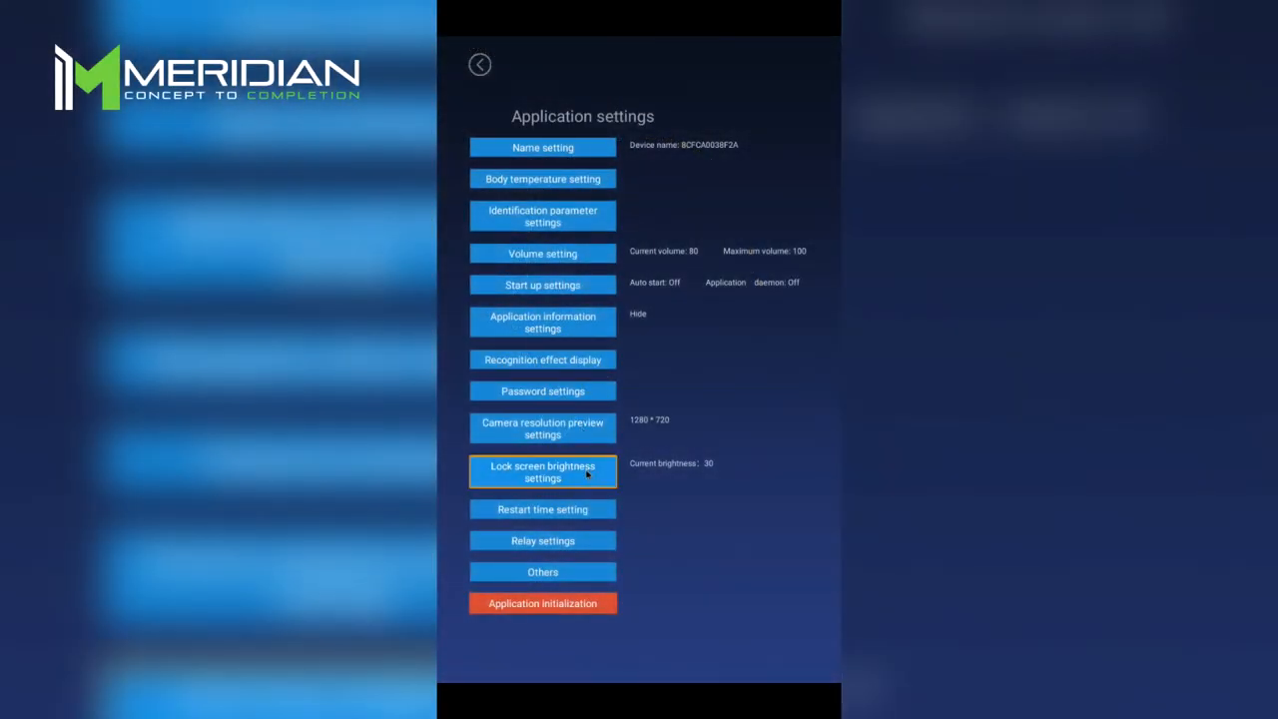
# Lower the lock screen brightness slider from 30 to 23 and save it.
pyautogui.click(543, 472)
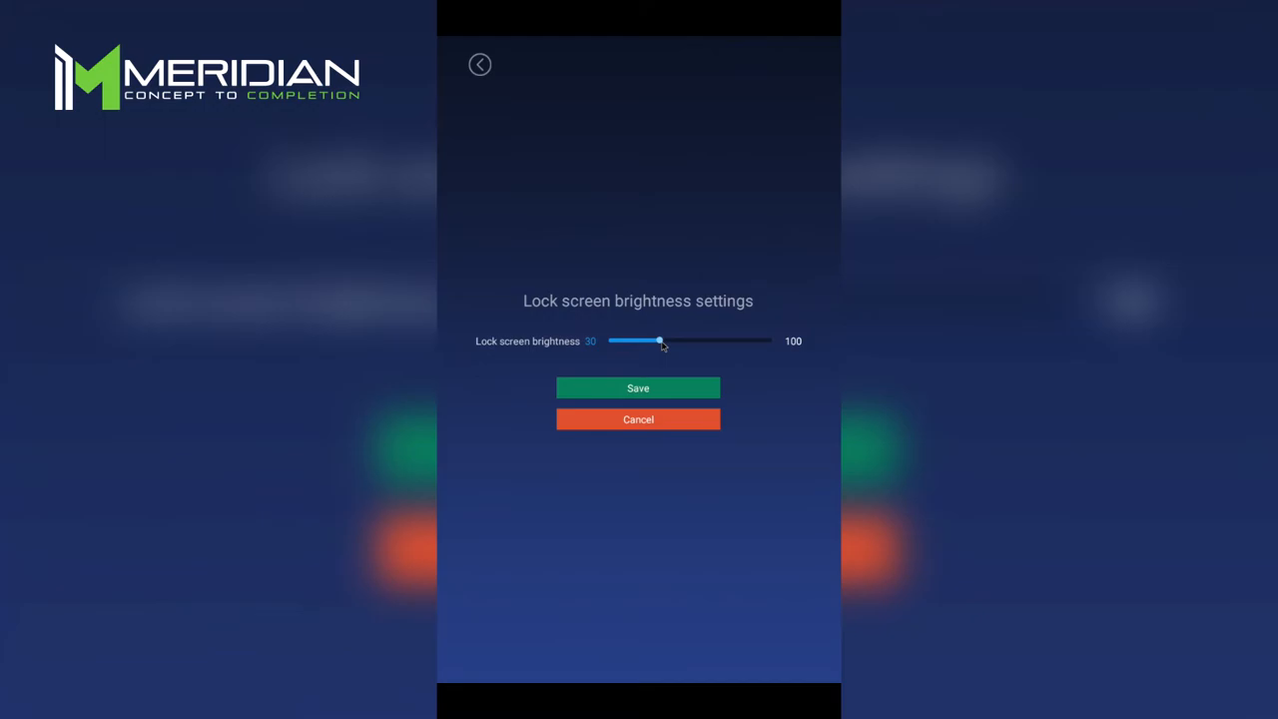
pyautogui.moveTo(659, 340); pyautogui.dragTo(649, 340)
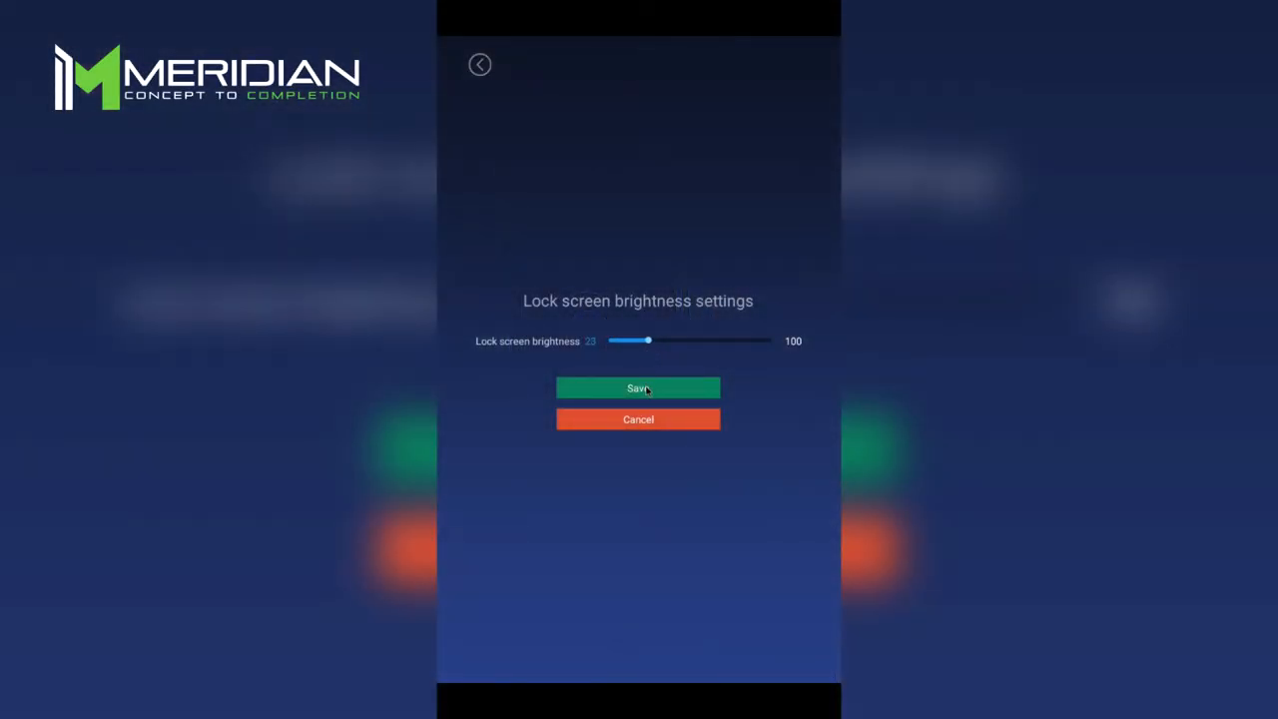
pyautogui.click(640, 388)
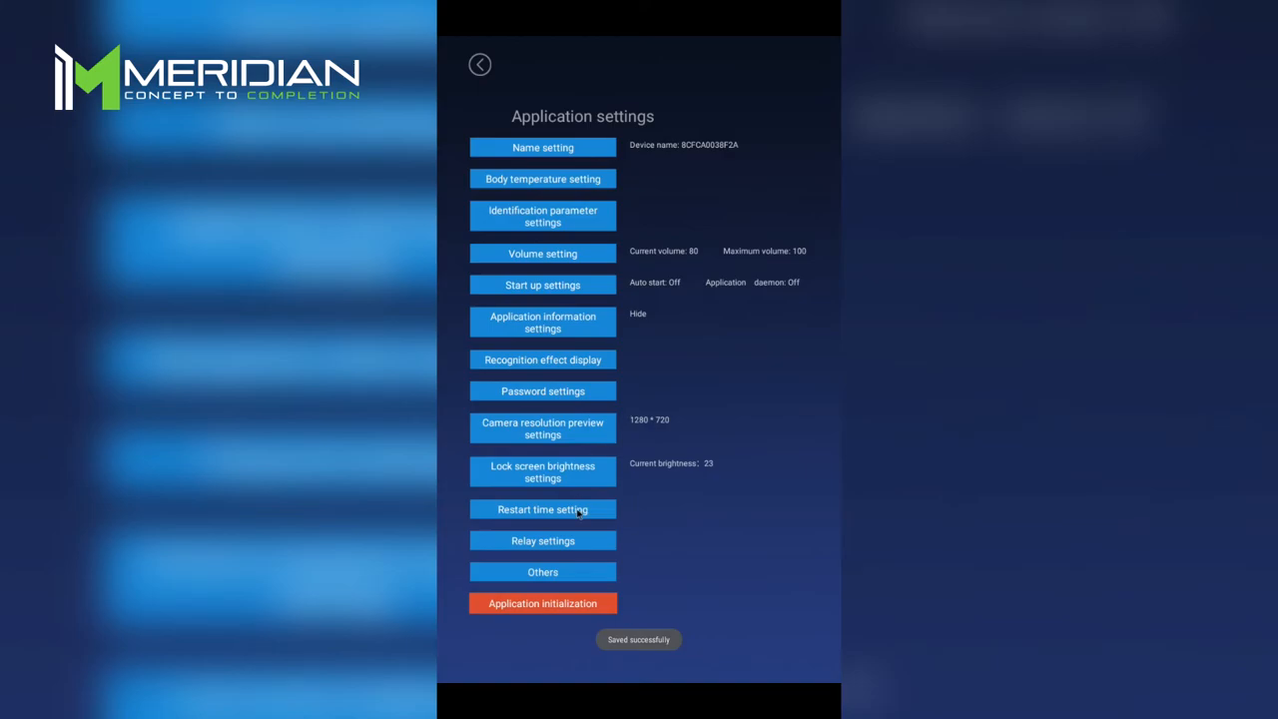
# Save restart time 01:30 with the device set to Do not restart.
pyautogui.click(543, 509)
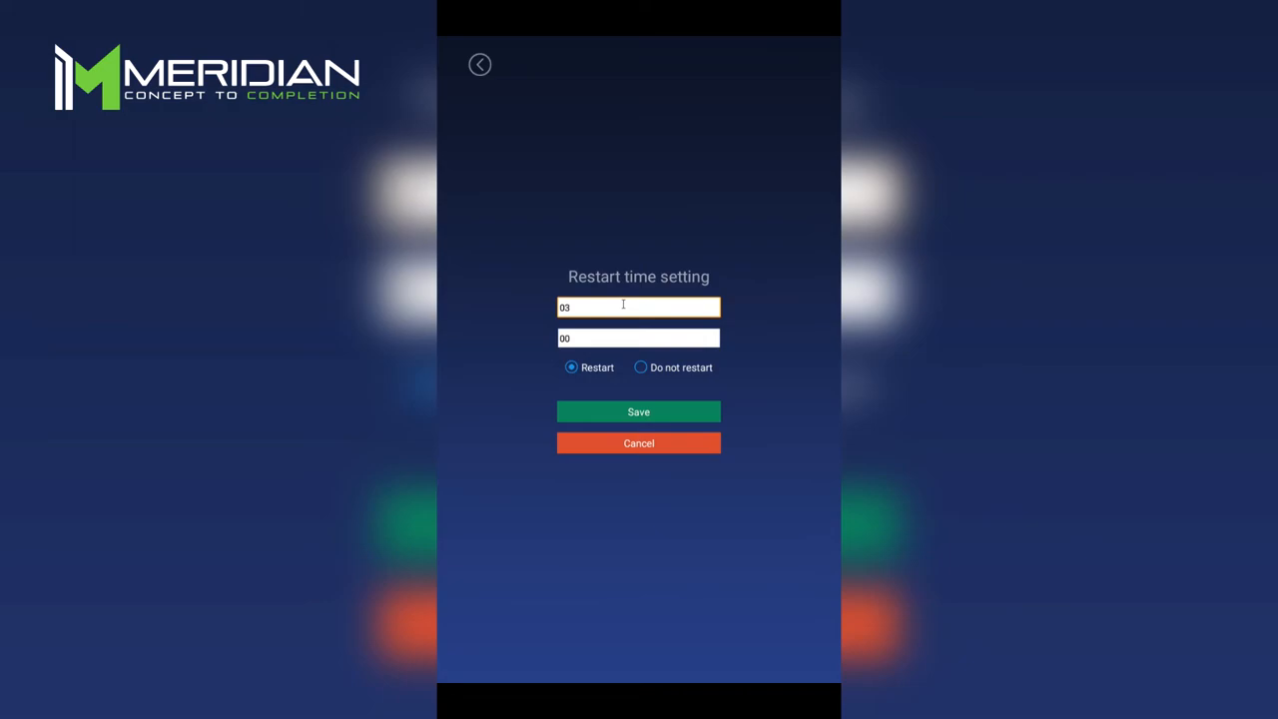
pyautogui.doubleClick(639, 338)
pyautogui.write('30')
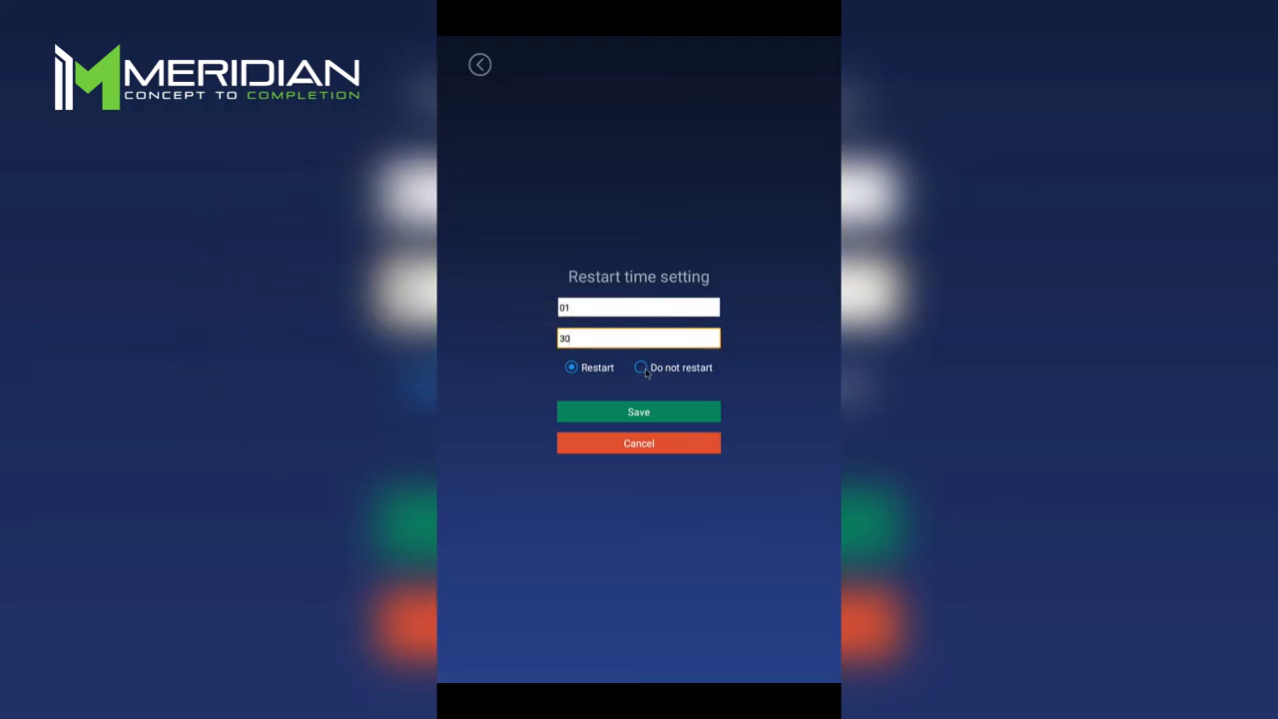
pyautogui.click(639, 368)
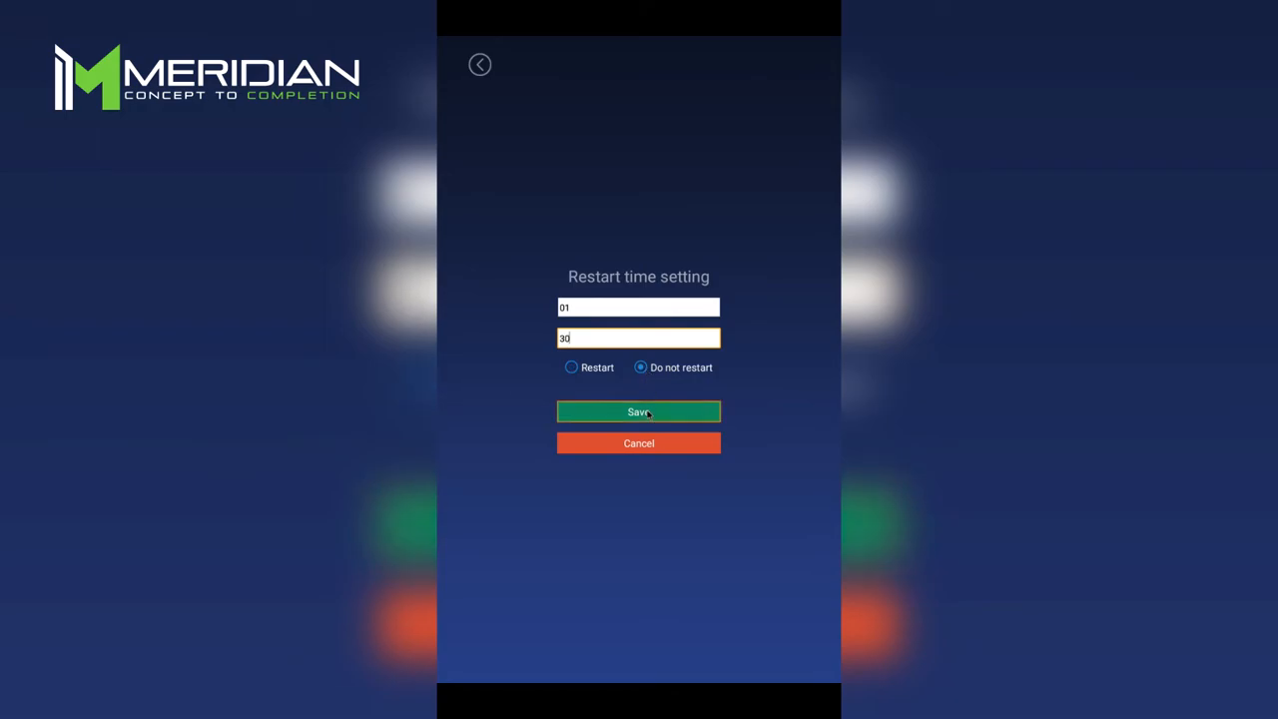
pyautogui.click(639, 412)
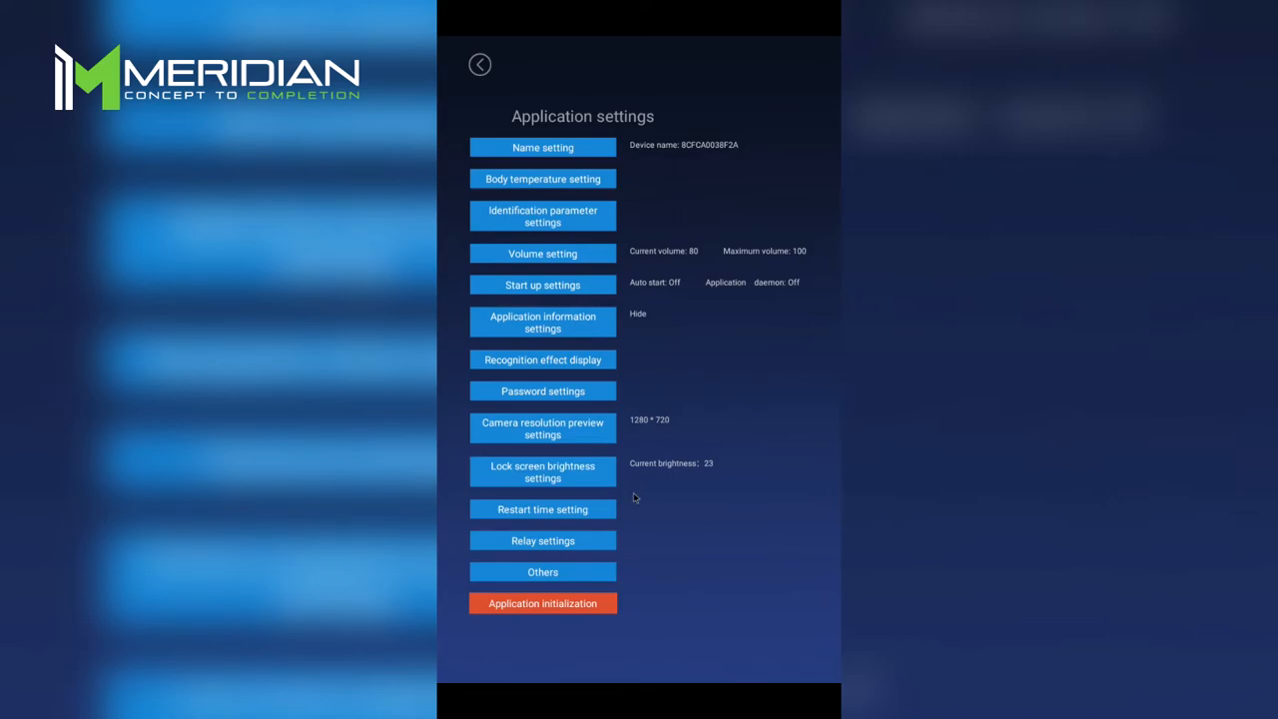
# Edit the relay delay, switch the relay from Mode 1 to Mode 0 and save.
pyautogui.click(543, 540)
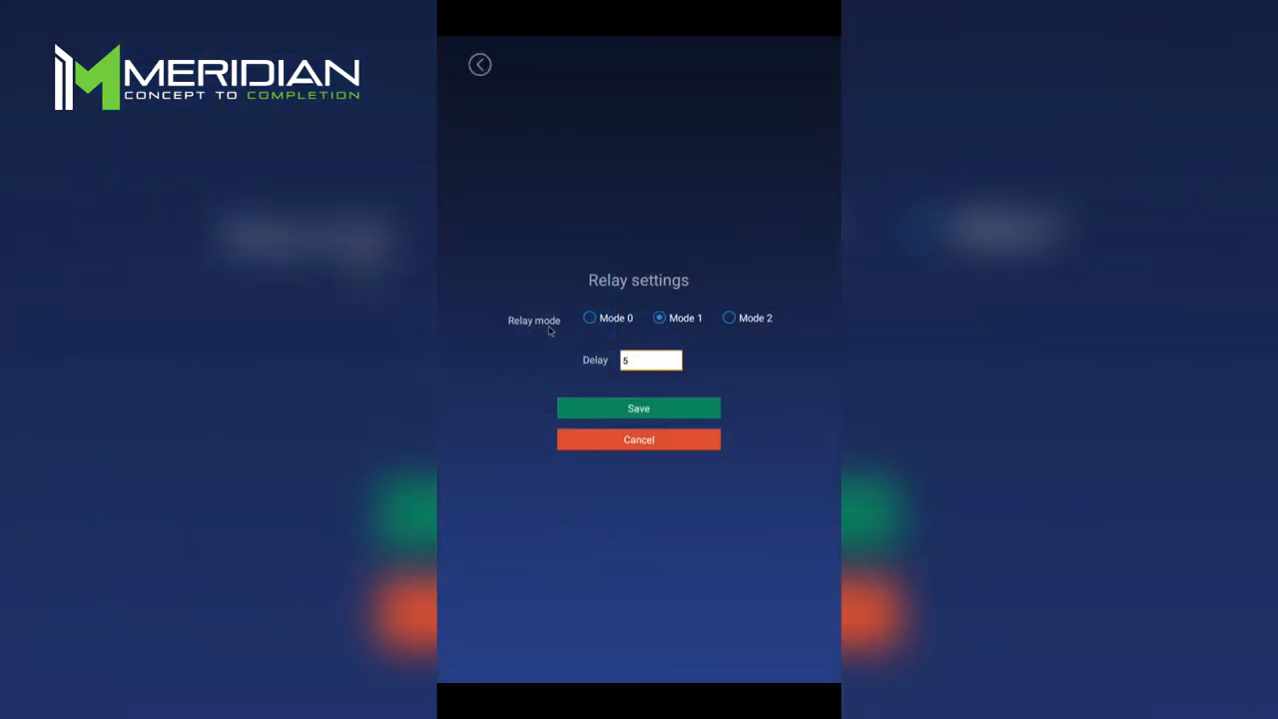
pyautogui.moveTo(581, 331)
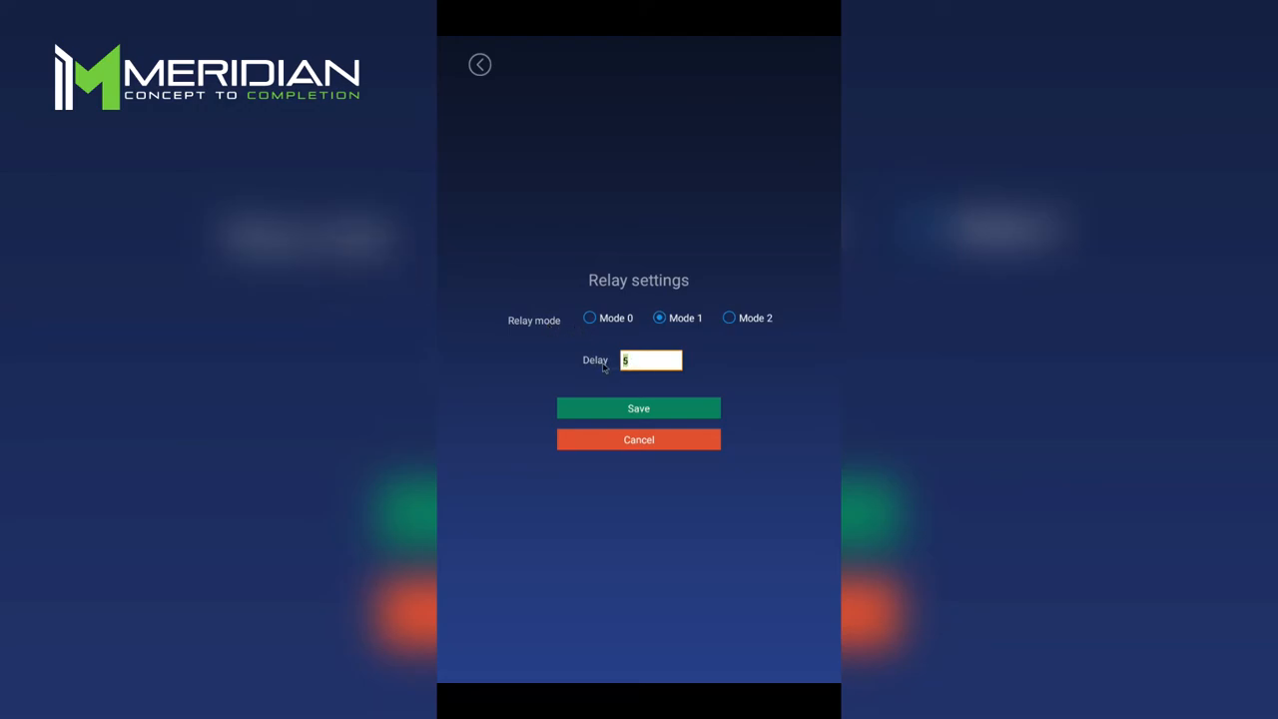
pyautogui.click(651, 360)
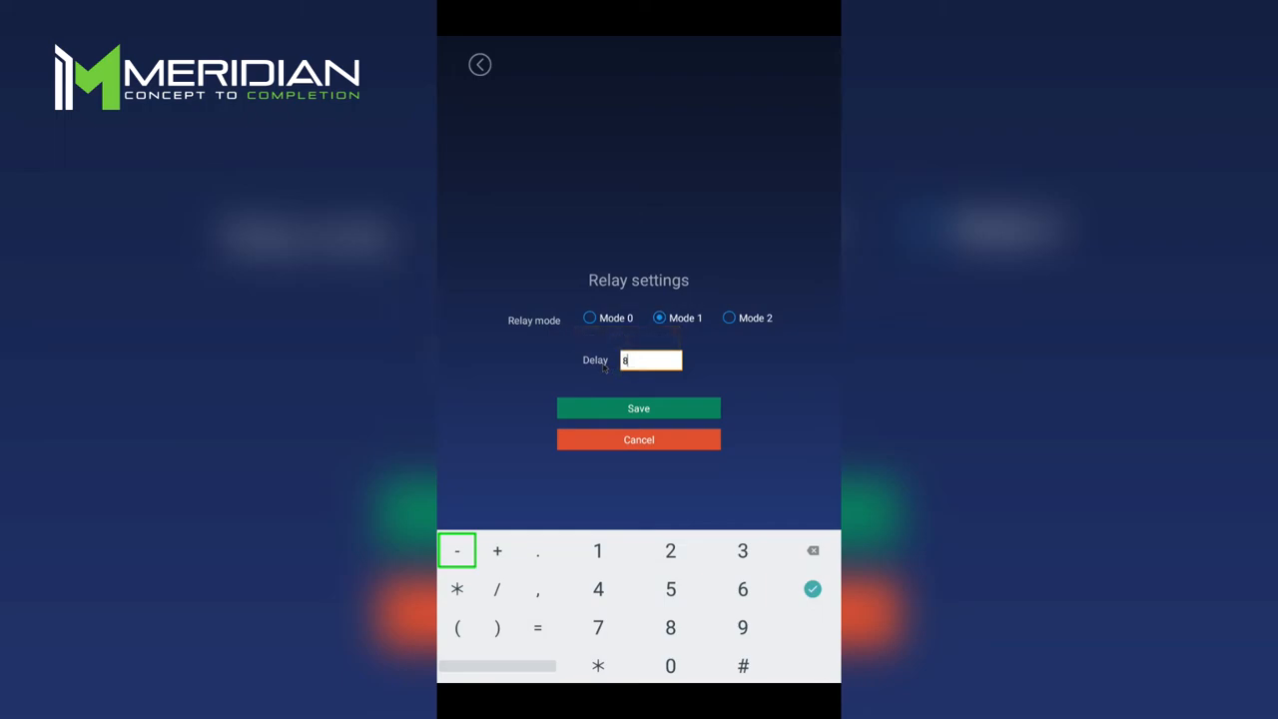
pyautogui.click(811, 587)
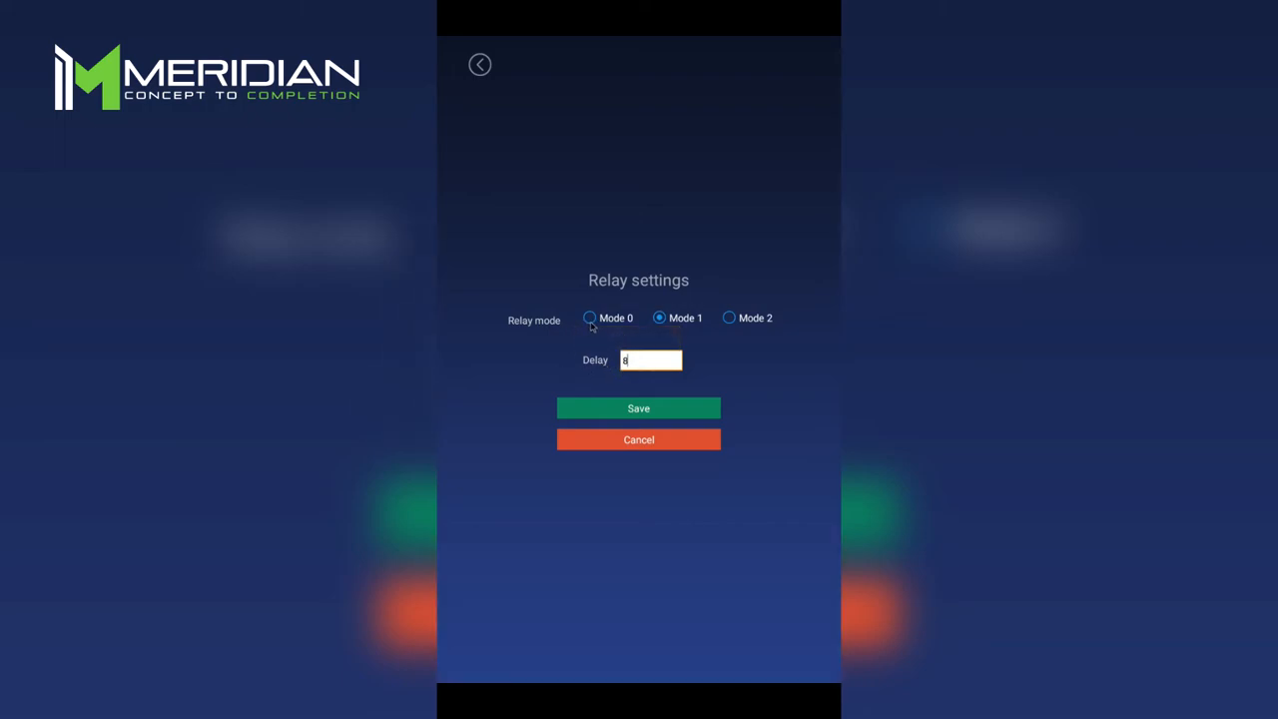
pyautogui.click(591, 317)
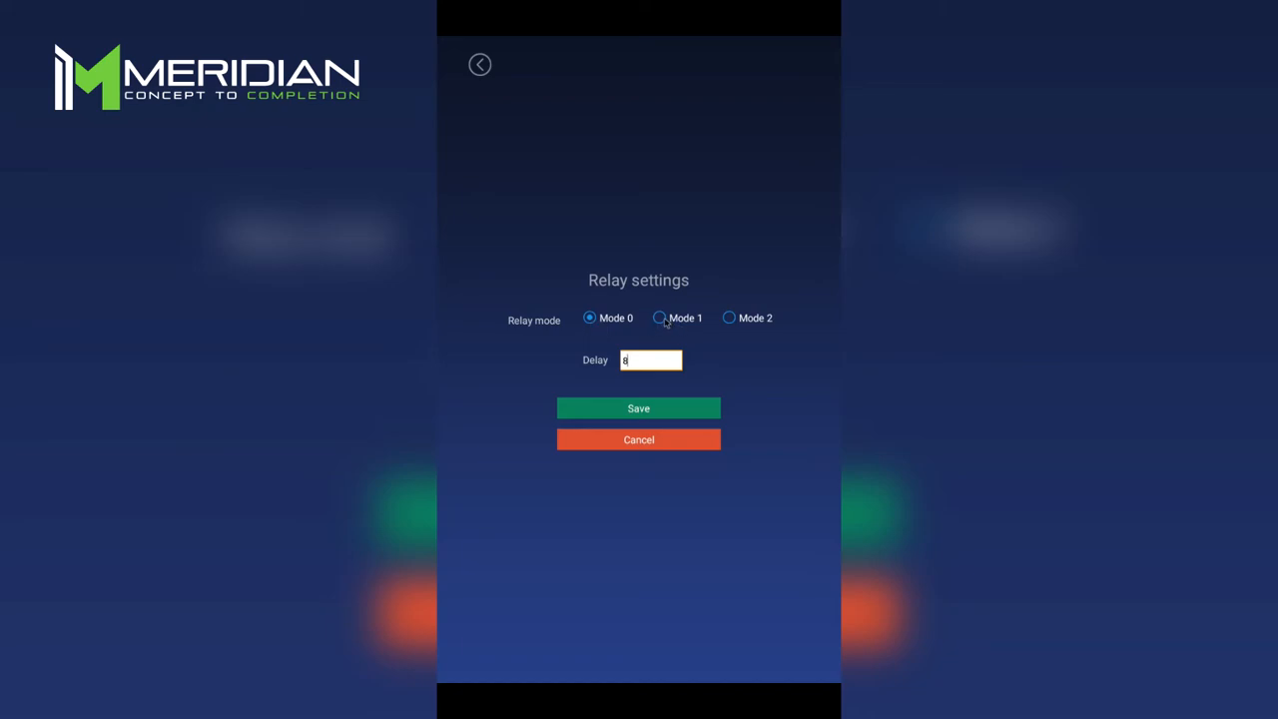
pyautogui.click(729, 318)
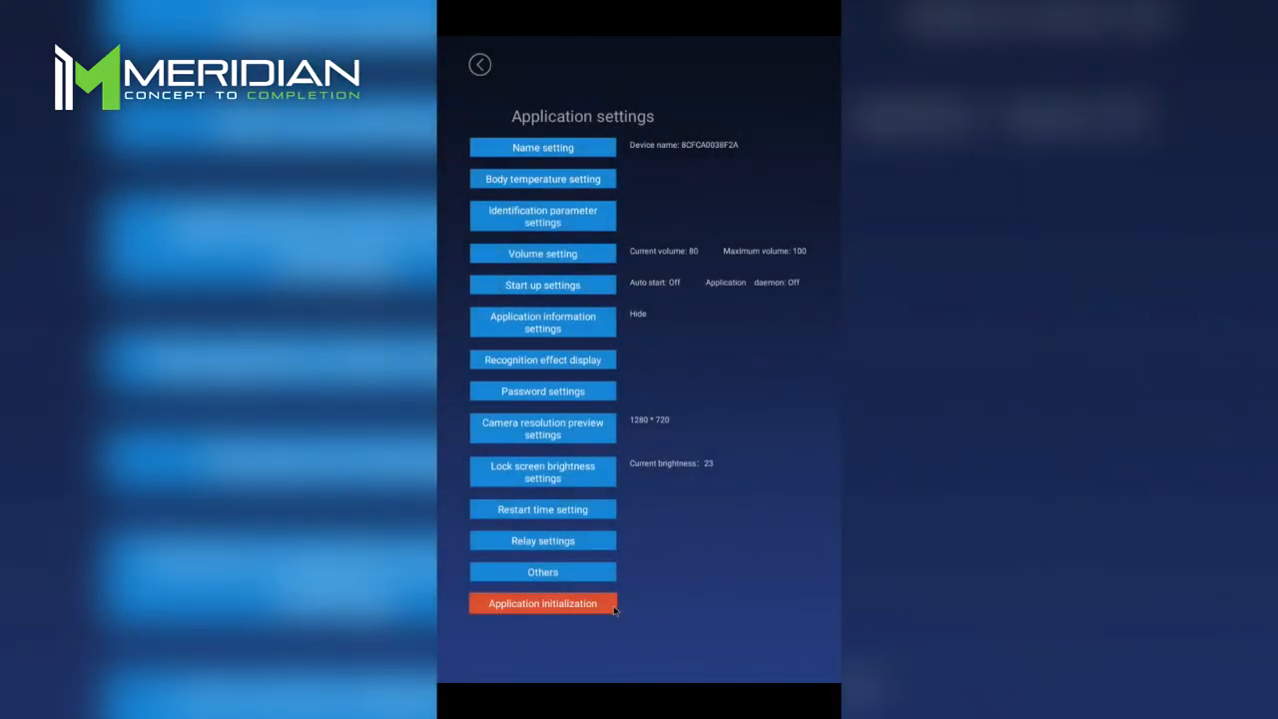
pyautogui.click(543, 604)
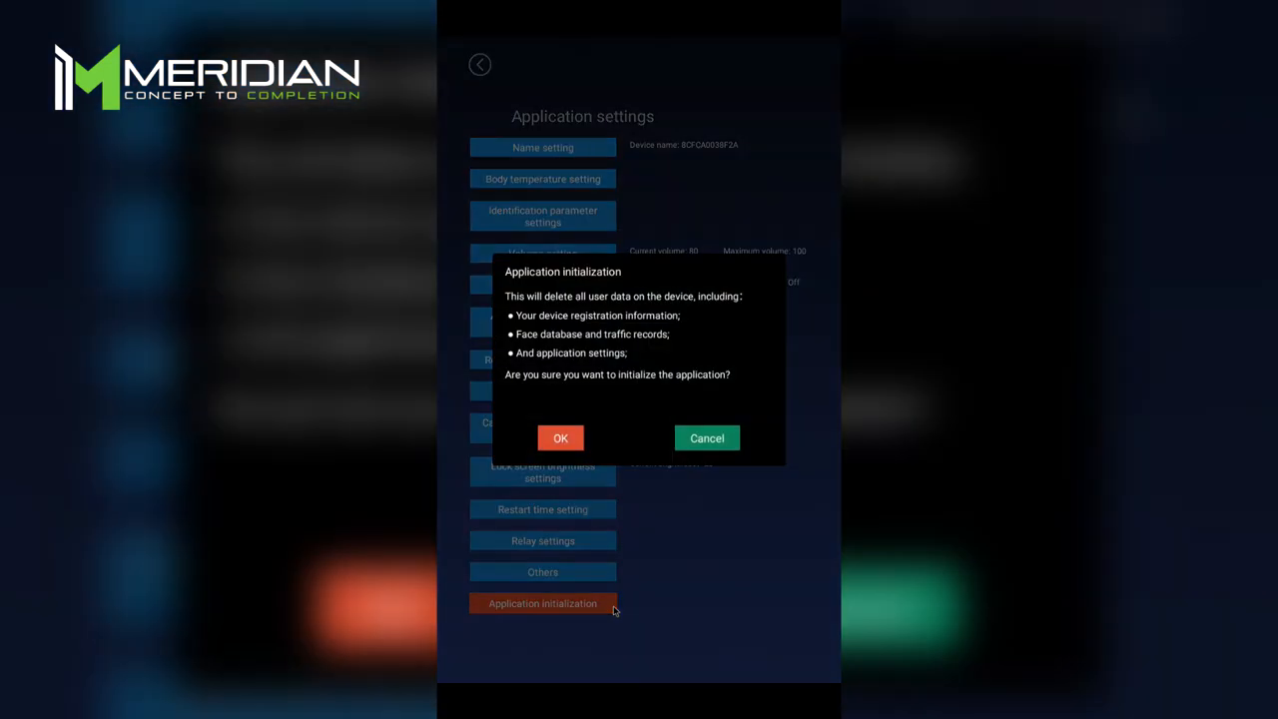
pyautogui.moveTo(699, 532)
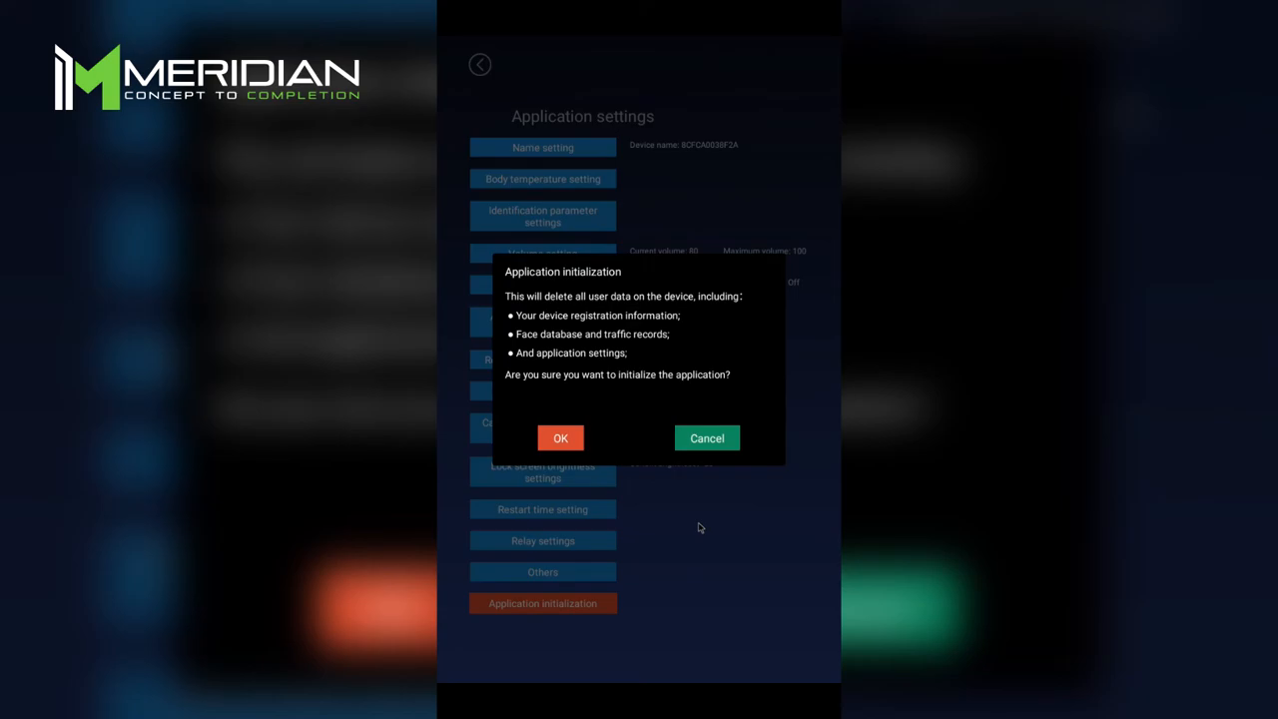
pyautogui.moveTo(707, 520)
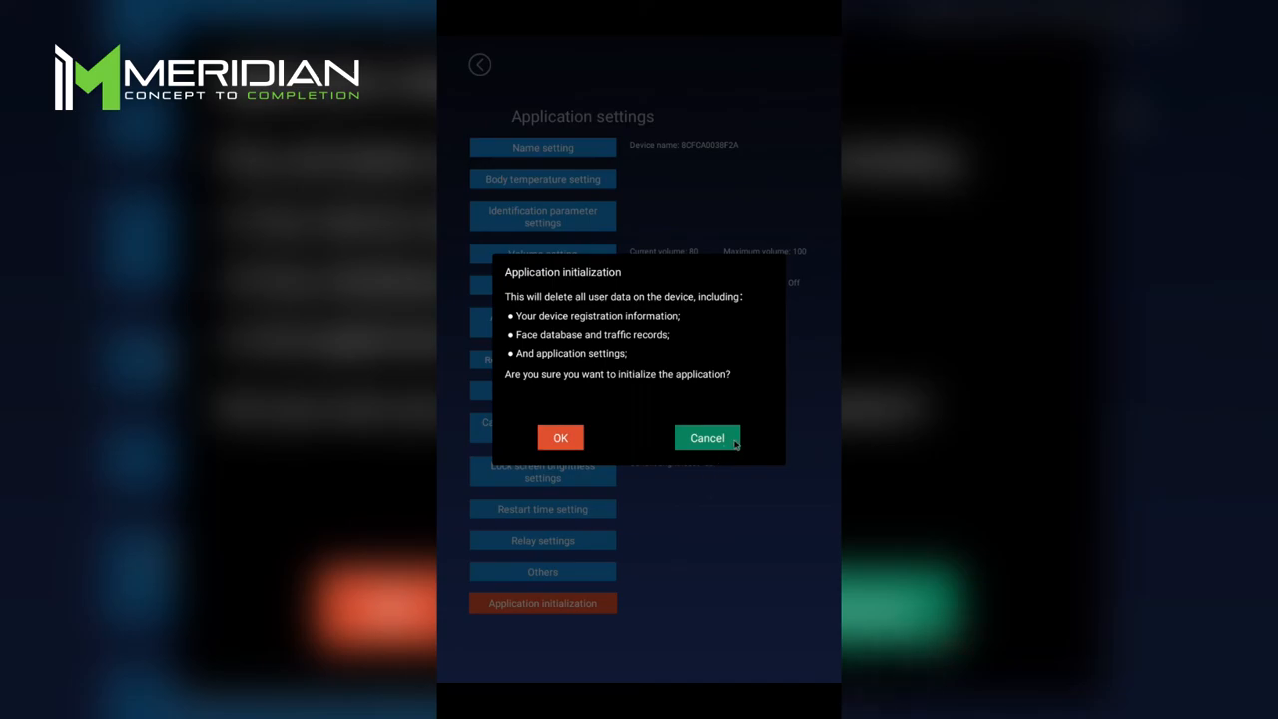
pyautogui.click(707, 439)
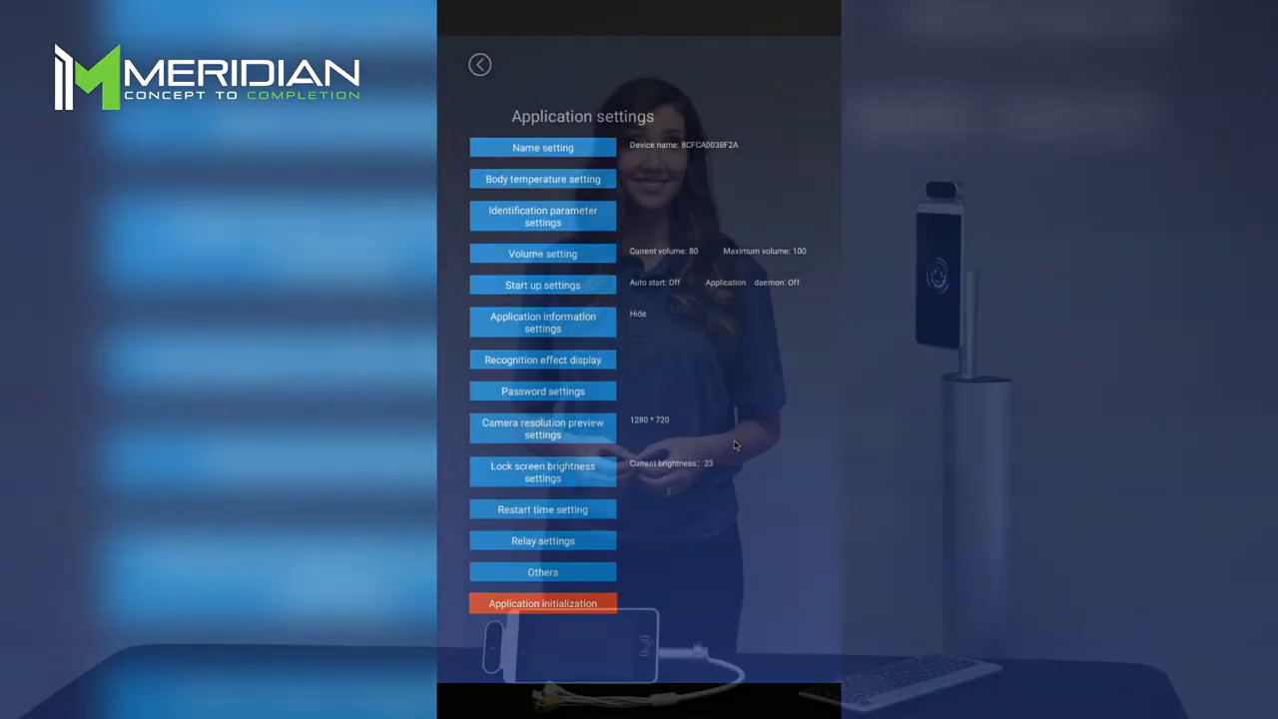